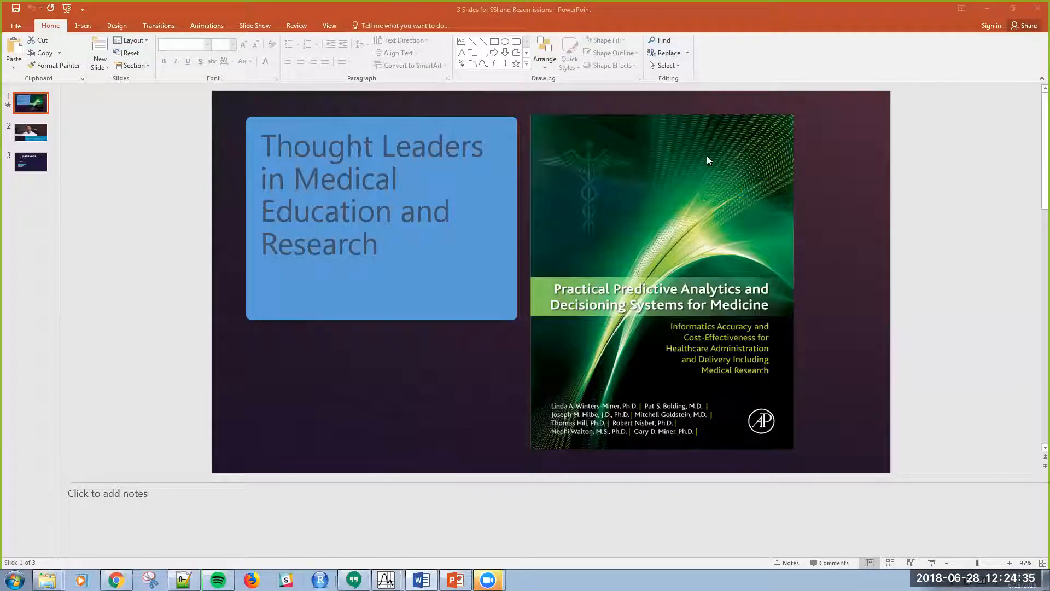
{"action": "mouse_move", "coordinate": [579, 81]}
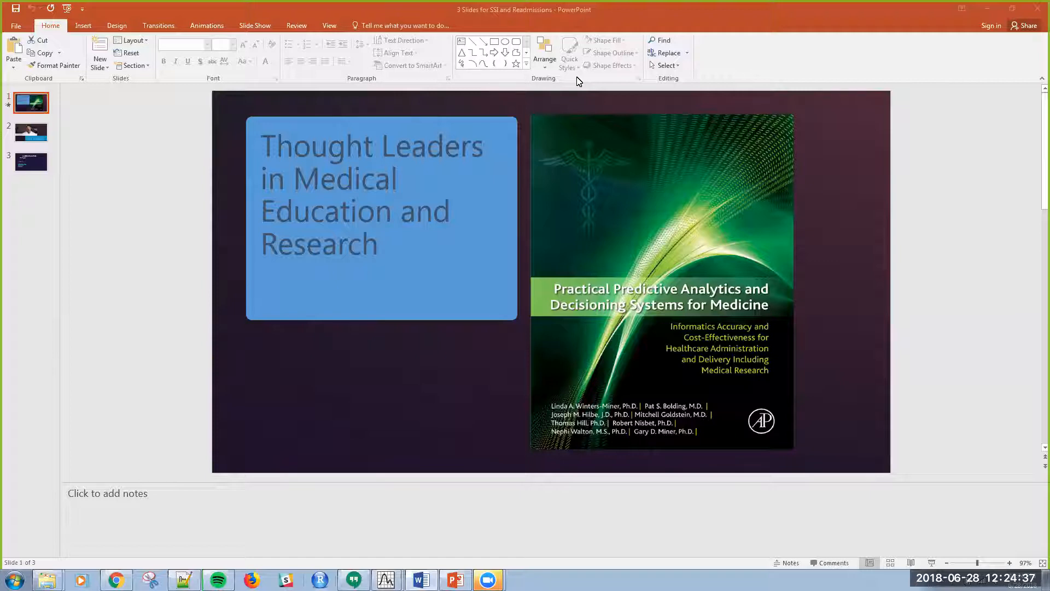
{"action": "mouse_move", "coordinate": [796, 229]}
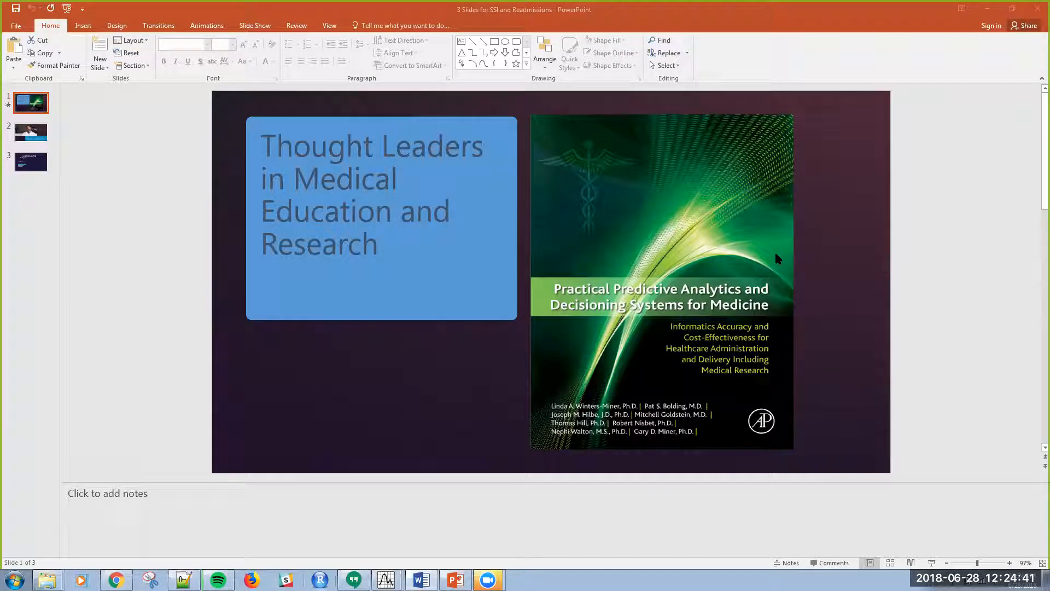
{"action": "mouse_move", "coordinate": [728, 274]}
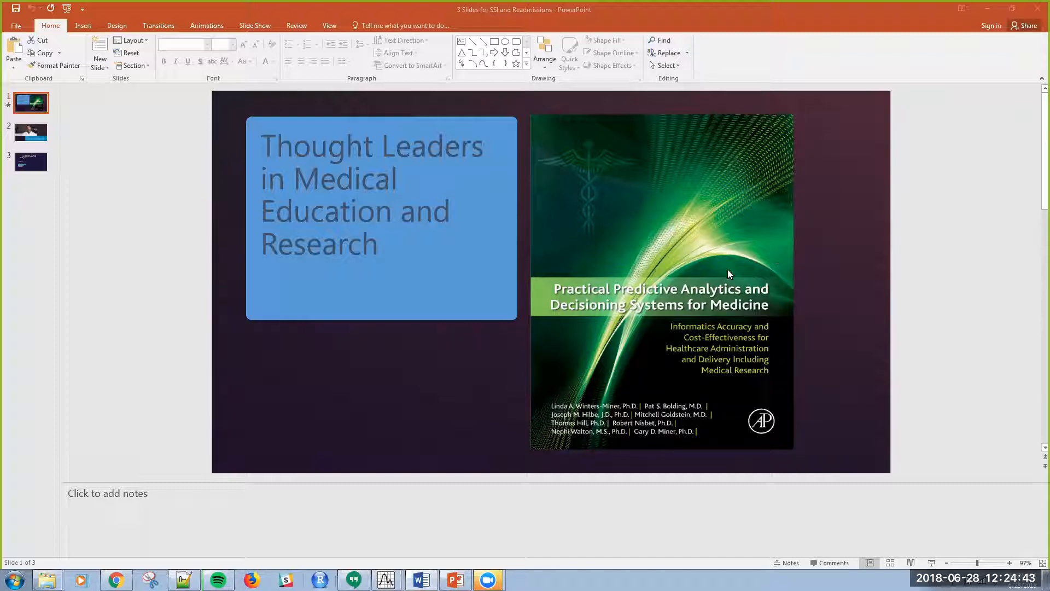
{"action": "mouse_move", "coordinate": [698, 274]}
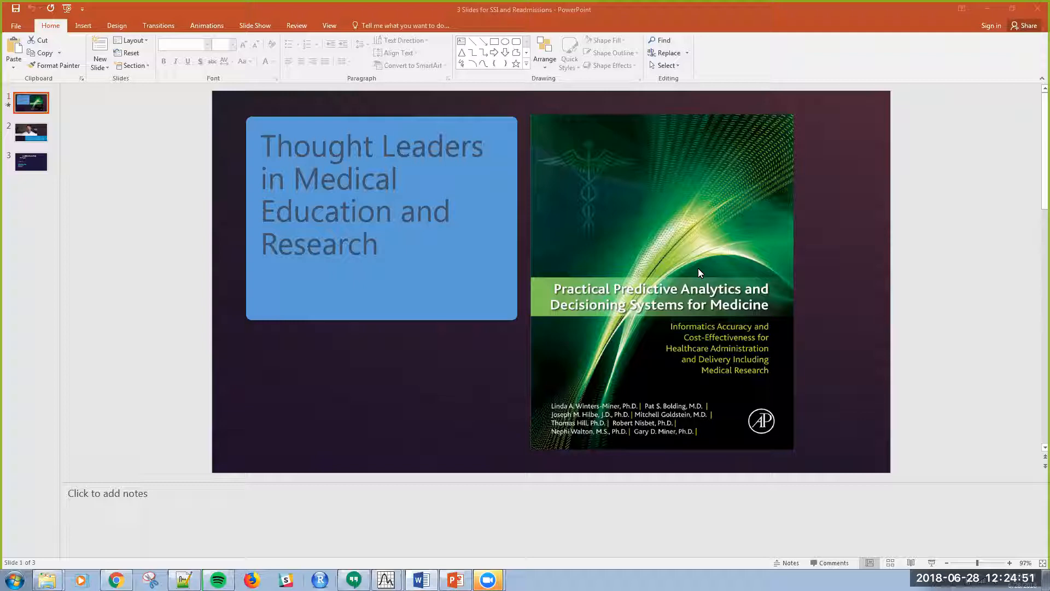
{"action": "mouse_move", "coordinate": [620, 349]}
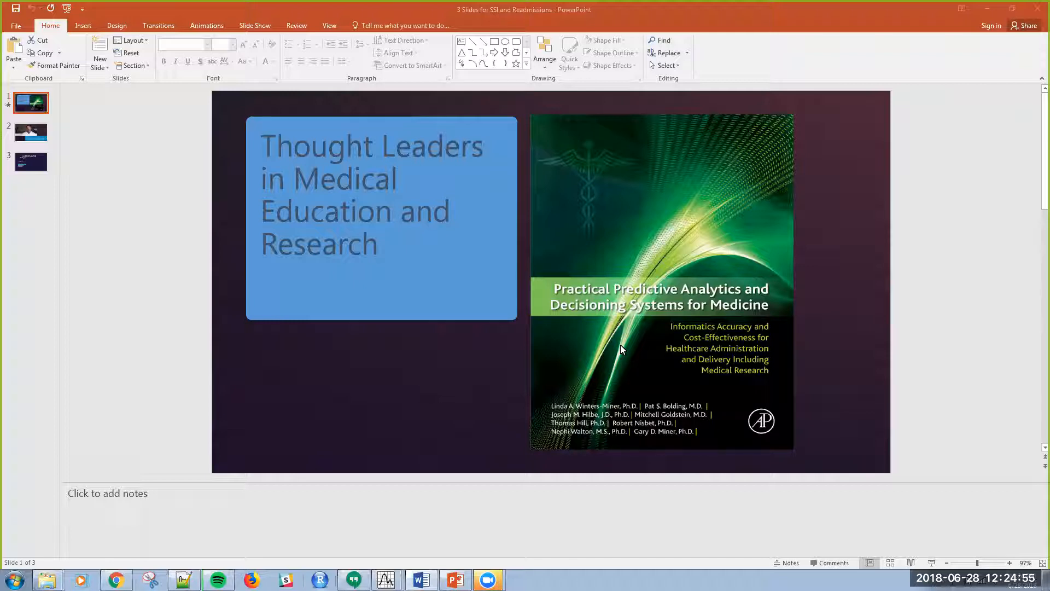
{"action": "mouse_move", "coordinate": [562, 355]}
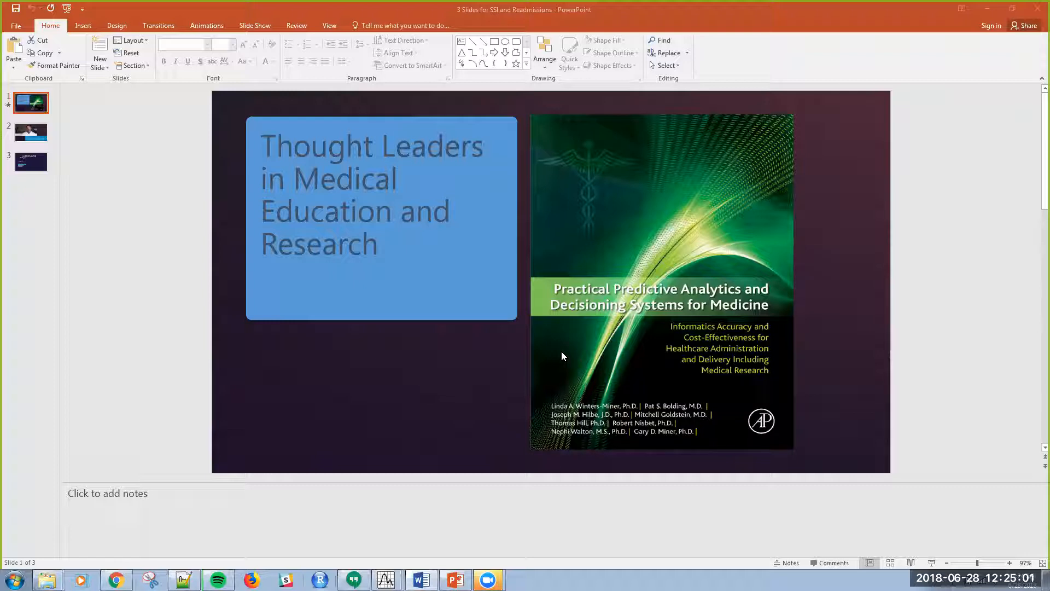
{"action": "mouse_move", "coordinate": [544, 358]}
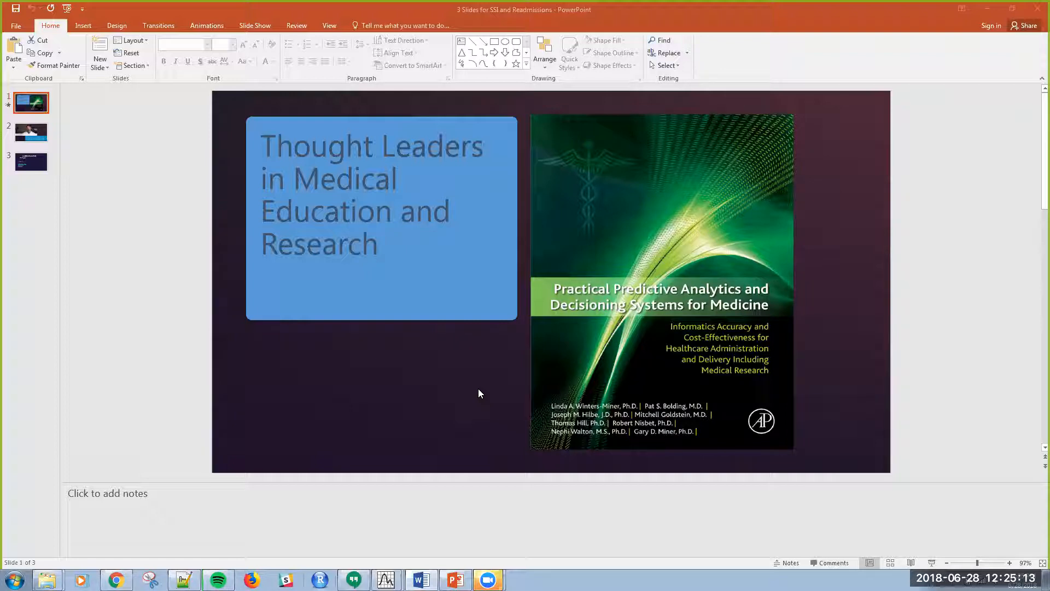
{"action": "mouse_move", "coordinate": [580, 366]}
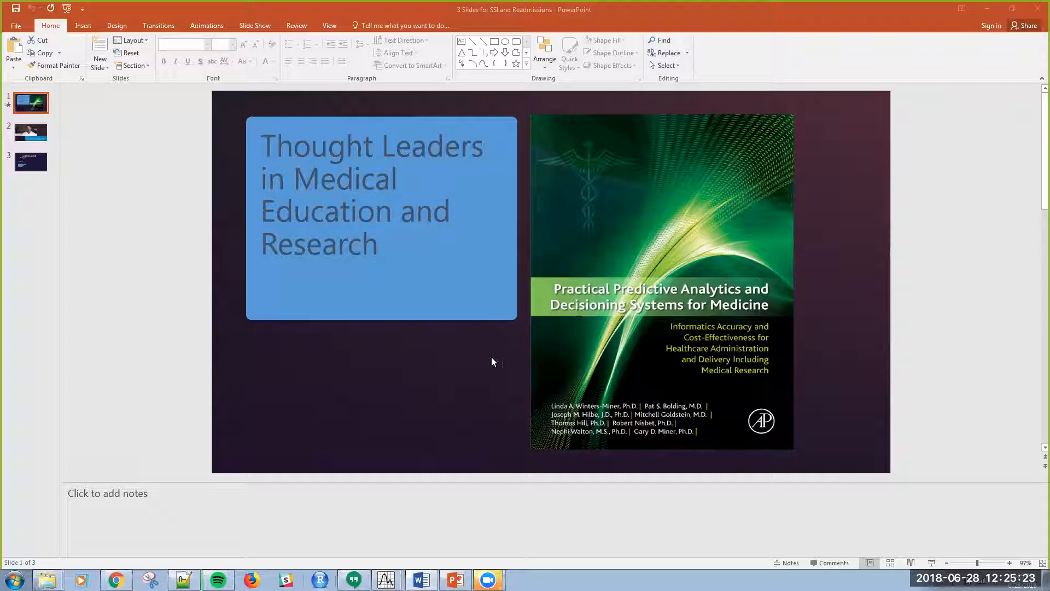
{"action": "mouse_move", "coordinate": [452, 378]}
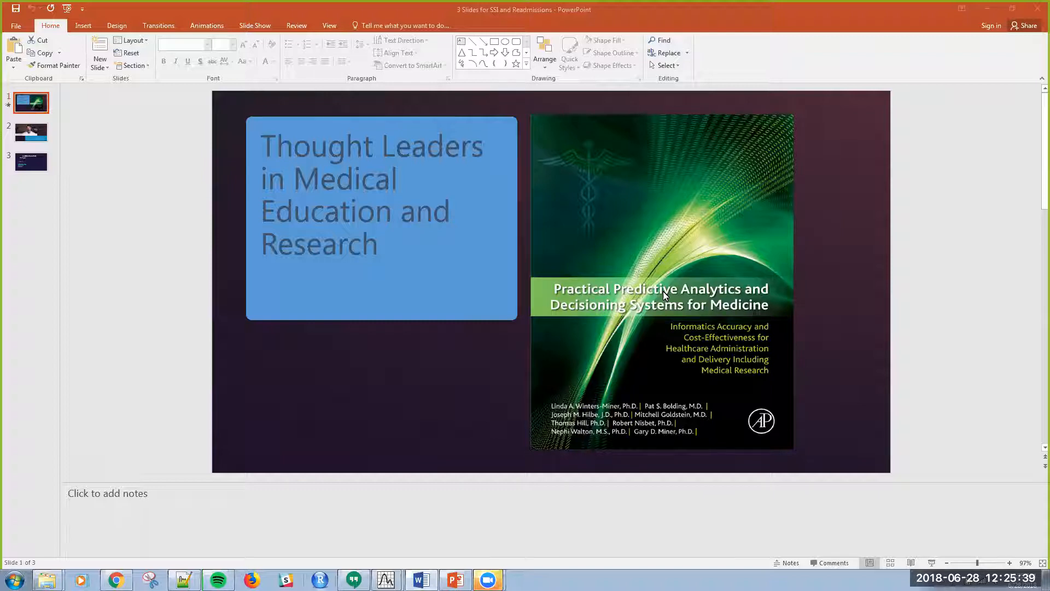
{"action": "mouse_move", "coordinate": [632, 368]}
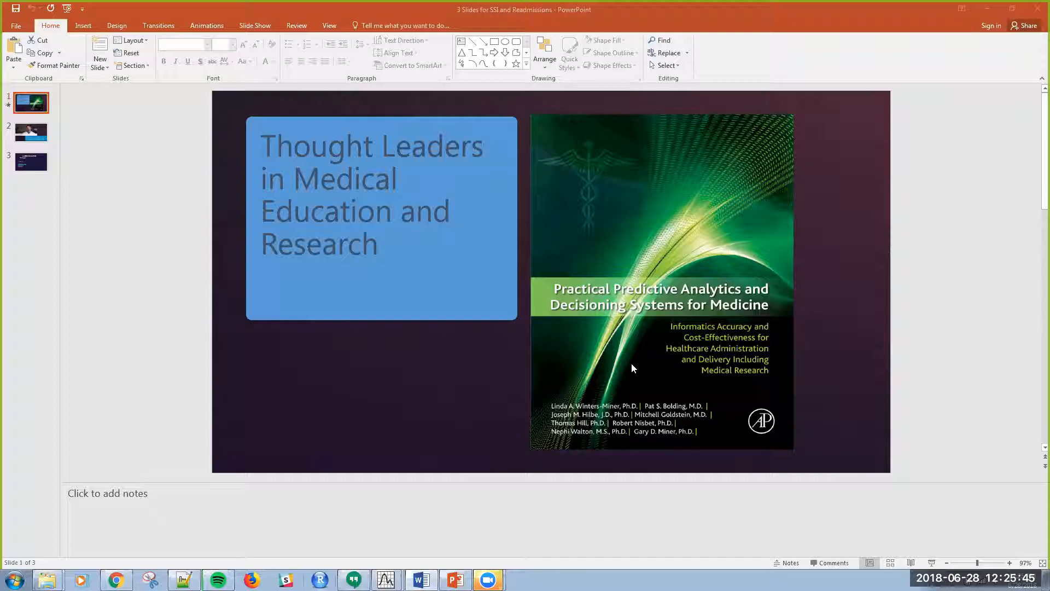
{"action": "mouse_move", "coordinate": [610, 379]}
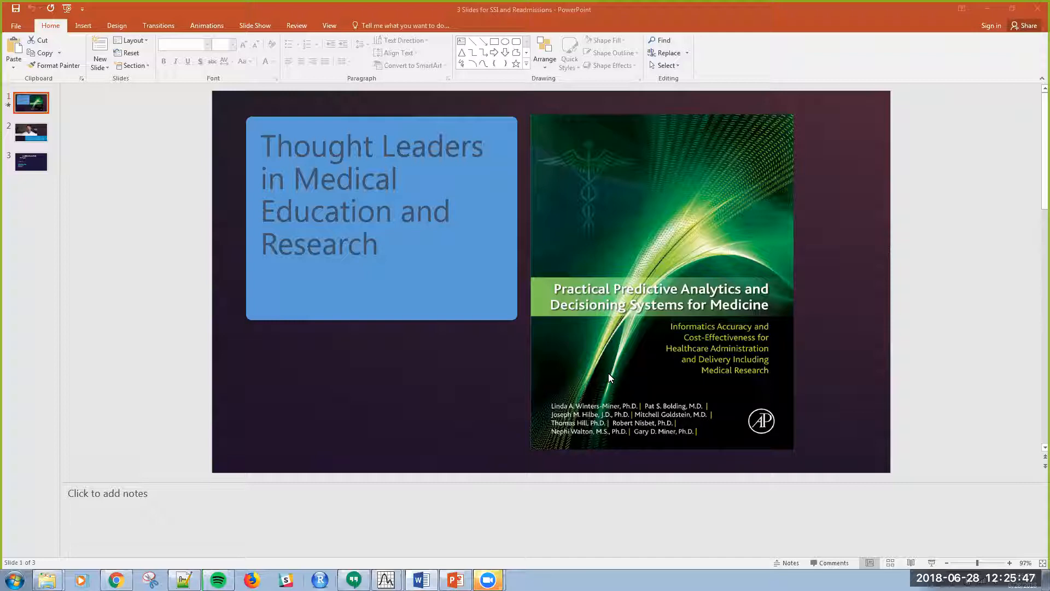
{"action": "mouse_move", "coordinate": [770, 411]}
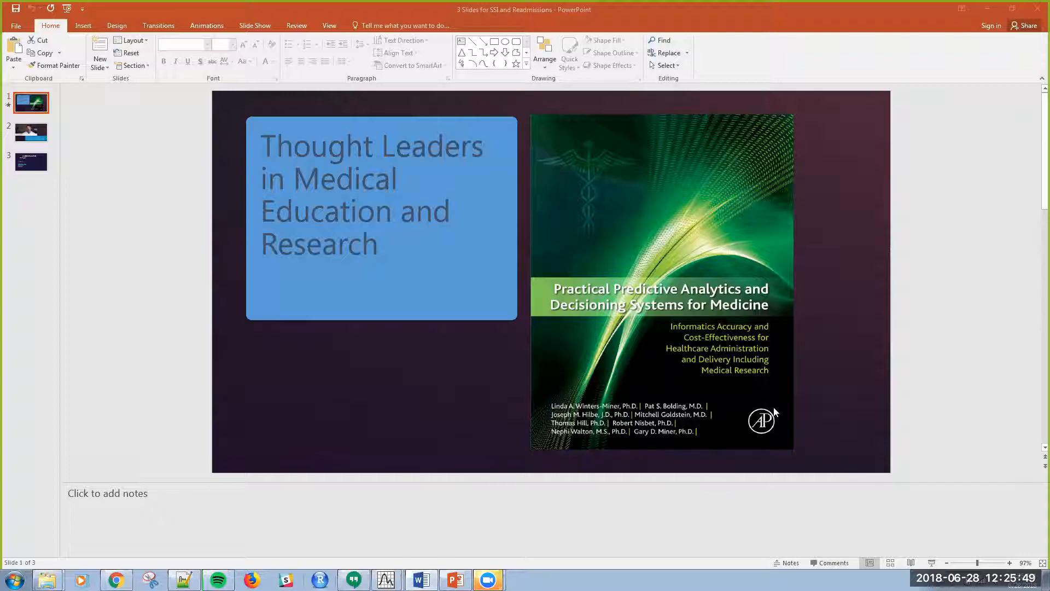
{"action": "mouse_move", "coordinate": [773, 396]}
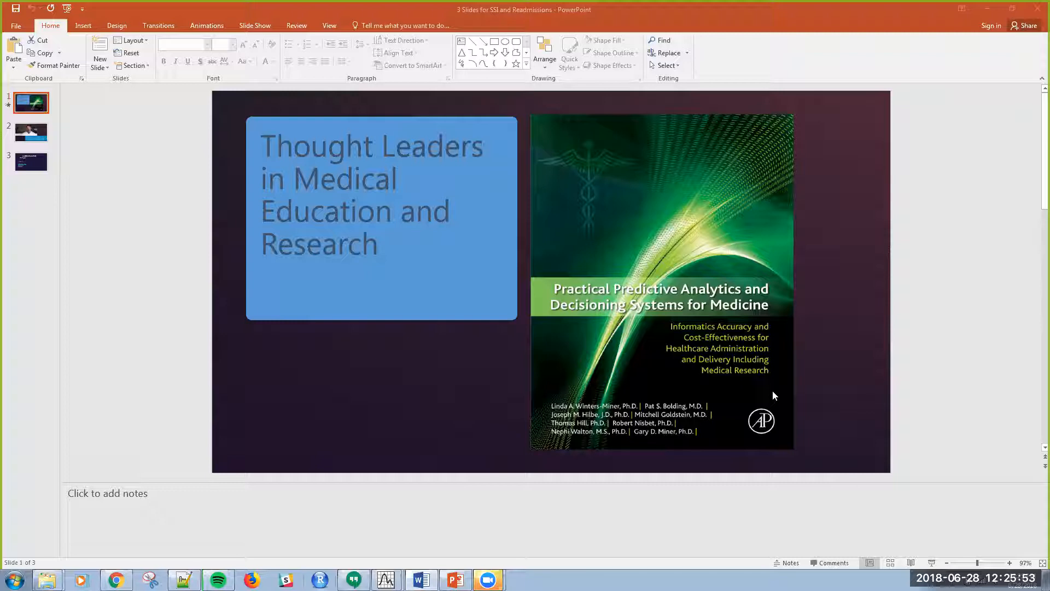
{"action": "mouse_move", "coordinate": [769, 395]}
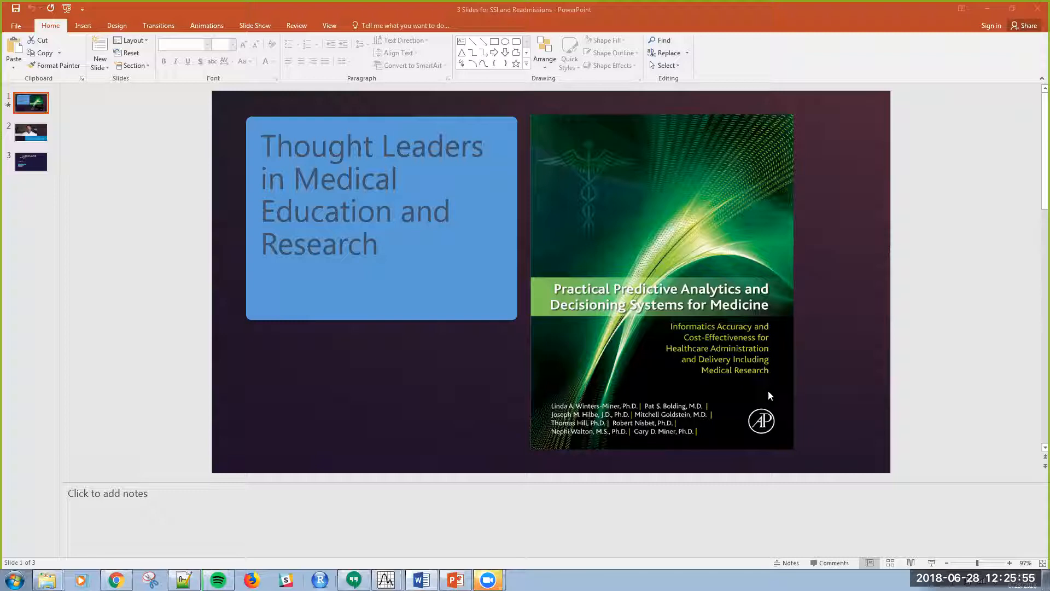
{"action": "mouse_move", "coordinate": [654, 340]}
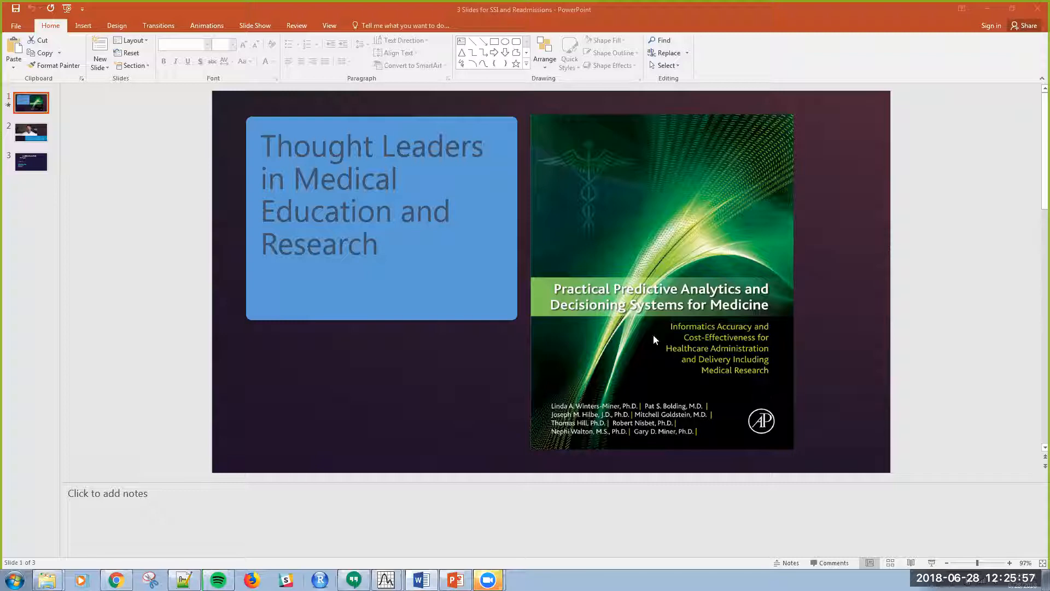
{"action": "mouse_move", "coordinate": [727, 304]}
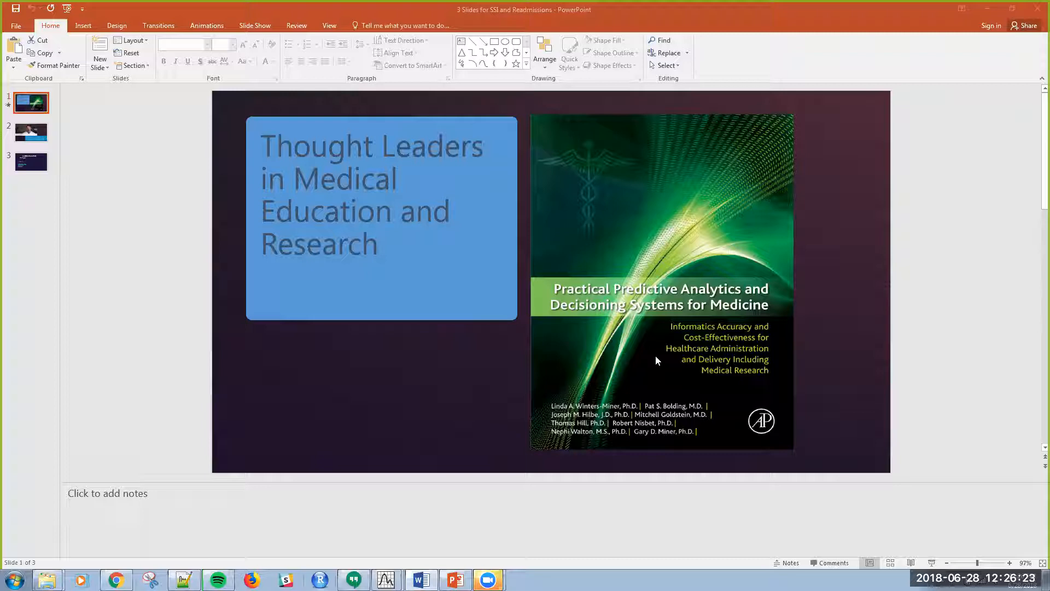
{"action": "mouse_move", "coordinate": [455, 355]}
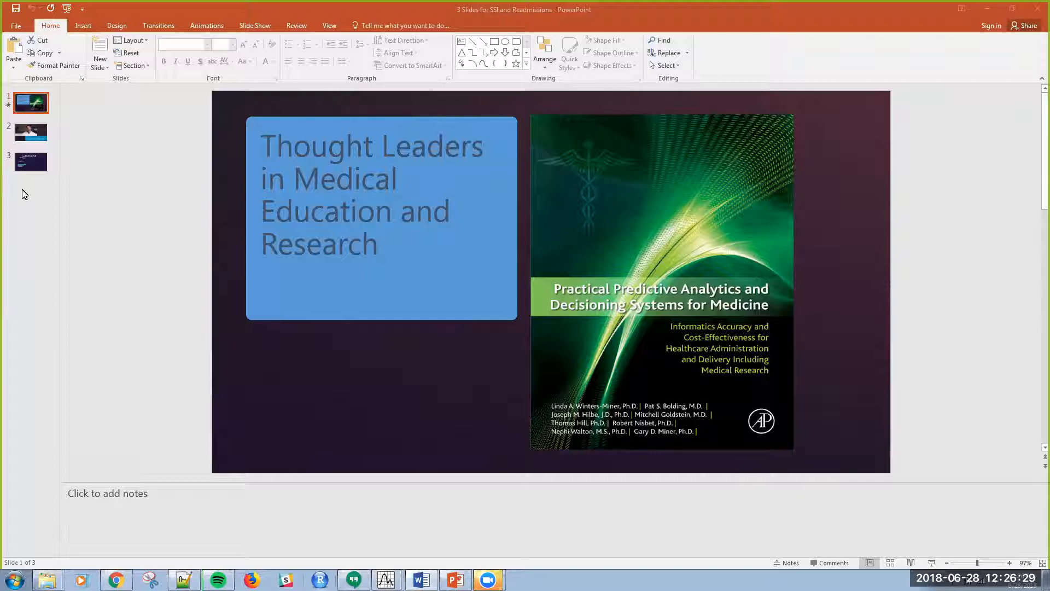
Go to slide 2, the video on the yearly cost of hospital-acquired infections
{"action": "left_click", "coordinate": [30, 132]}
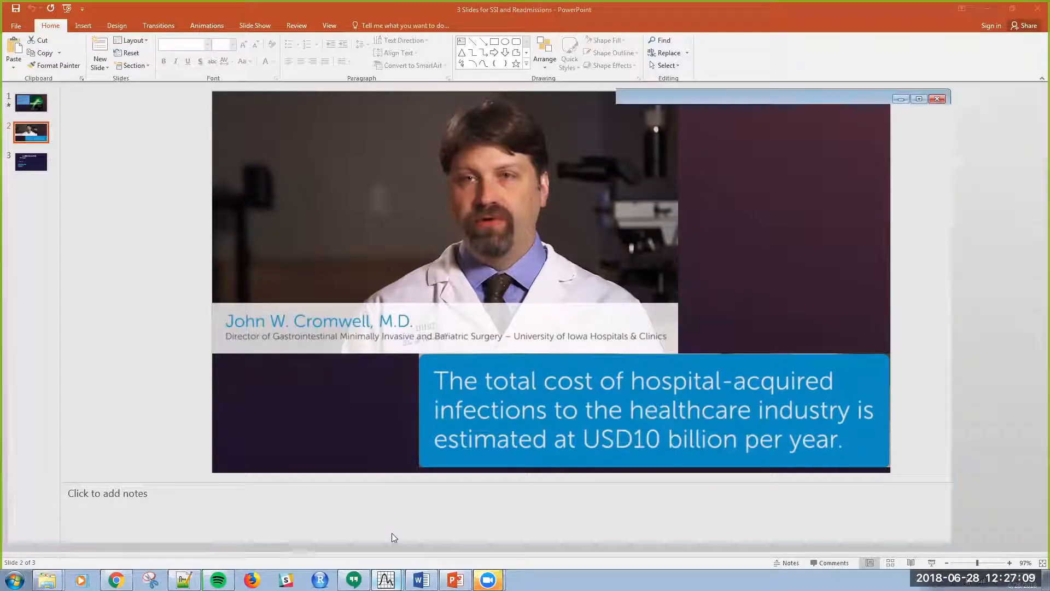
Switch to Statistica's ReadmissionsWorkspaceSpotfire workspace from the taskbar
{"action": "left_click", "coordinate": [382, 579]}
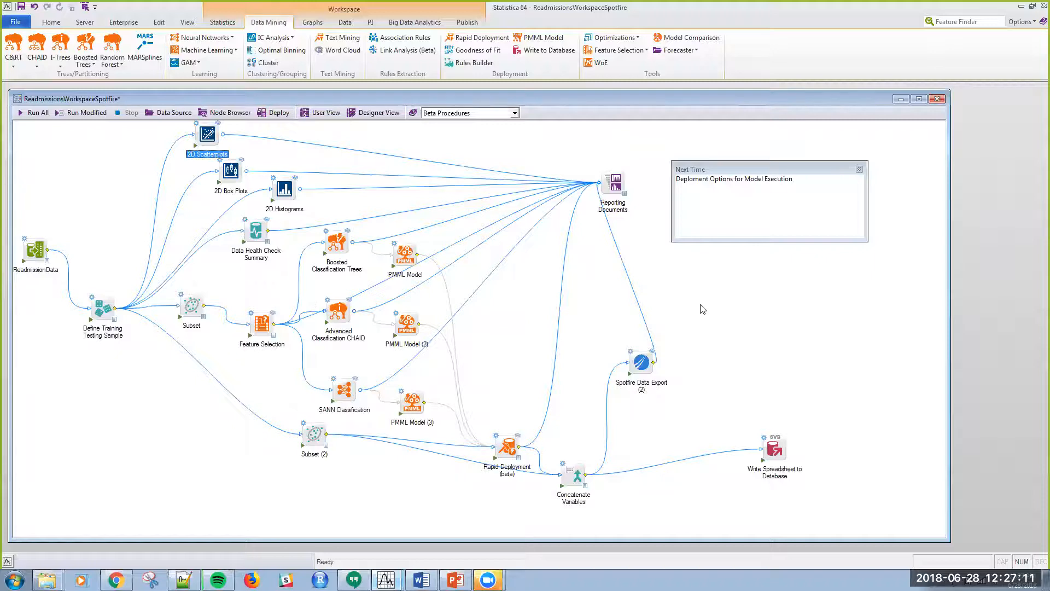
{"action": "mouse_move", "coordinate": [376, 427]}
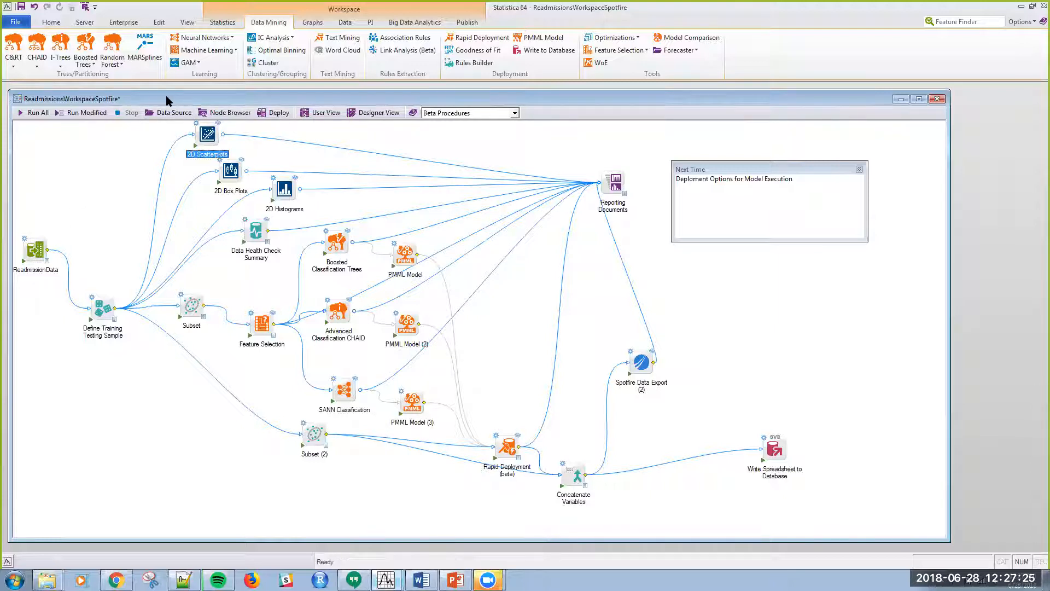
{"action": "mouse_move", "coordinate": [81, 408]}
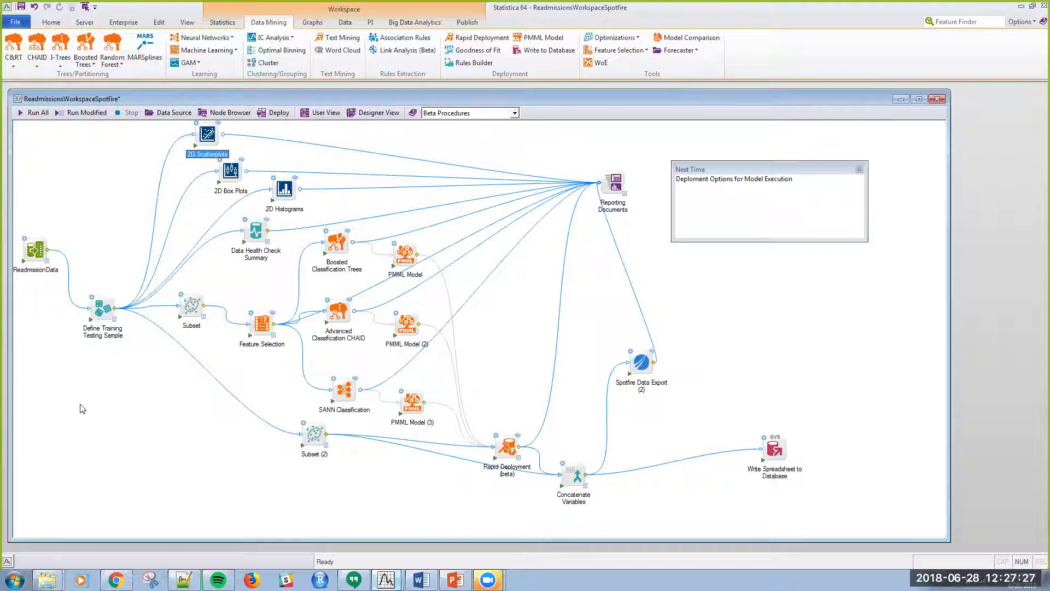
{"action": "mouse_move", "coordinate": [112, 374]}
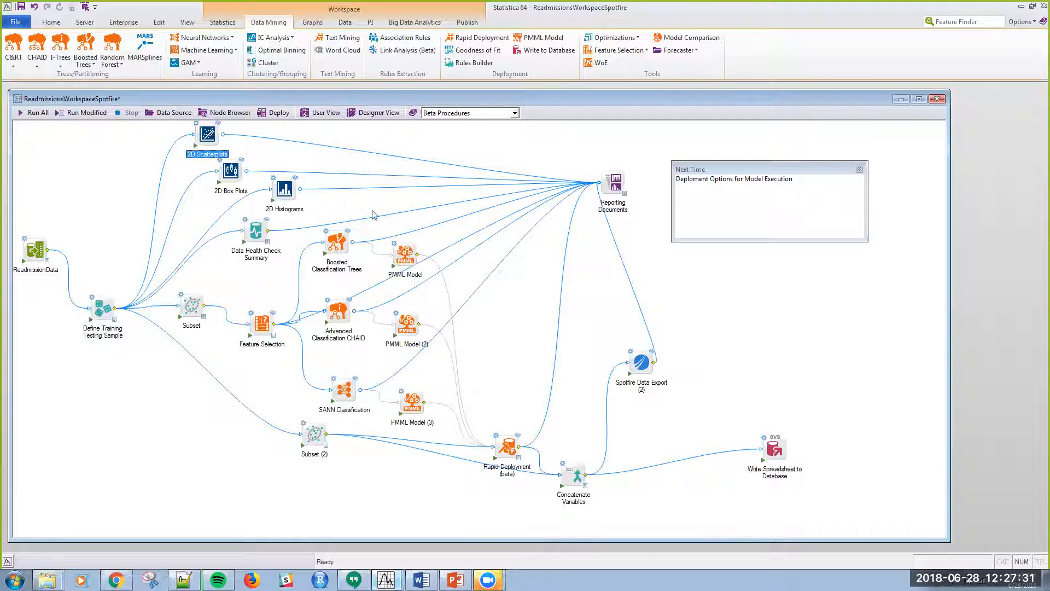
{"action": "mouse_move", "coordinate": [223, 439]}
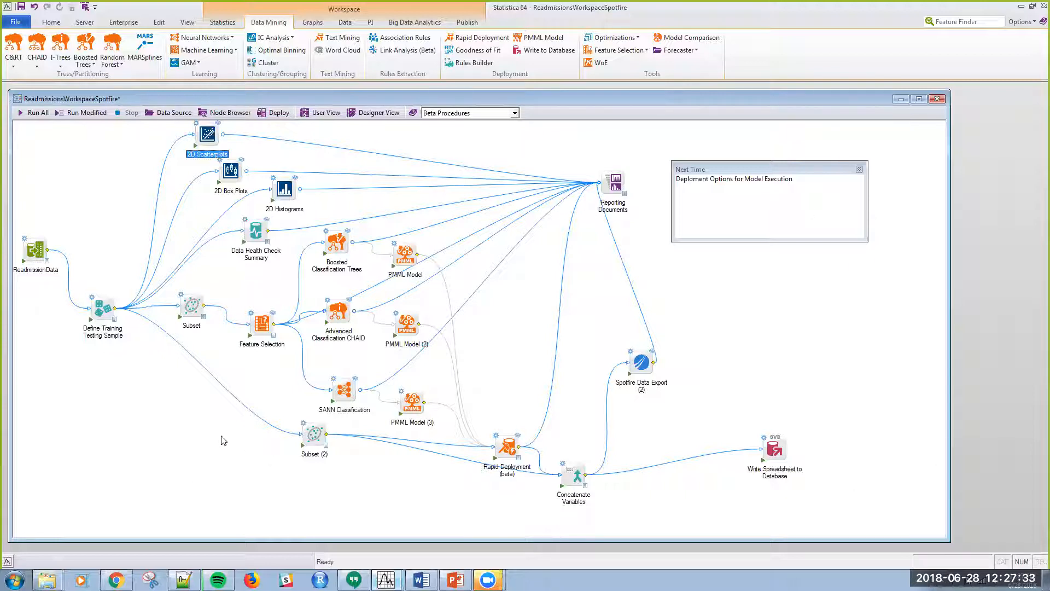
{"action": "mouse_move", "coordinate": [210, 468]}
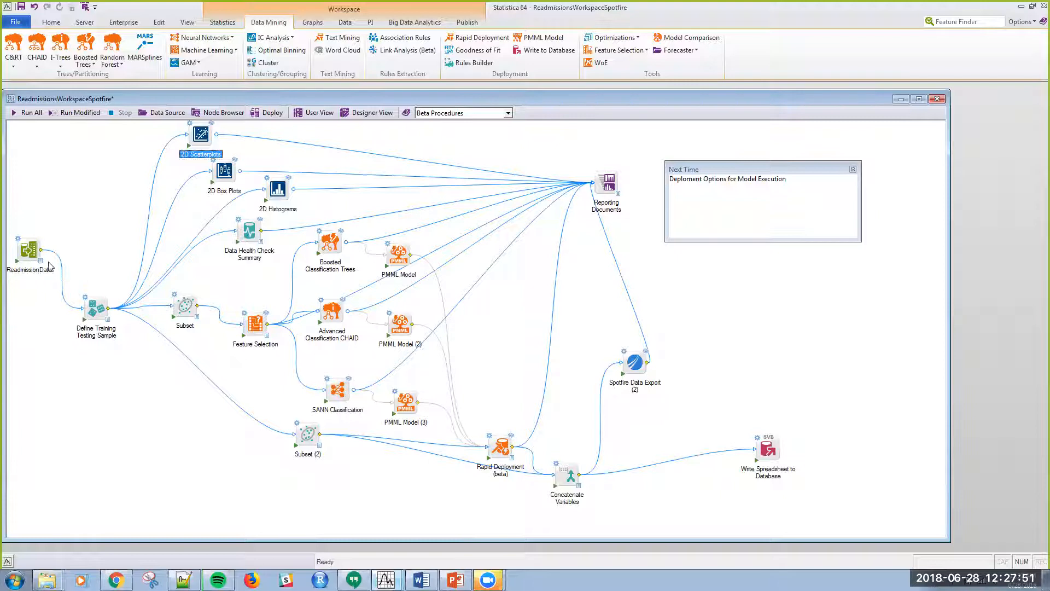
Open the ReadmissionData spreadsheet and select the Age, Surgeon ID and HMB_within_60_days columns
{"action": "double_click", "coordinate": [30, 251]}
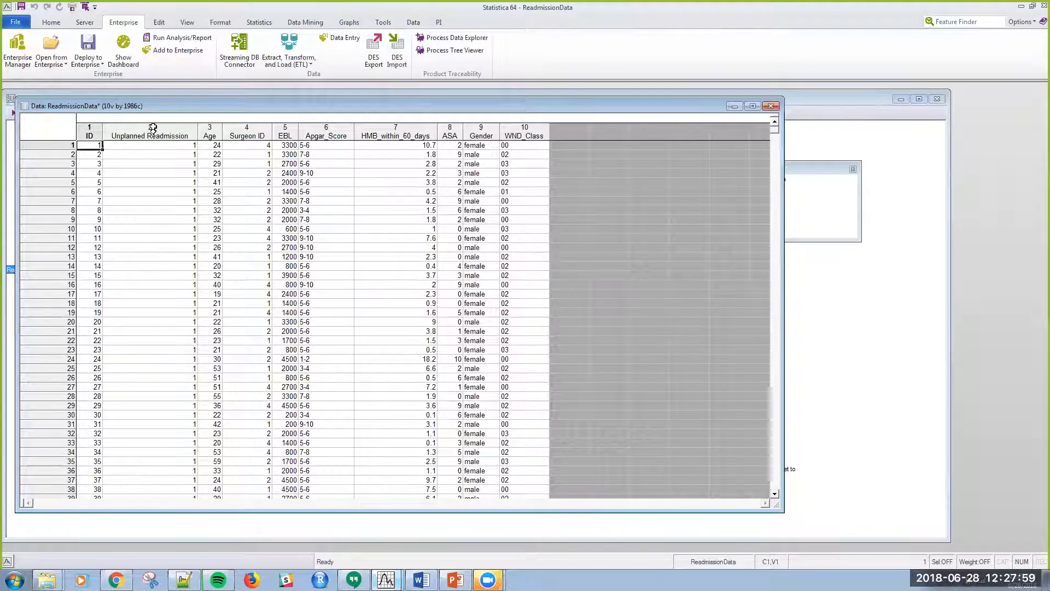
{"action": "left_click", "coordinate": [149, 135]}
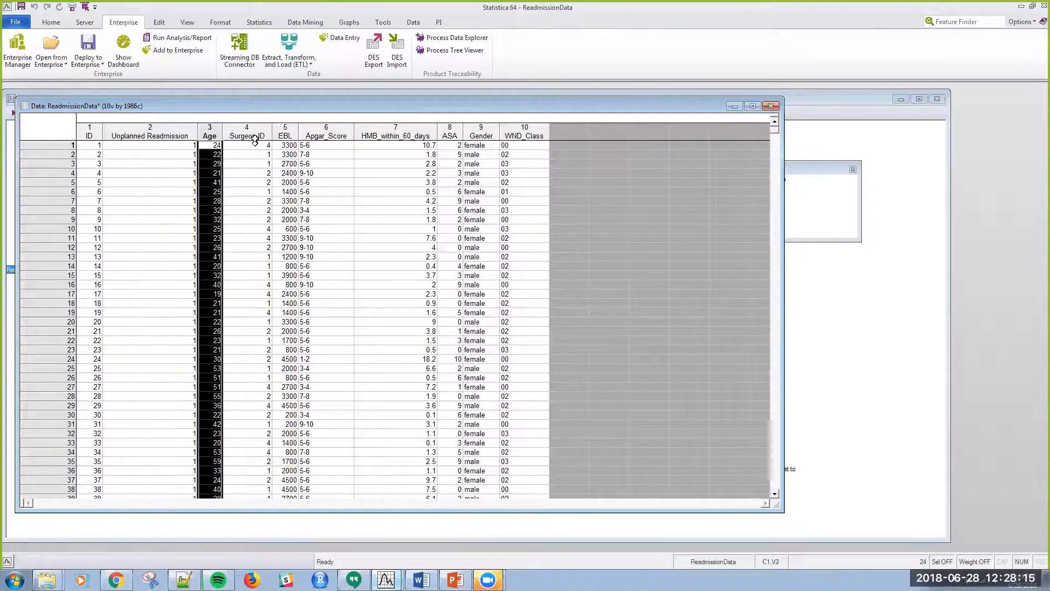
{"action": "left_click", "coordinate": [247, 132]}
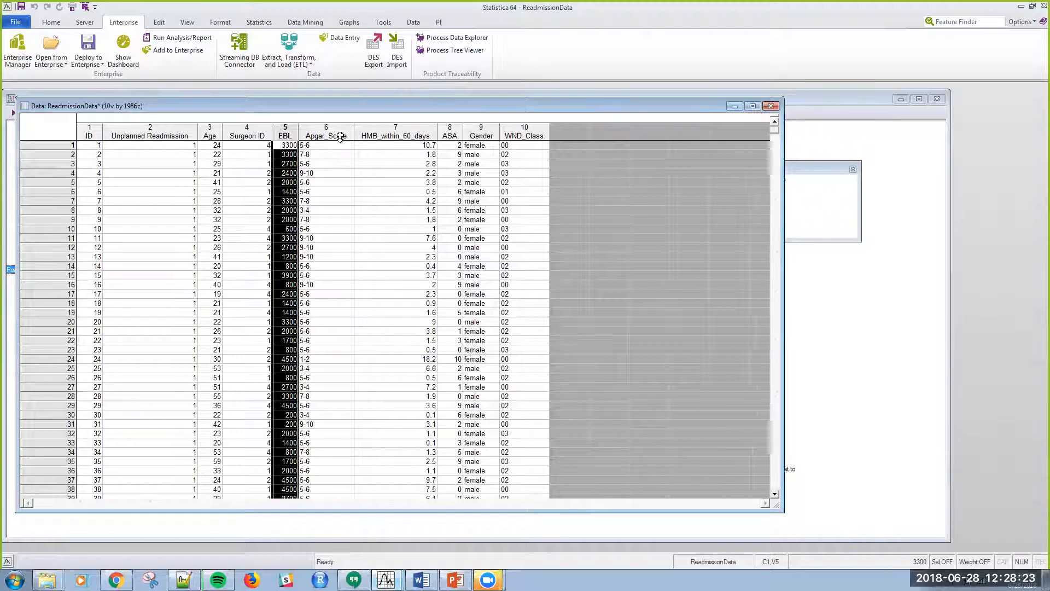
{"action": "left_click", "coordinate": [326, 135]}
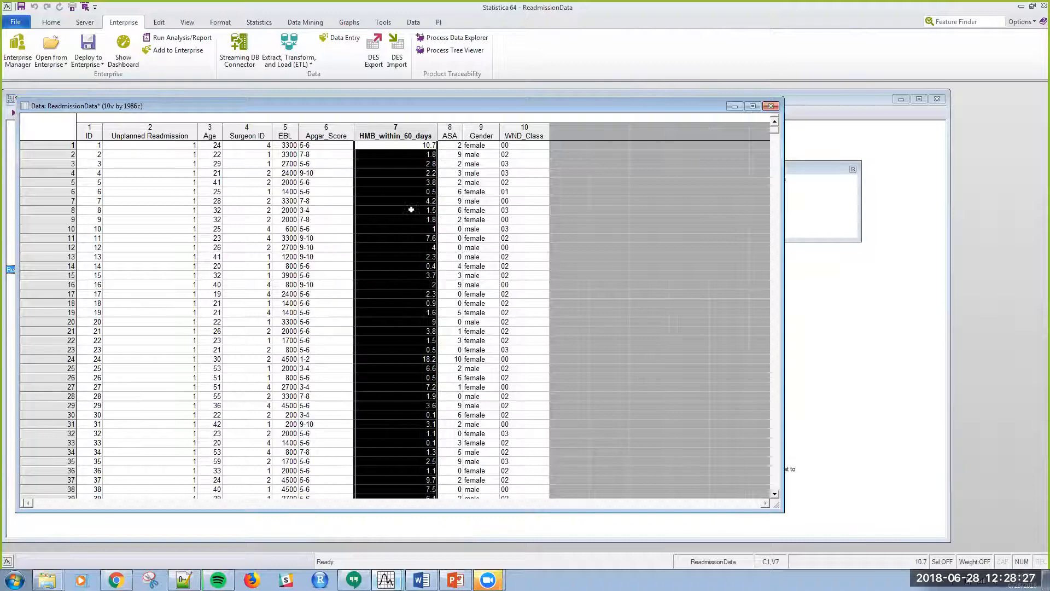
{"action": "mouse_move", "coordinate": [381, 185]}
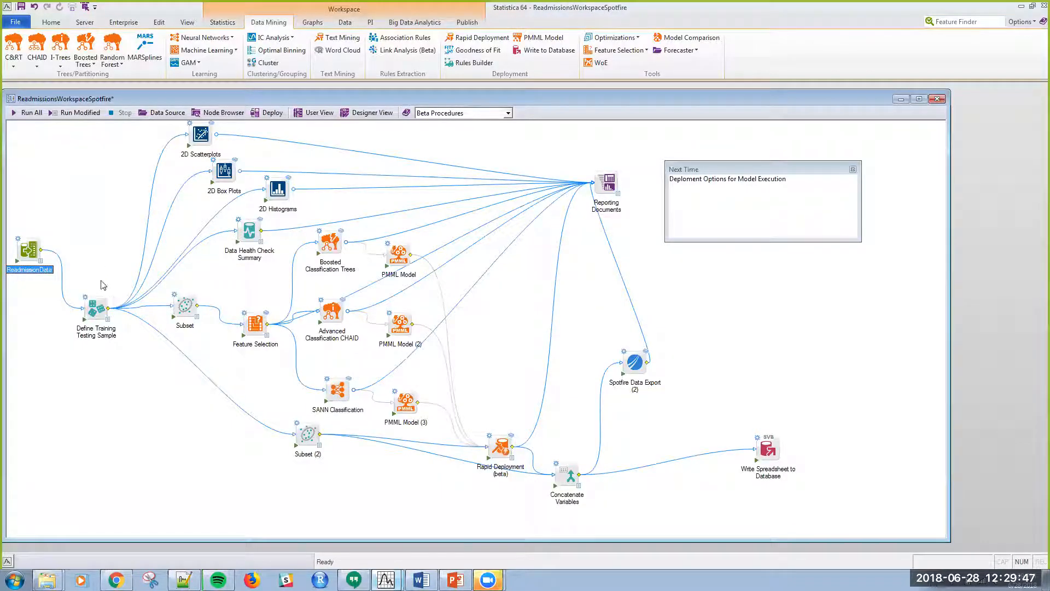
{"action": "mouse_move", "coordinate": [113, 345]}
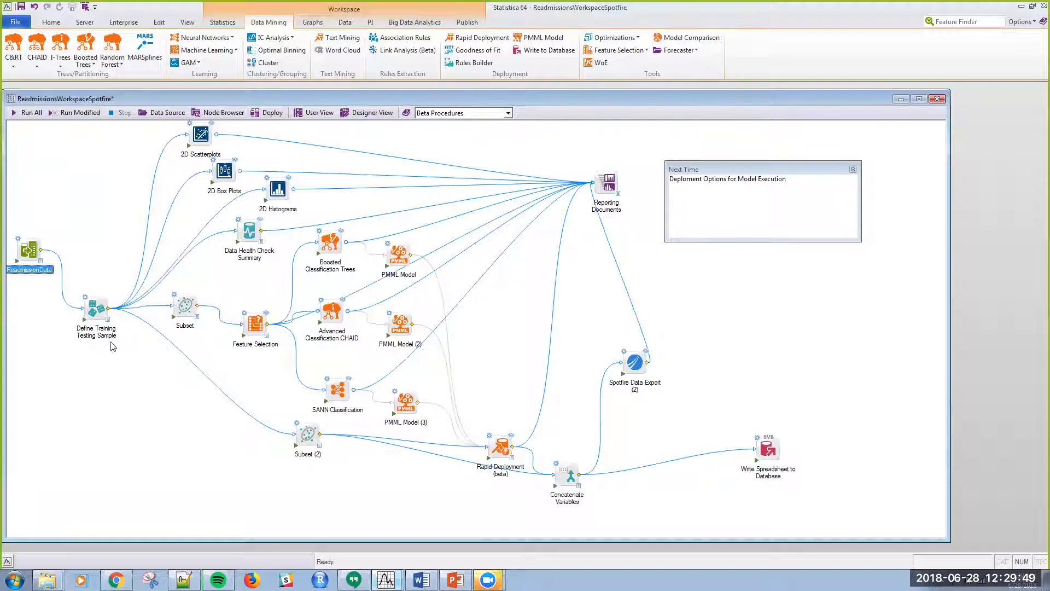
{"action": "mouse_move", "coordinate": [119, 333]}
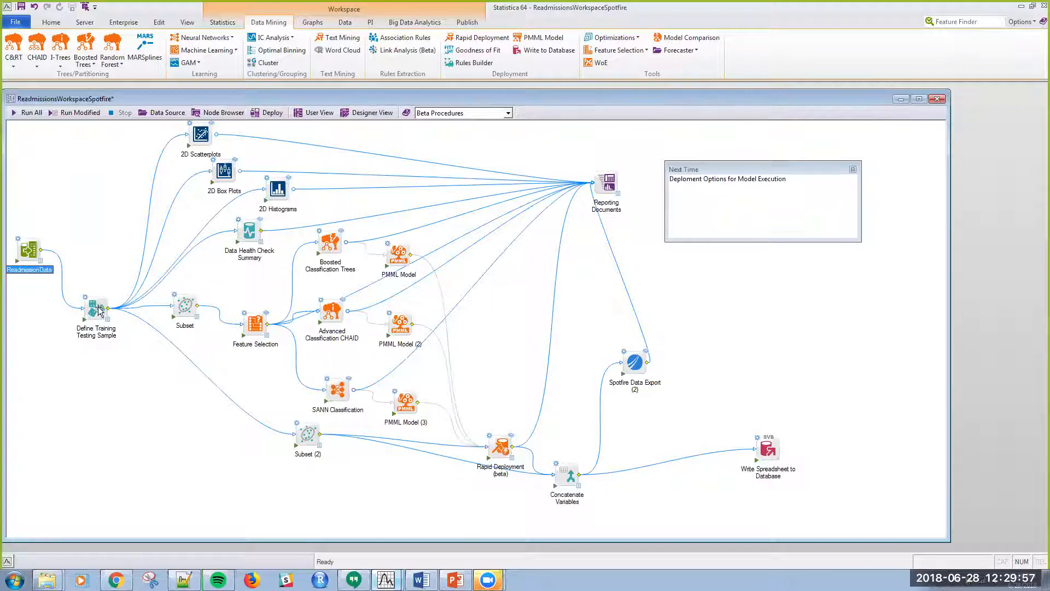
{"action": "double_click", "coordinate": [95, 307]}
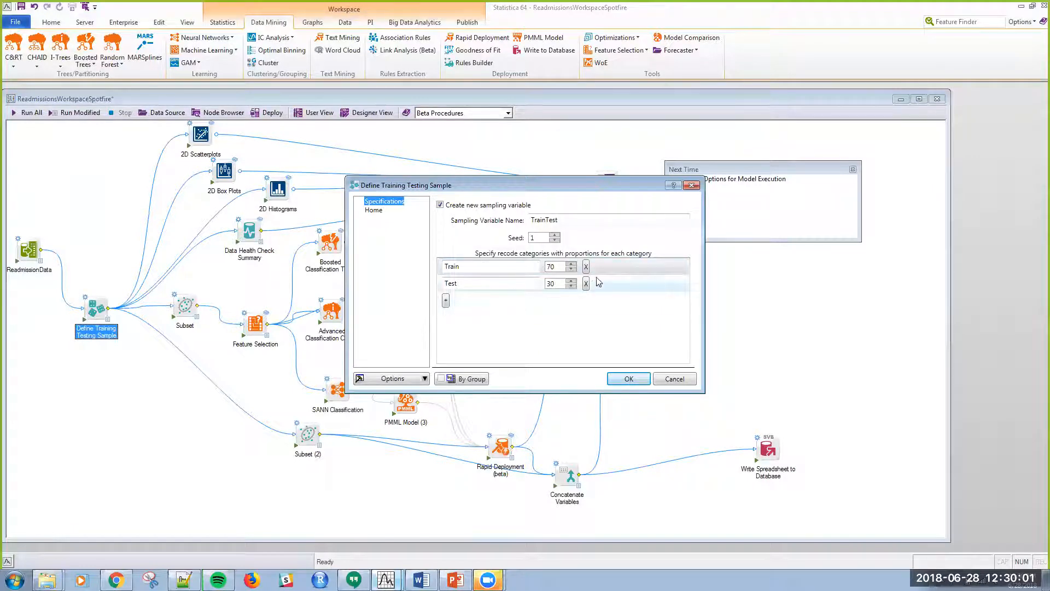
{"action": "left_click", "coordinate": [553, 266]}
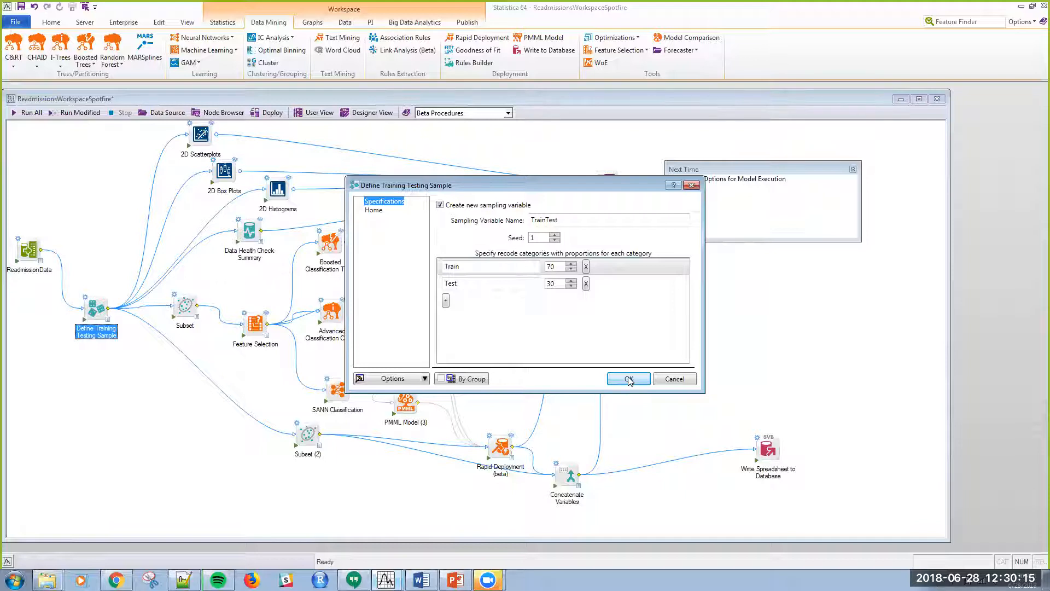
{"action": "left_click", "coordinate": [627, 379]}
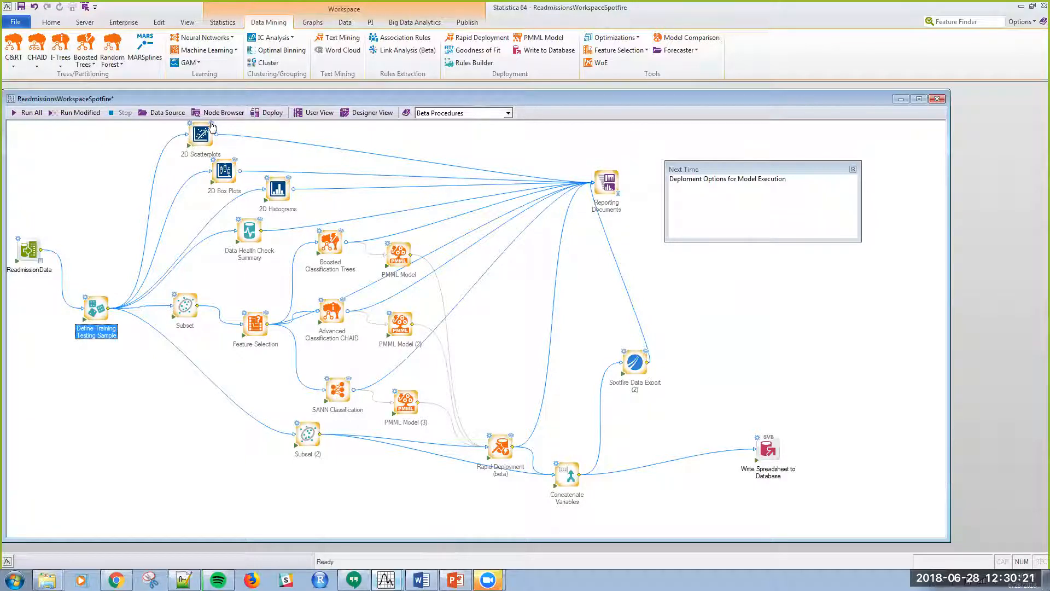
Open the EBL vs HMB_within_60_days scatterplot report and show the Unplanned Readmission histogram
{"action": "double_click", "coordinate": [199, 132]}
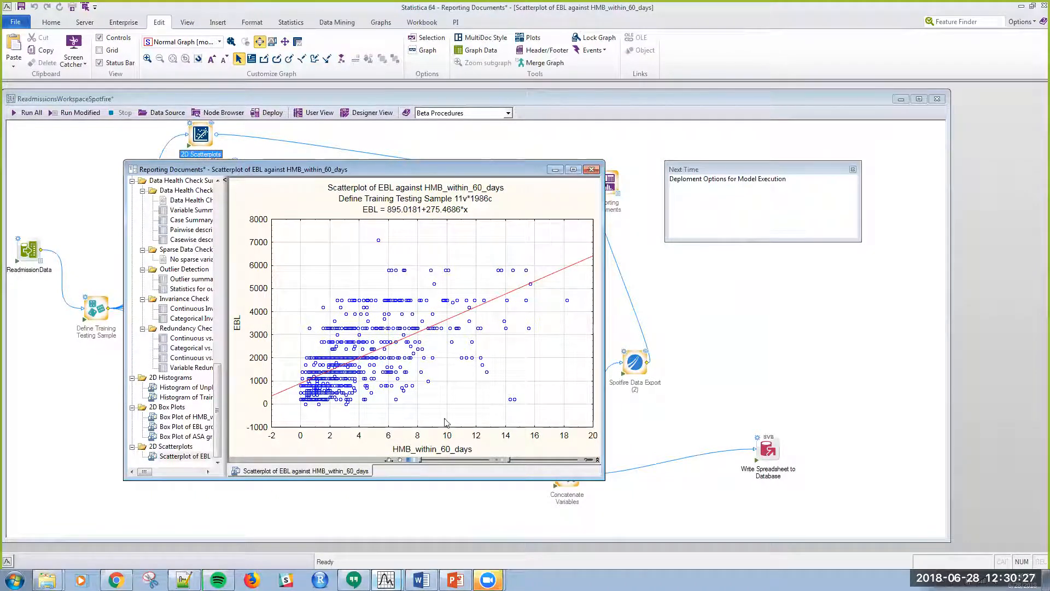
{"action": "mouse_move", "coordinate": [325, 400]}
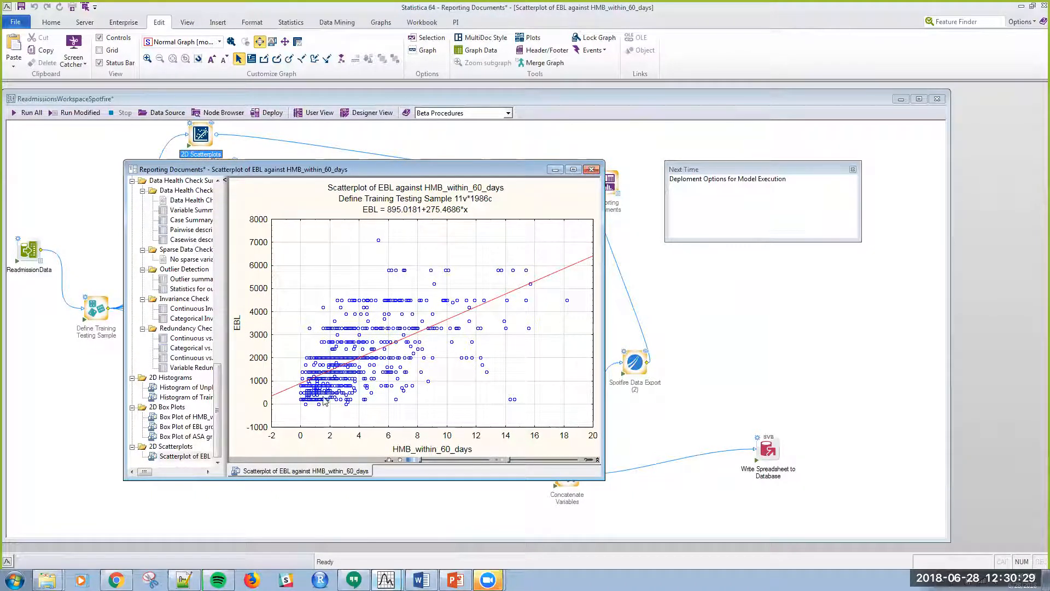
{"action": "mouse_move", "coordinate": [451, 219]}
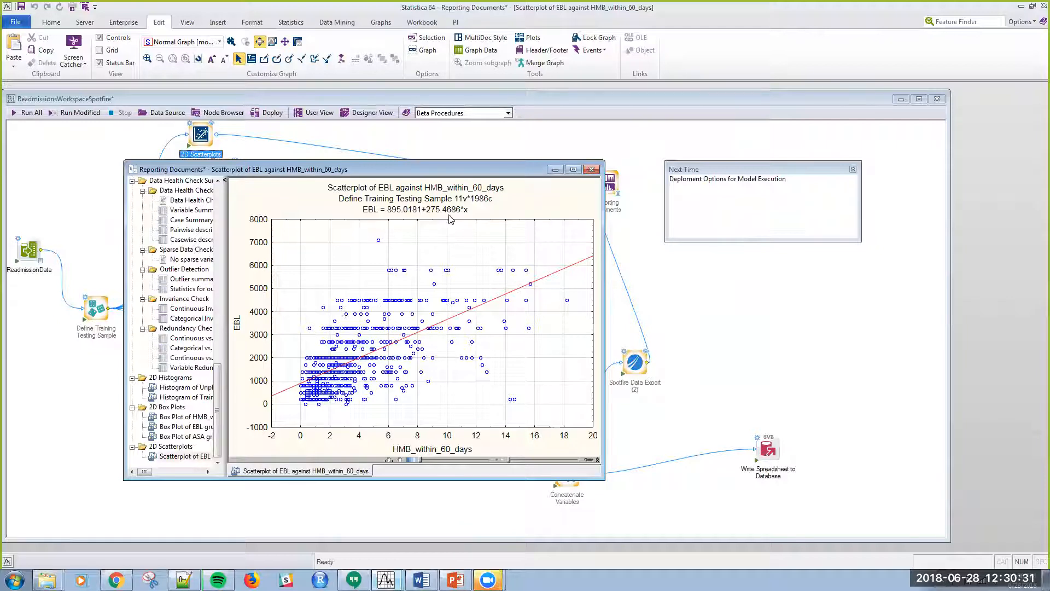
{"action": "left_click", "coordinate": [186, 387]}
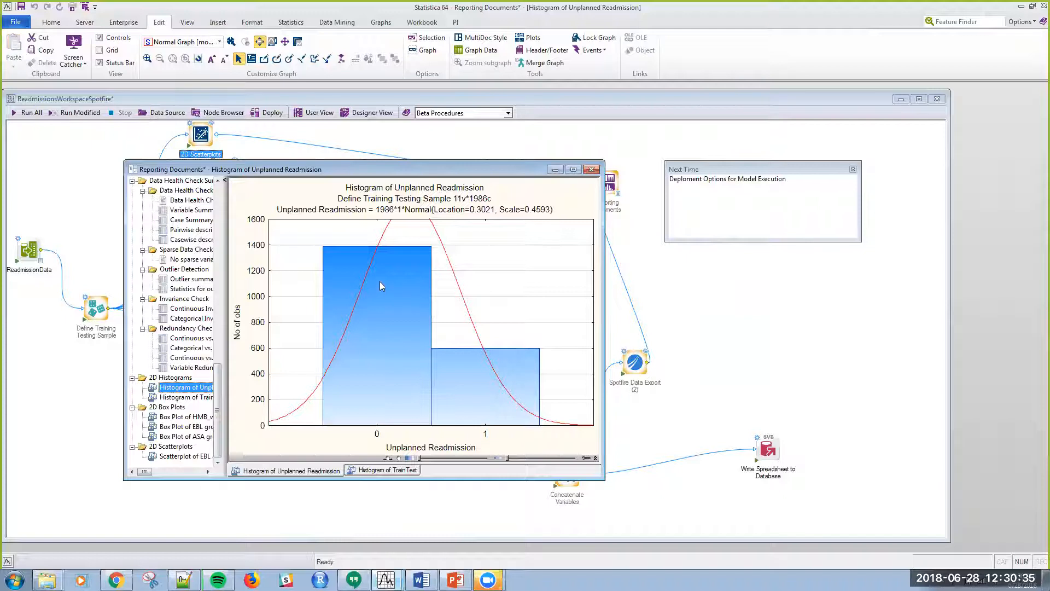
{"action": "mouse_move", "coordinate": [388, 274]}
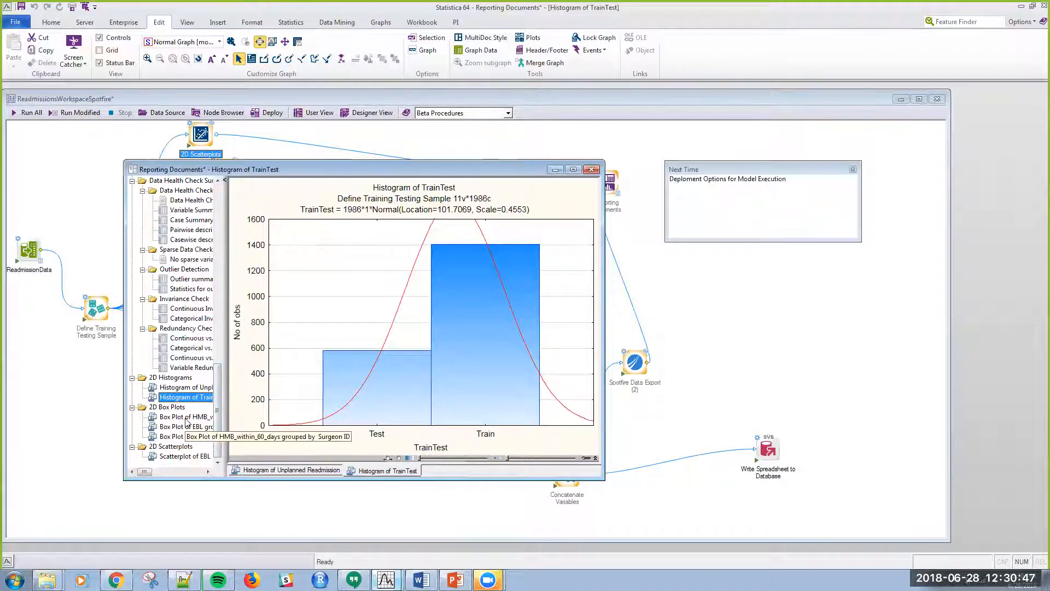
Show the HMB_within_60_days box plot grouped by Surgeon ID
{"action": "left_click", "coordinate": [186, 417]}
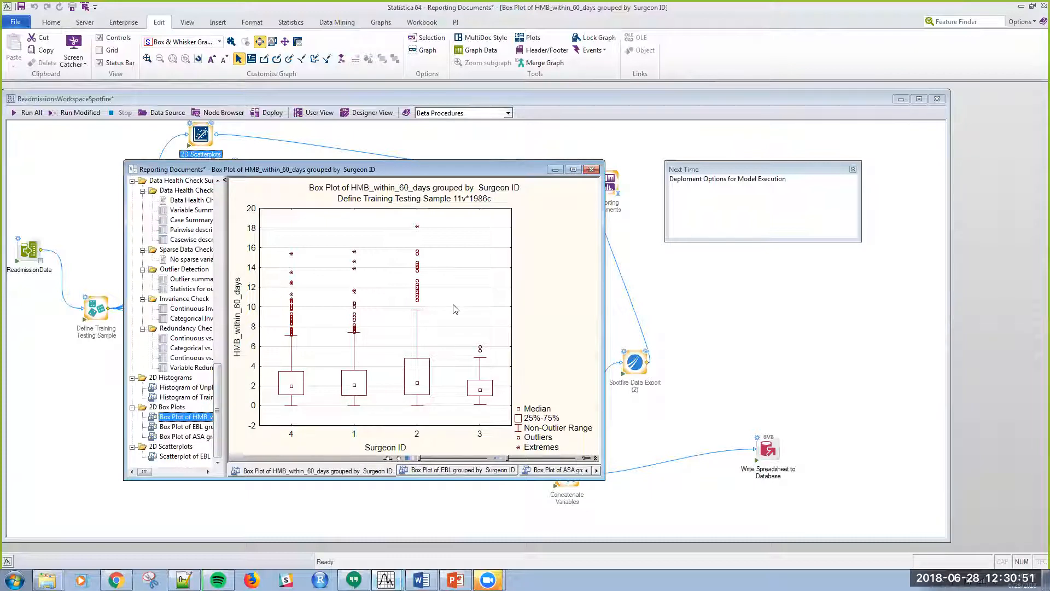
{"action": "mouse_move", "coordinate": [478, 299]}
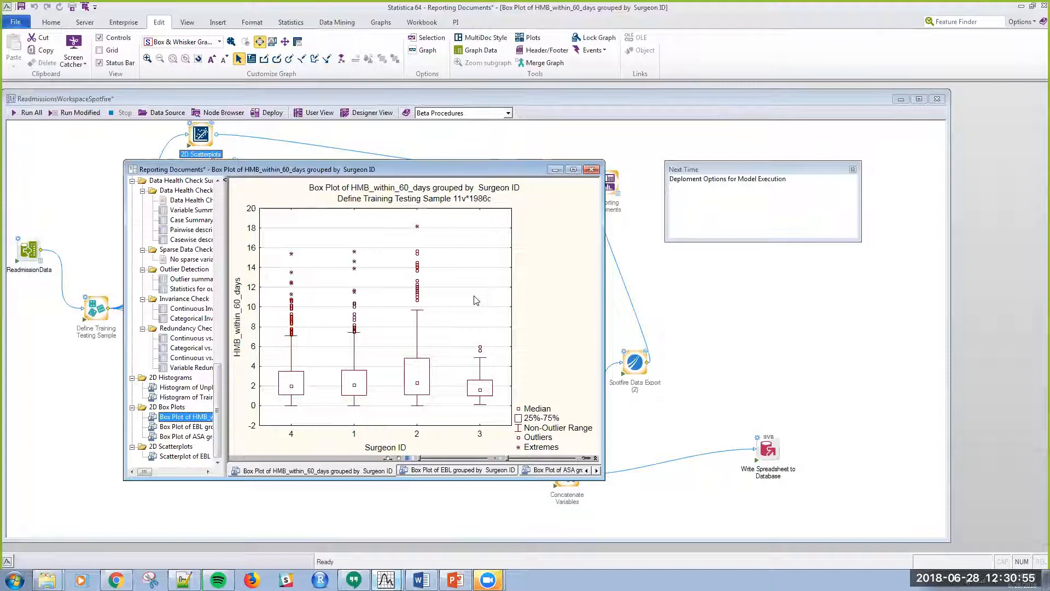
{"action": "mouse_move", "coordinate": [309, 367]}
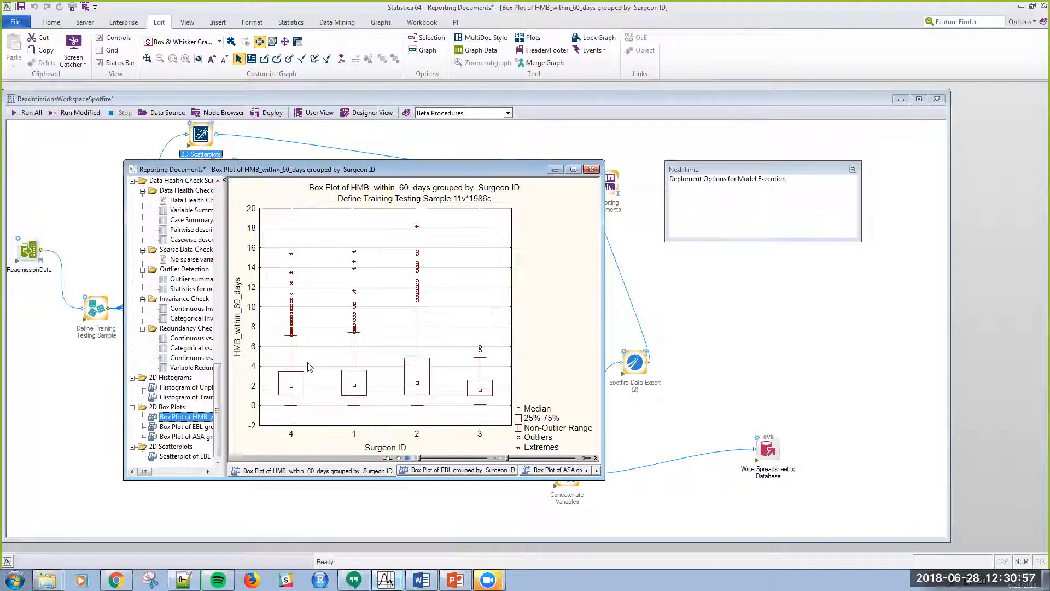
{"action": "mouse_move", "coordinate": [477, 450]}
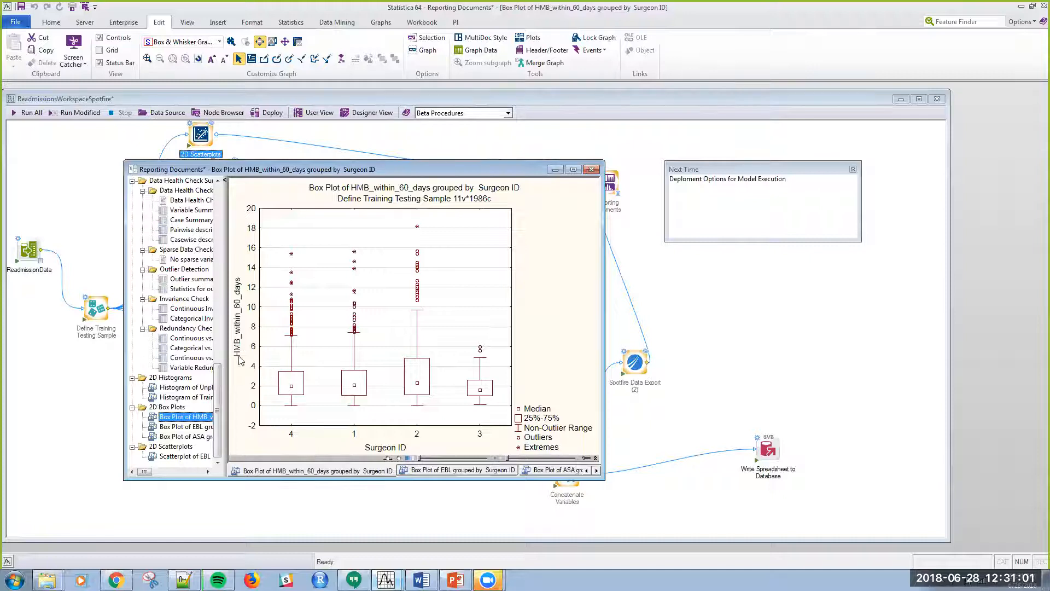
{"action": "mouse_move", "coordinate": [346, 438]}
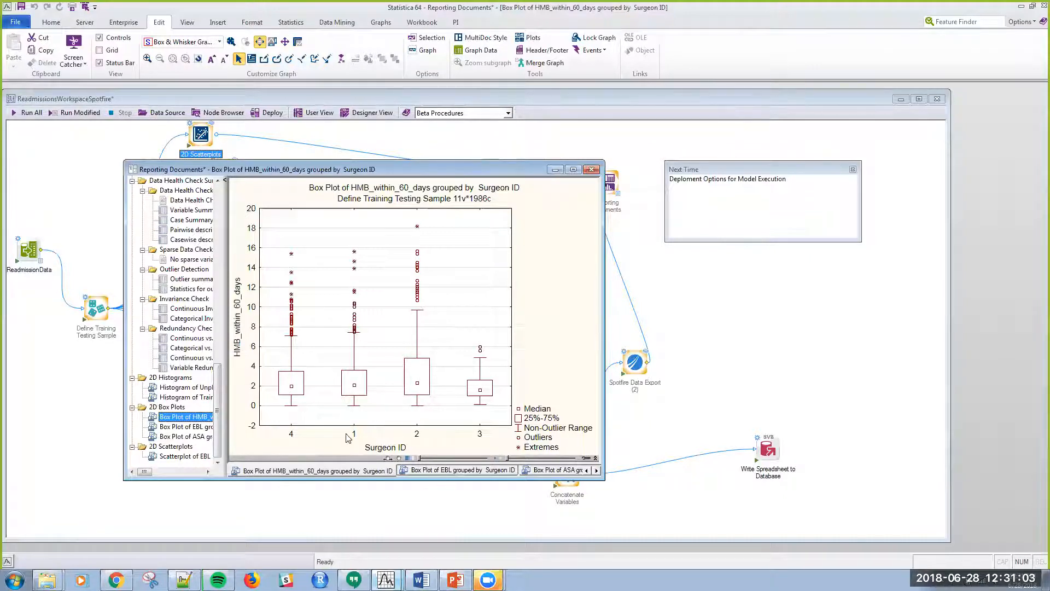
{"action": "mouse_move", "coordinate": [186, 427]}
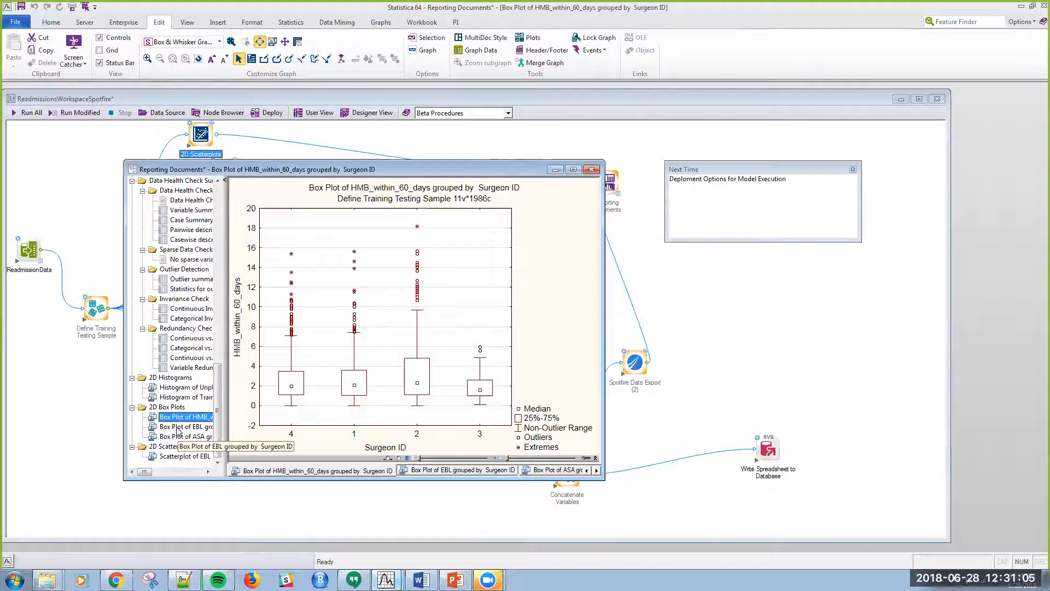
View the EBL box plot by Surgeon ID, then close the report
{"action": "left_click", "coordinate": [186, 426]}
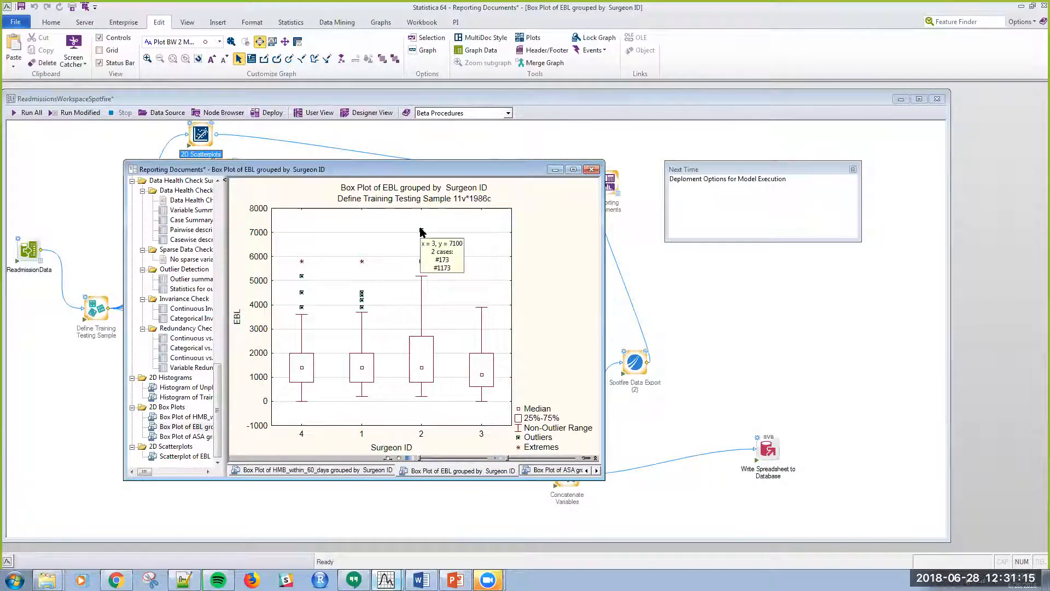
{"action": "mouse_move", "coordinate": [341, 354]}
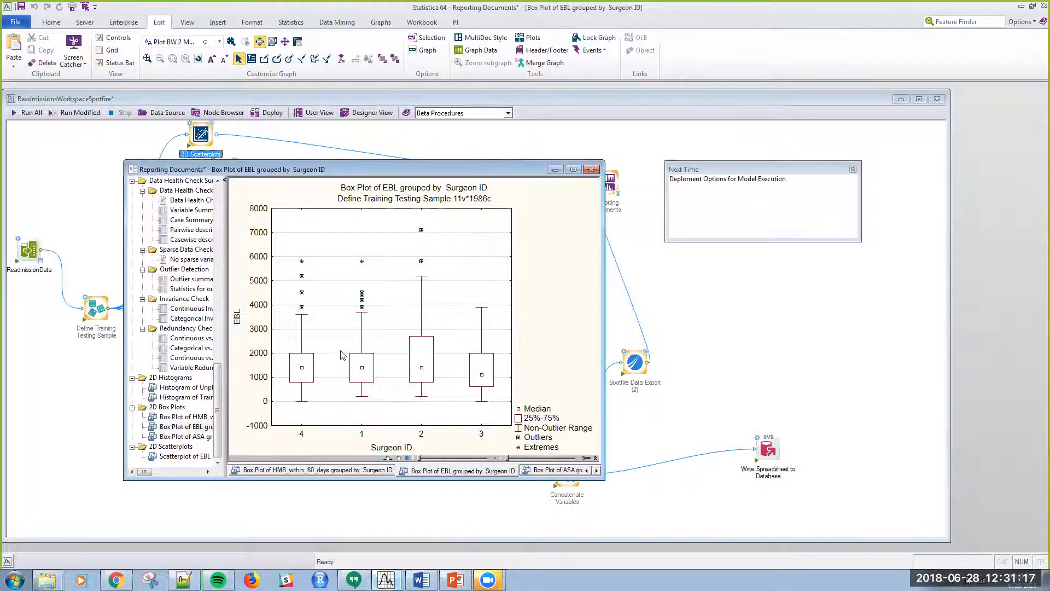
{"action": "mouse_move", "coordinate": [179, 435]}
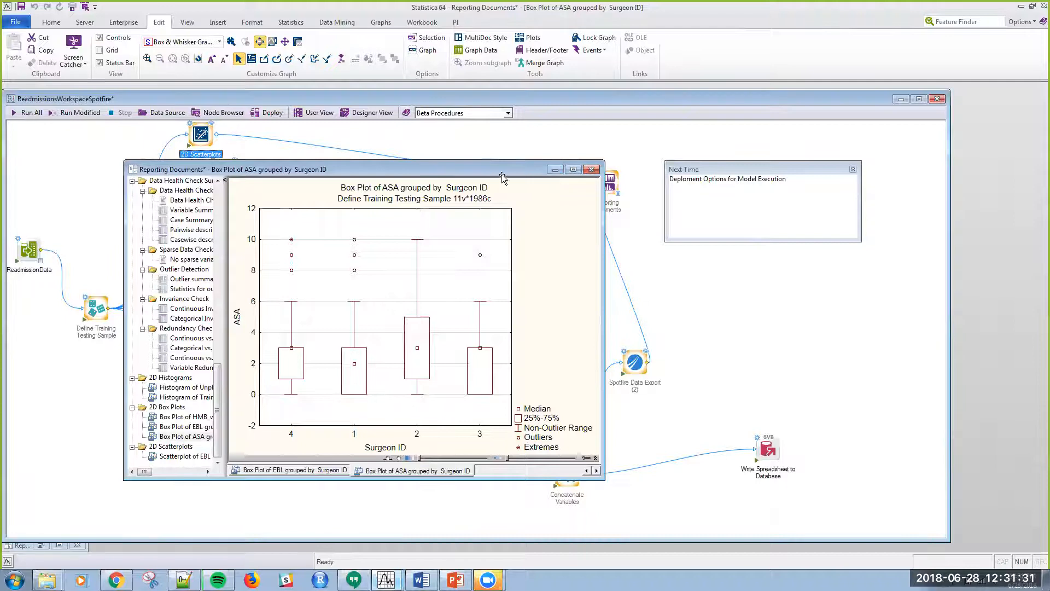
{"action": "left_click", "coordinate": [592, 169]}
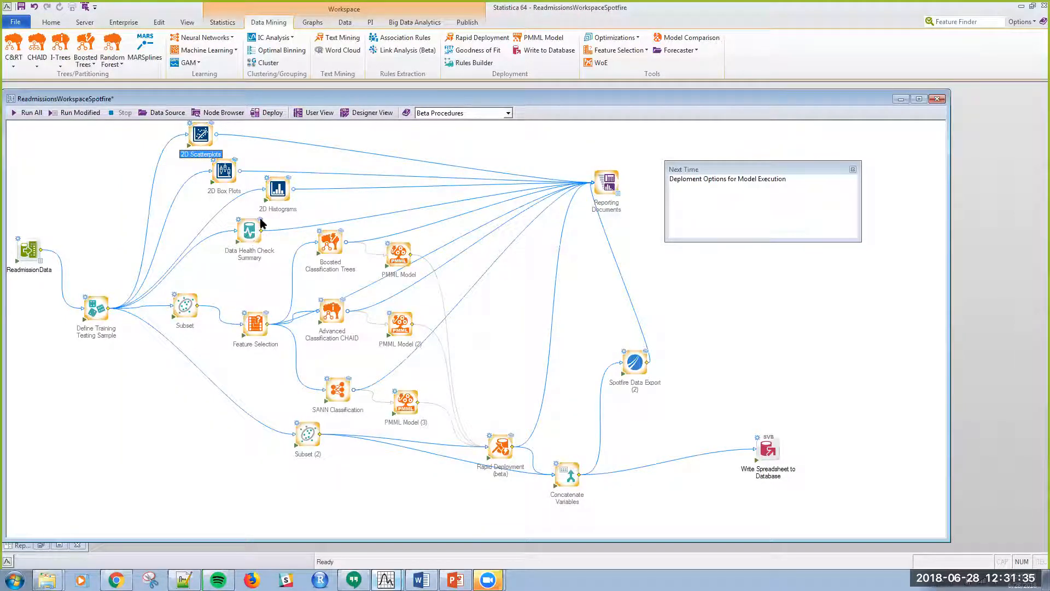
Open the Data Health Check Summary report and scroll through its full text
{"action": "double_click", "coordinate": [248, 231]}
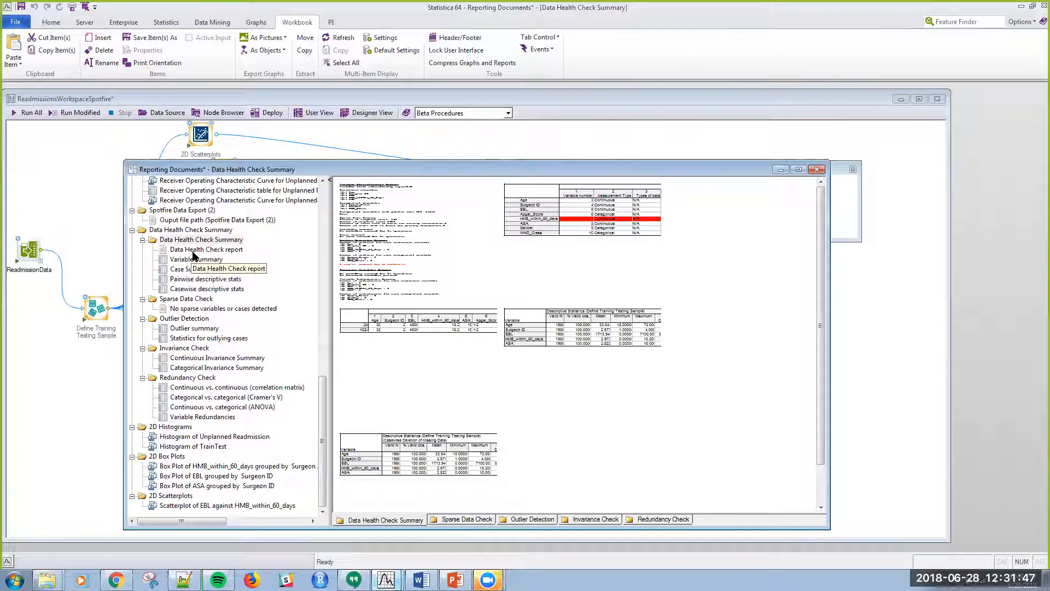
{"action": "left_click", "coordinate": [206, 249]}
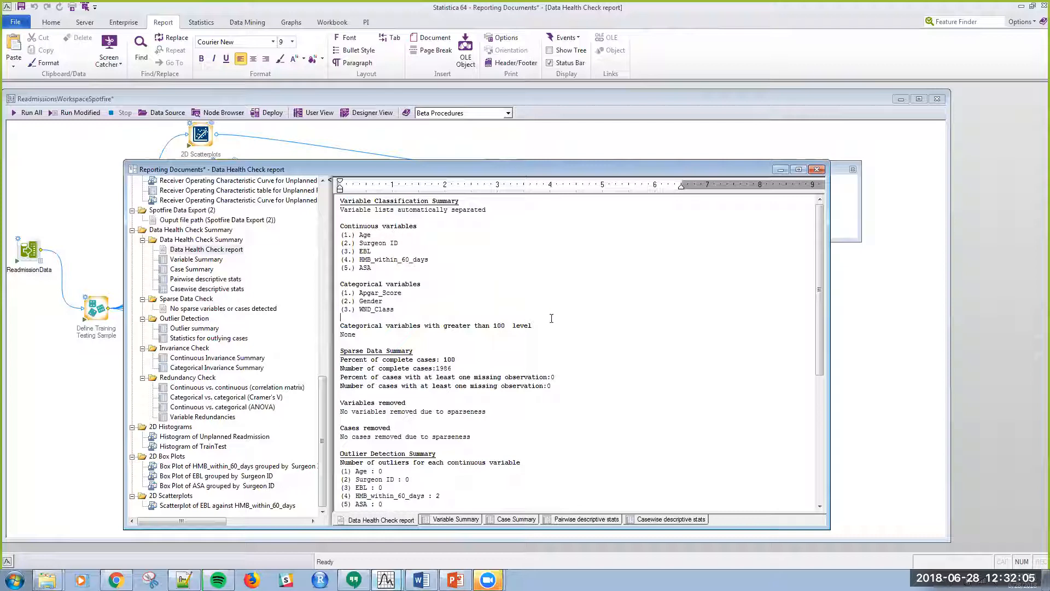
{"action": "scroll", "scroll_direction": "down", "scroll_amount": 3}
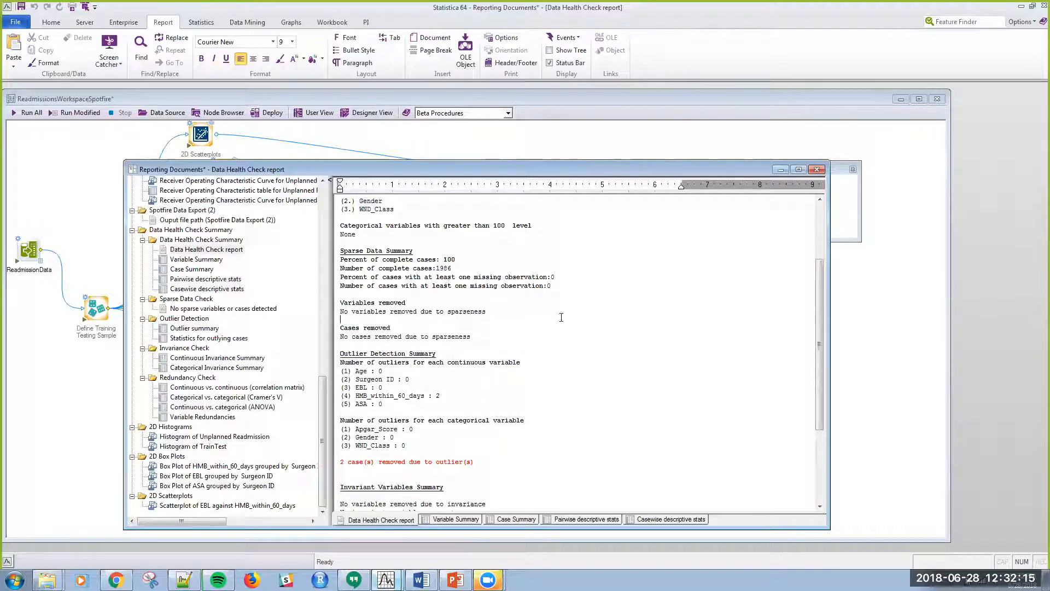
{"action": "scroll", "scroll_direction": "down", "scroll_amount": 3}
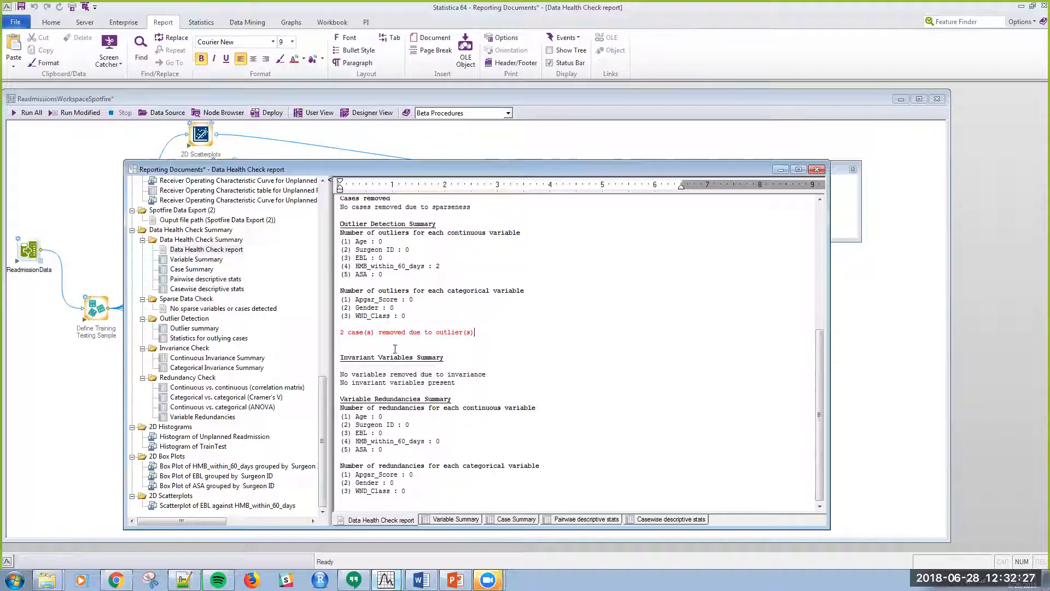
{"action": "mouse_move", "coordinate": [532, 344]}
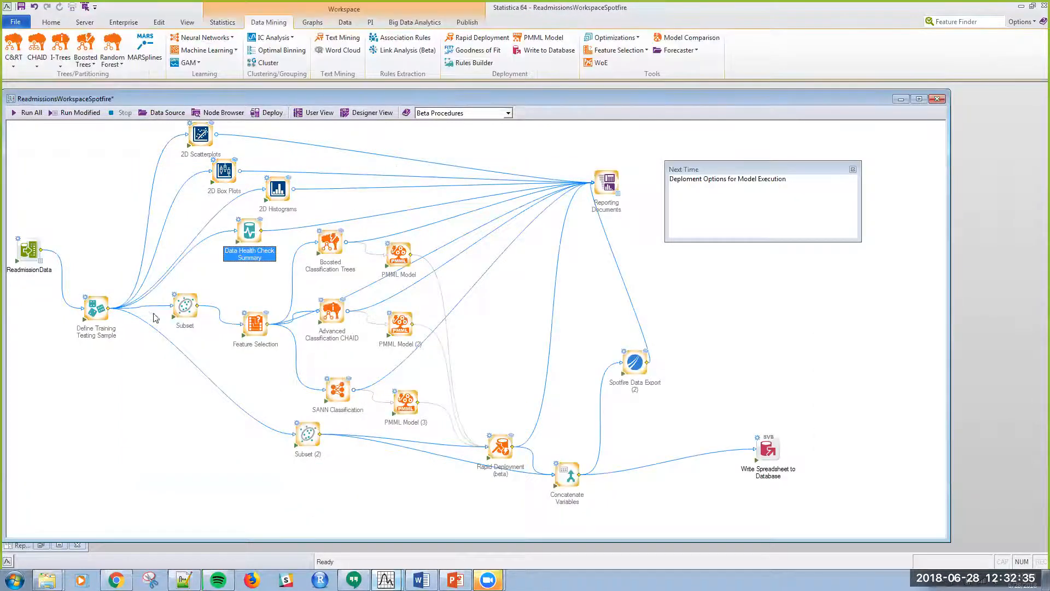
{"action": "mouse_move", "coordinate": [177, 302]}
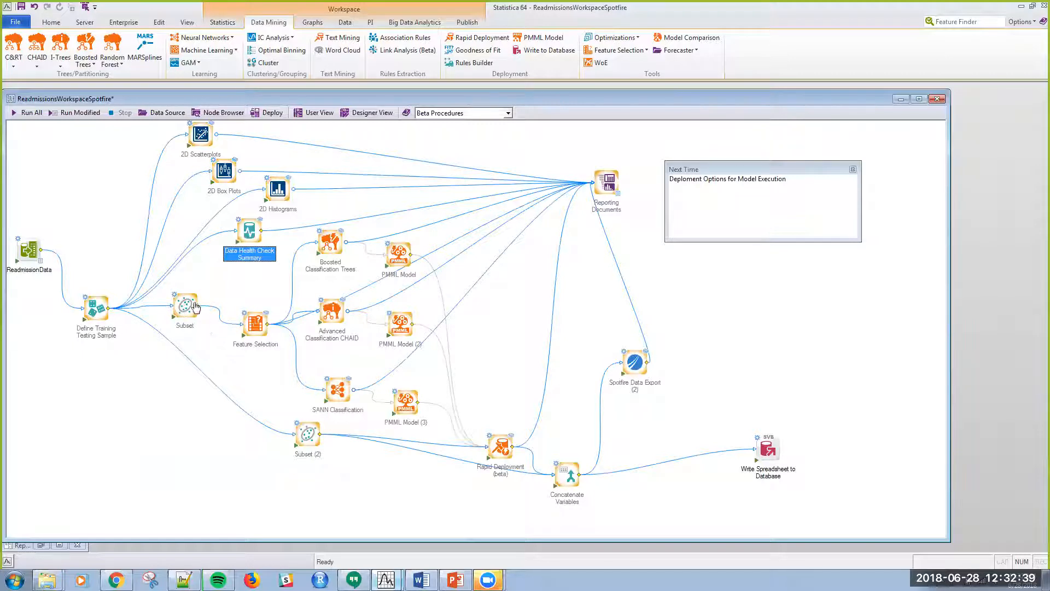
{"action": "mouse_move", "coordinate": [184, 305]}
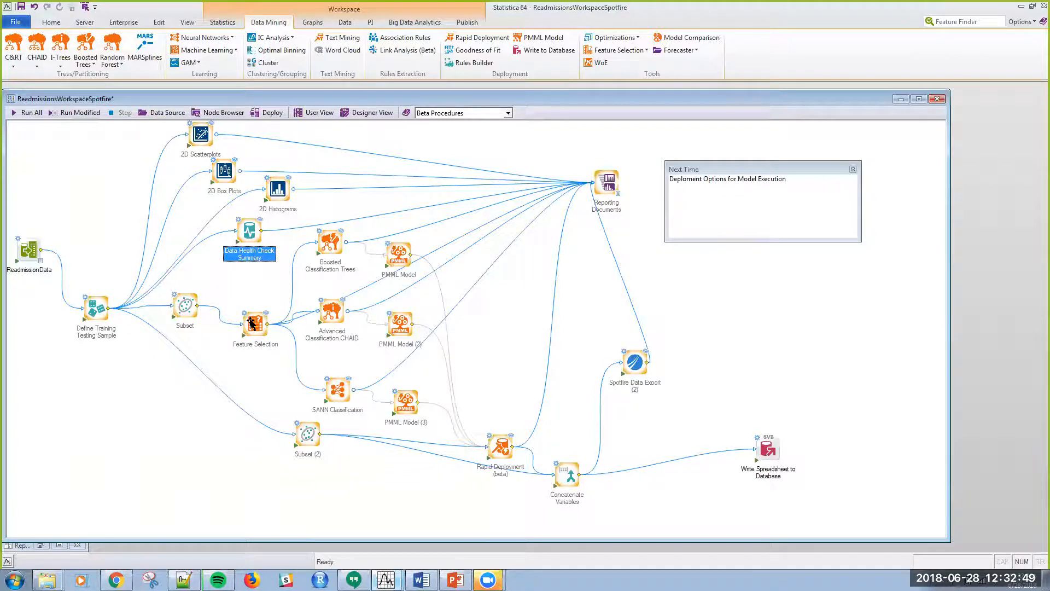
{"action": "mouse_move", "coordinate": [254, 323]}
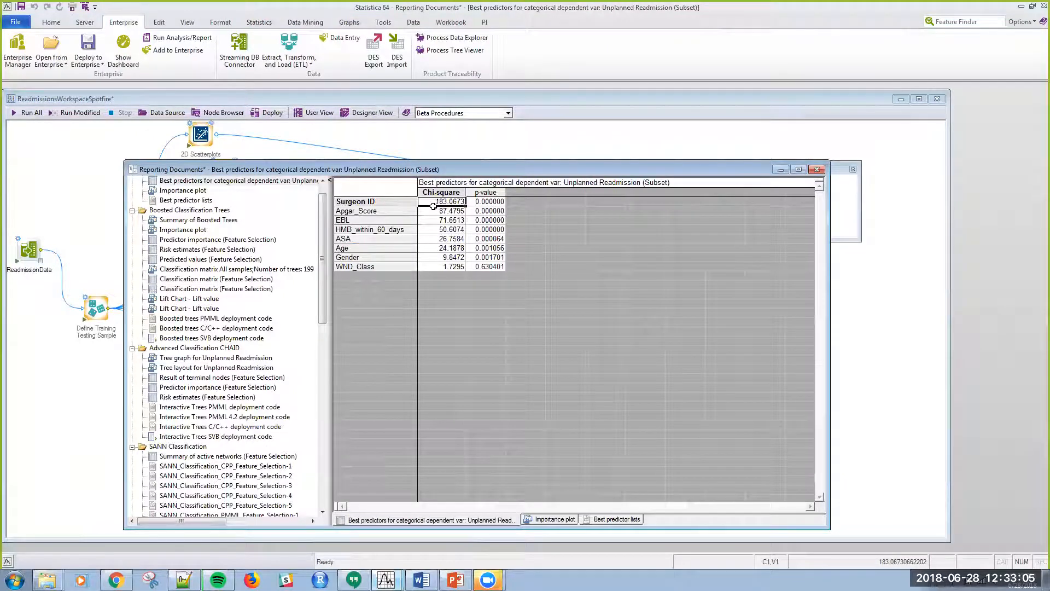
Close the Reporting Documents window
{"action": "left_click", "coordinate": [439, 229]}
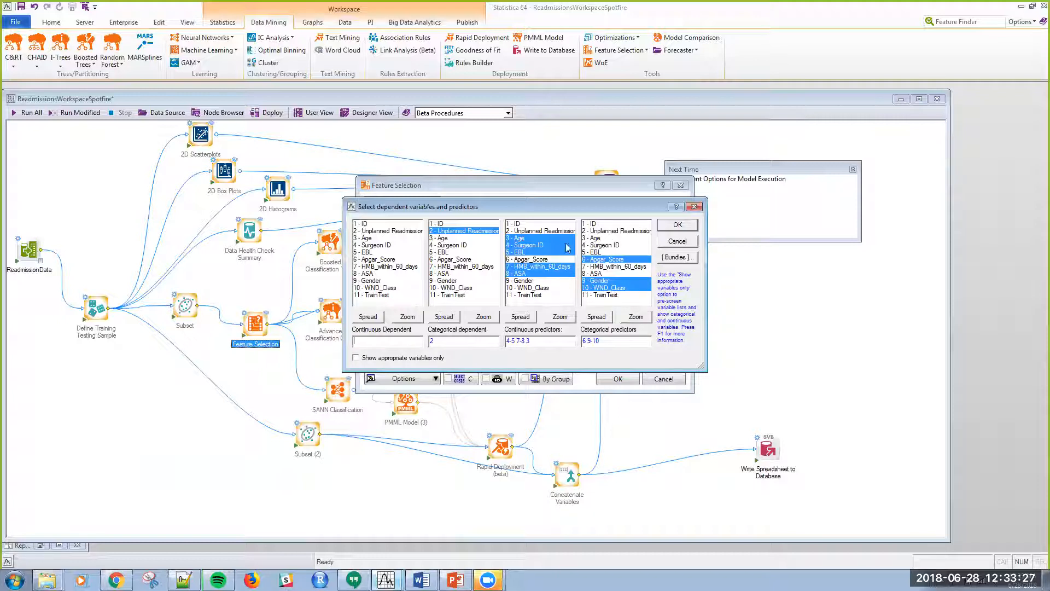
Close Feature Selection and review the Boosted Classification Trees variables without rerunning
{"action": "left_click", "coordinate": [676, 224]}
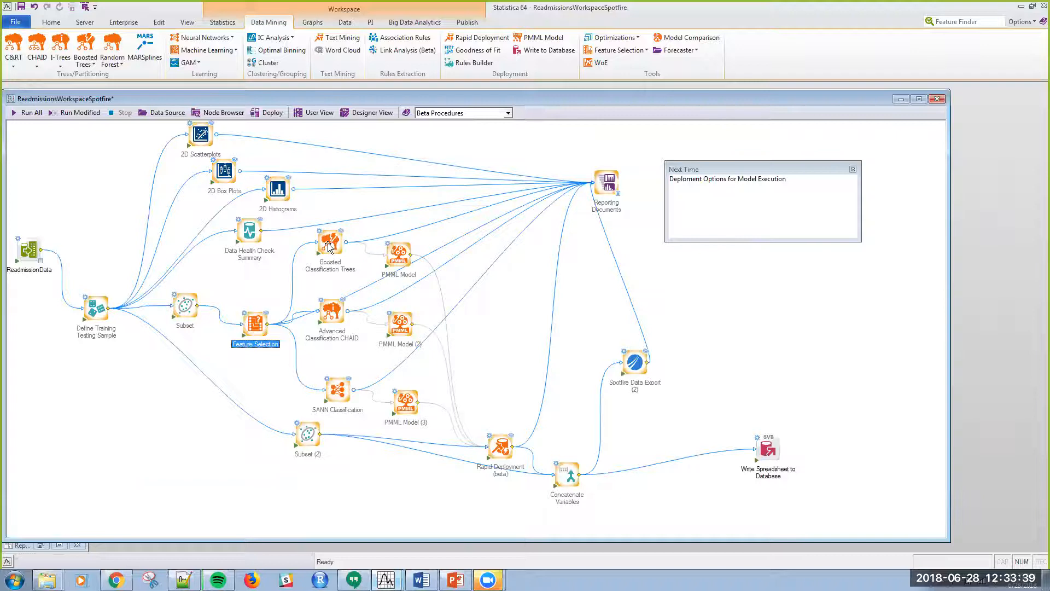
{"action": "double_click", "coordinate": [330, 242]}
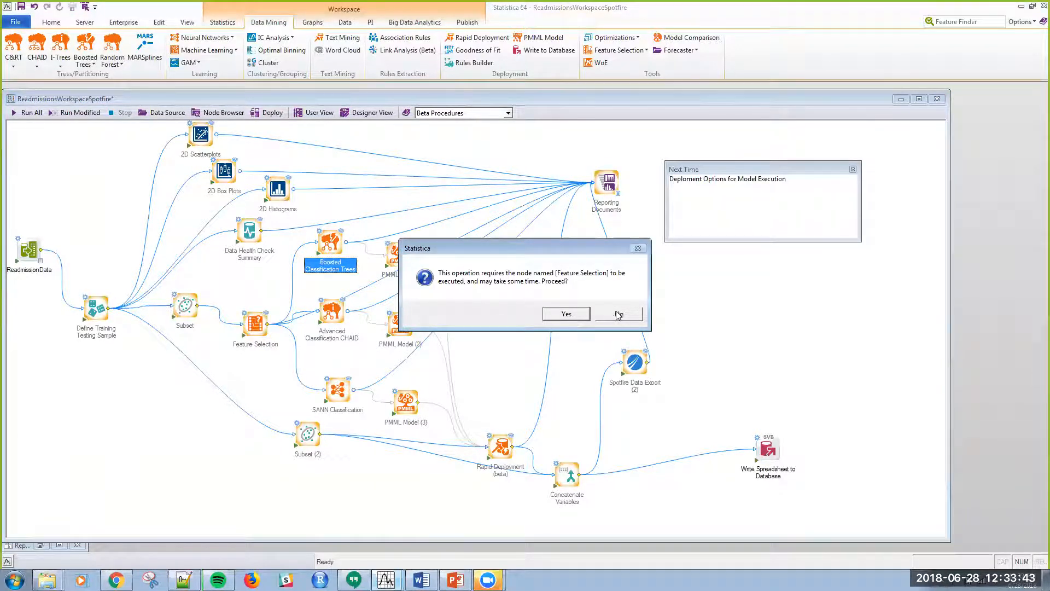
{"action": "left_click", "coordinate": [617, 313]}
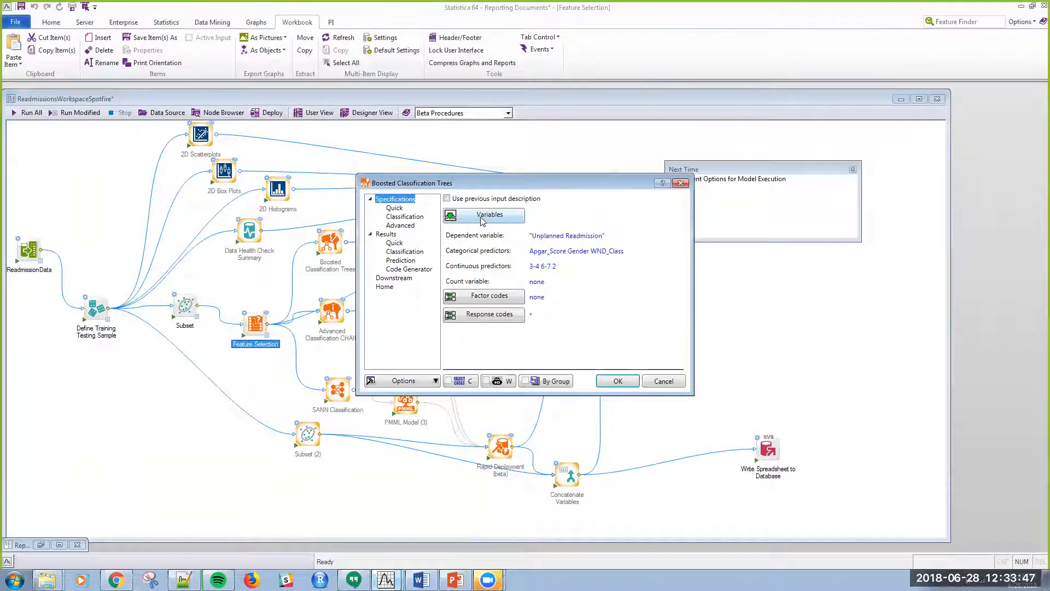
{"action": "left_click", "coordinate": [484, 214]}
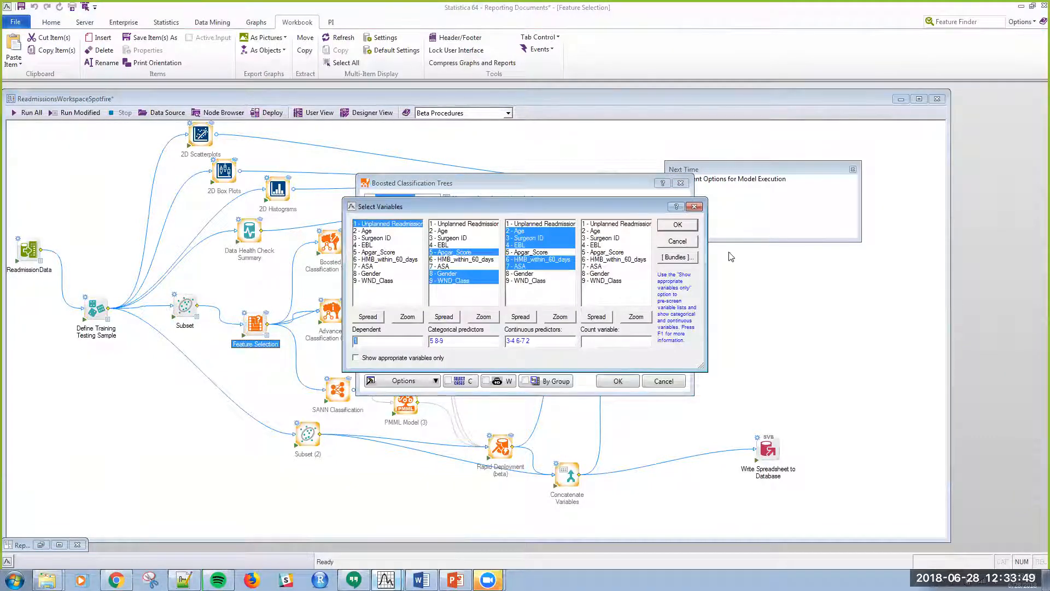
{"action": "left_click", "coordinate": [676, 225]}
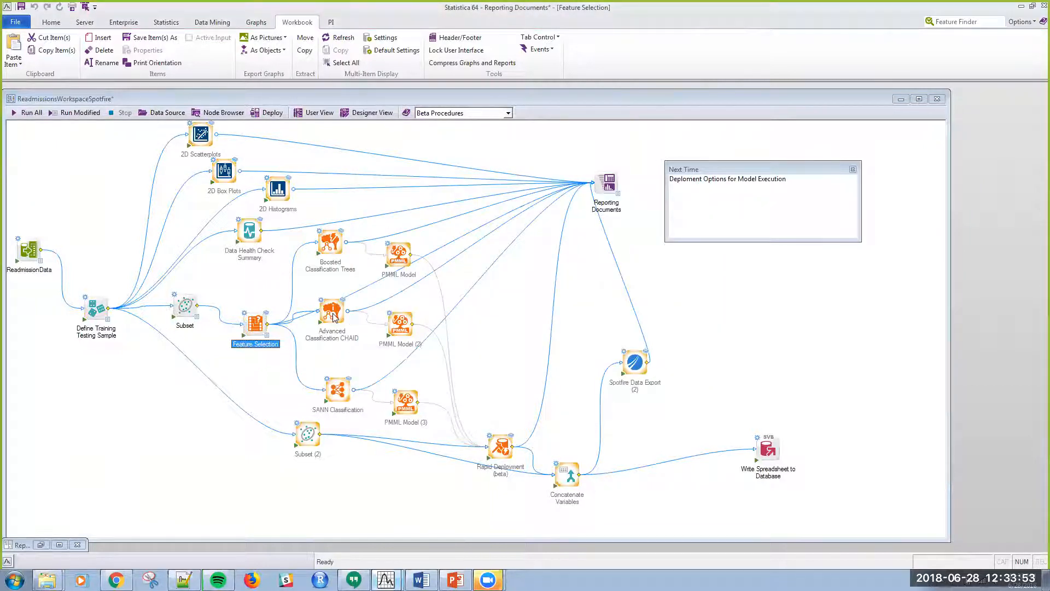
{"action": "mouse_move", "coordinate": [344, 302]}
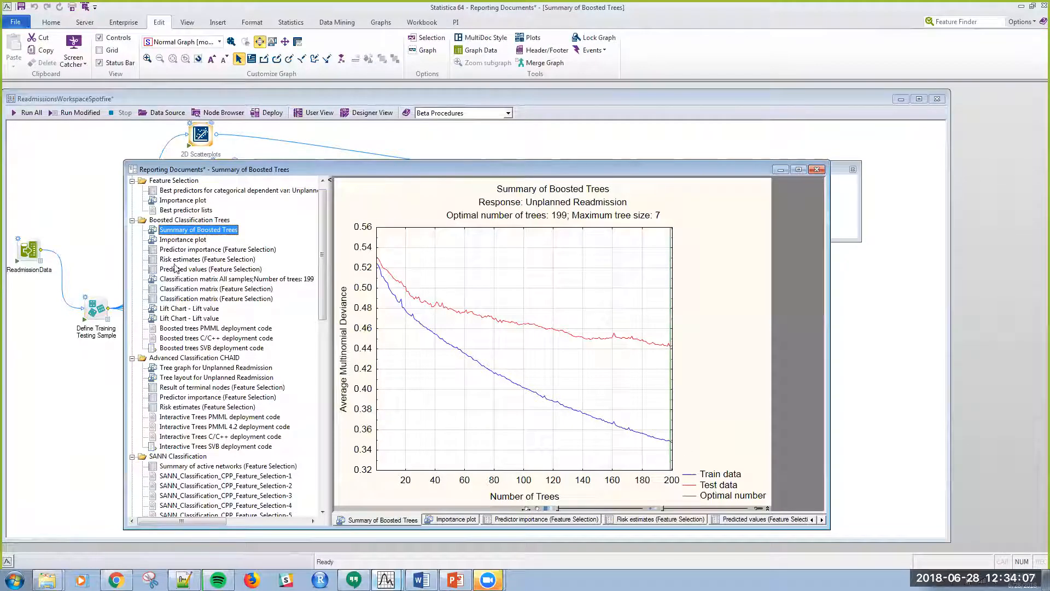
View the boosted trees importance plot, all-samples classification matrix, and CHAID tree graph
{"action": "left_click", "coordinate": [182, 239]}
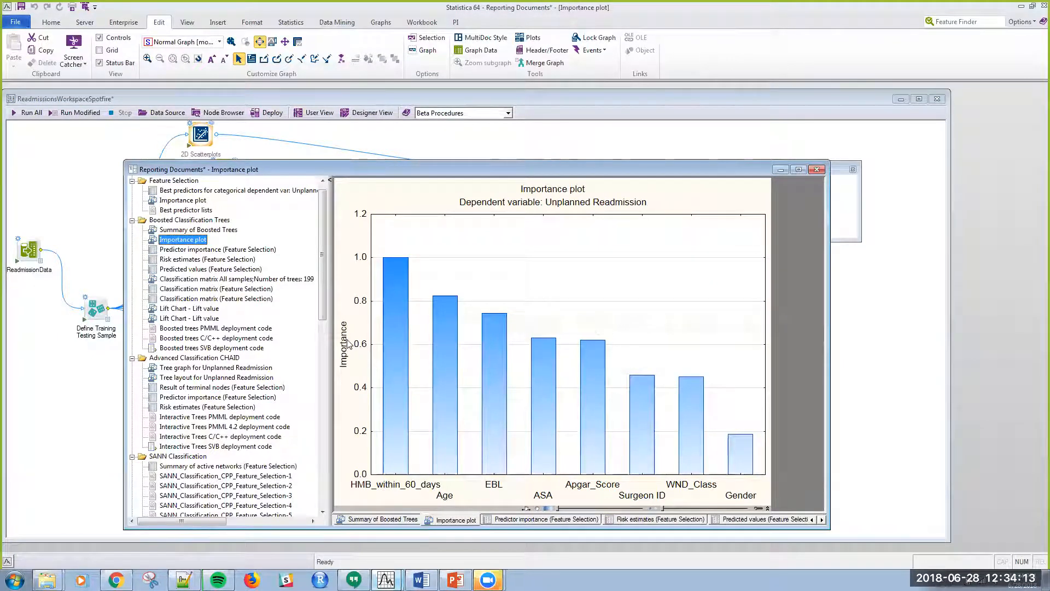
{"action": "mouse_move", "coordinate": [301, 314]}
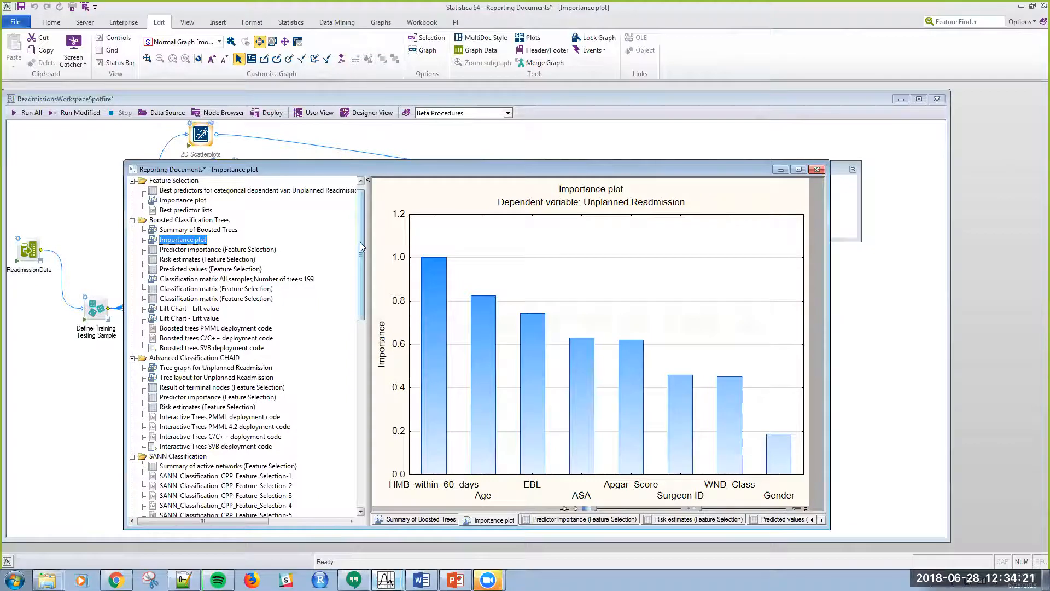
{"action": "left_click", "coordinate": [235, 279]}
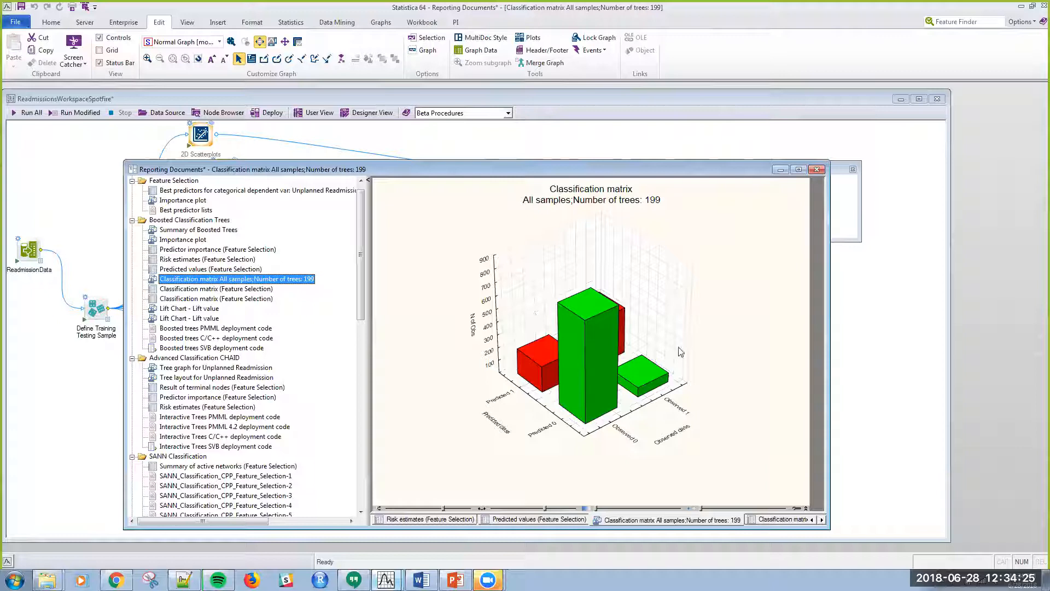
{"action": "mouse_move", "coordinate": [231, 382]}
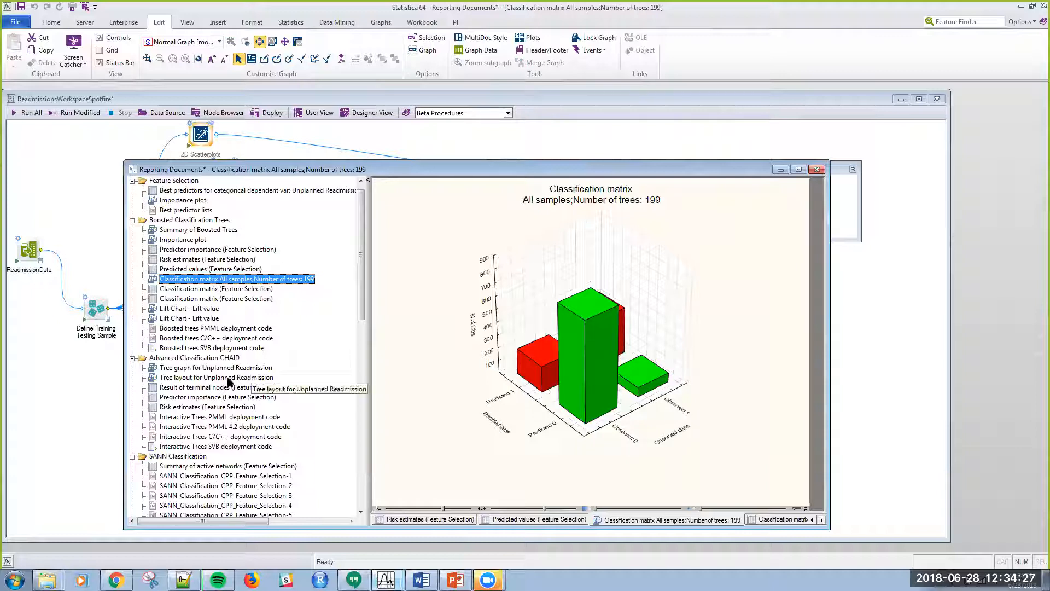
{"action": "mouse_move", "coordinate": [378, 291]}
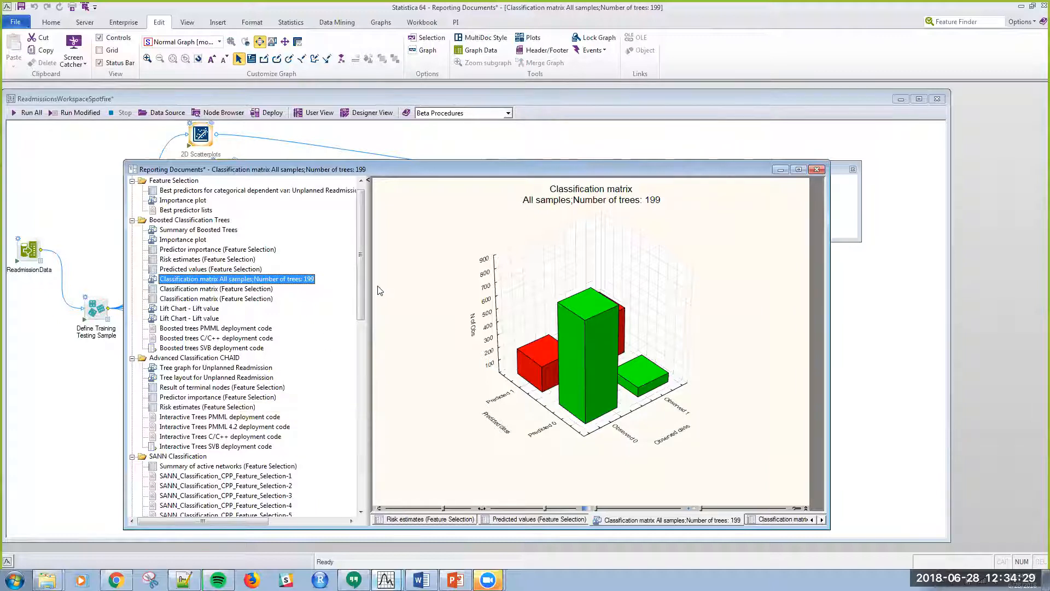
{"action": "scroll", "scroll_direction": "down", "scroll_amount": 3}
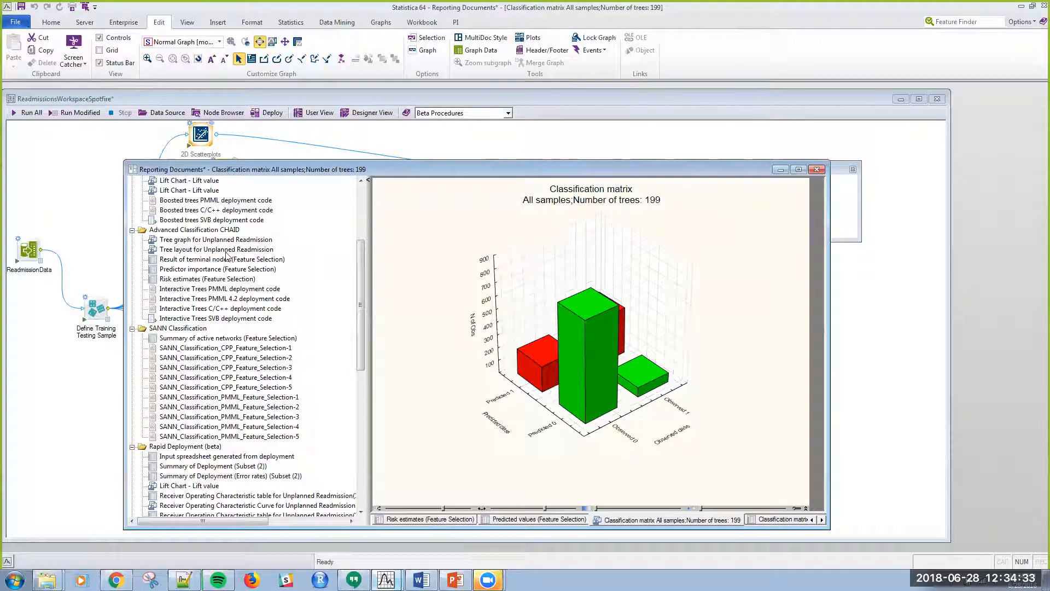
{"action": "left_click", "coordinate": [215, 239]}
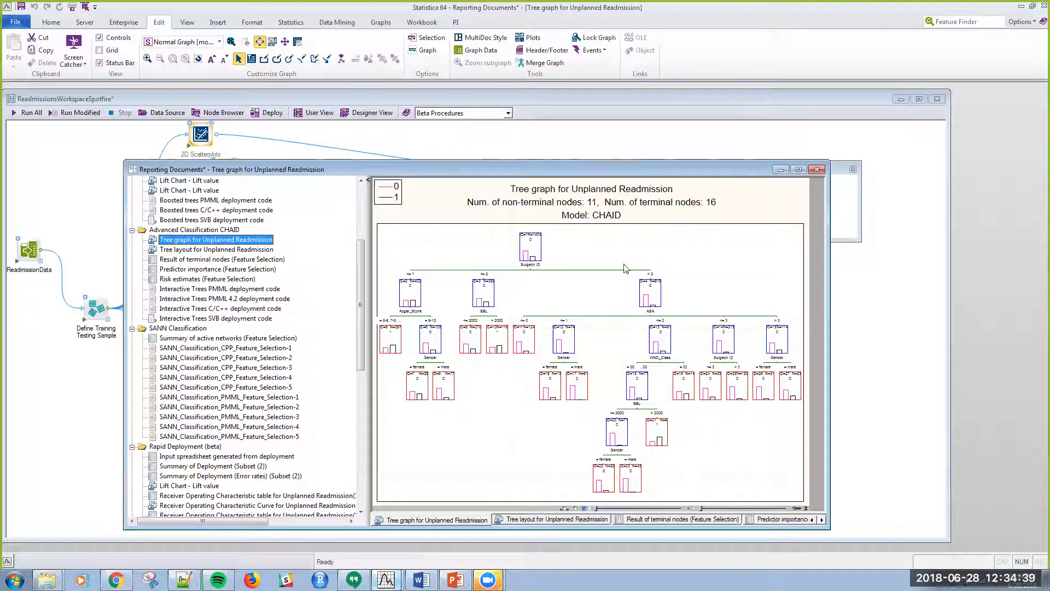
{"action": "mouse_move", "coordinate": [402, 278]}
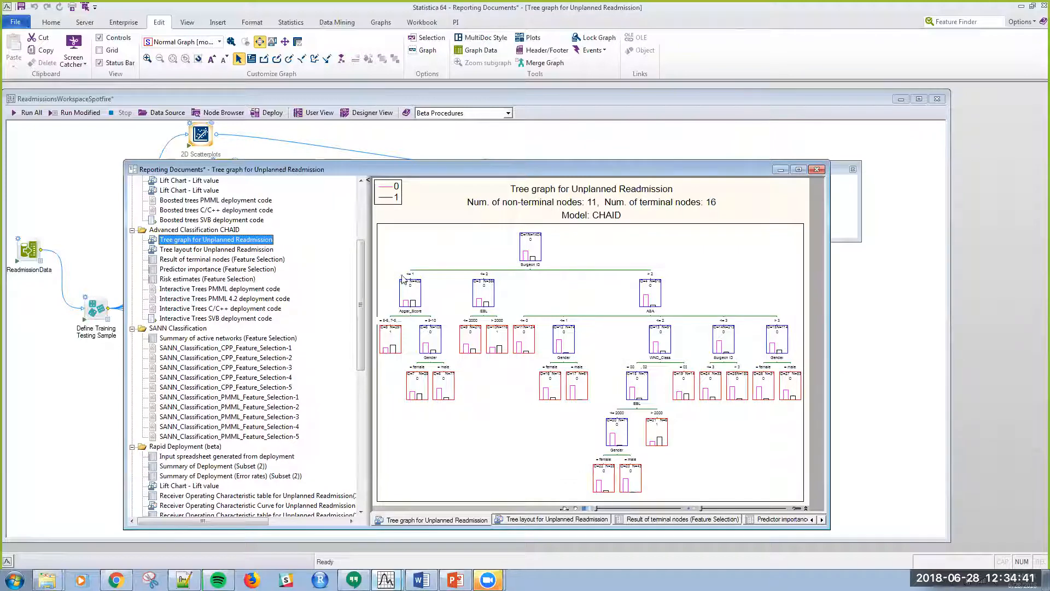
{"action": "mouse_move", "coordinate": [414, 300]}
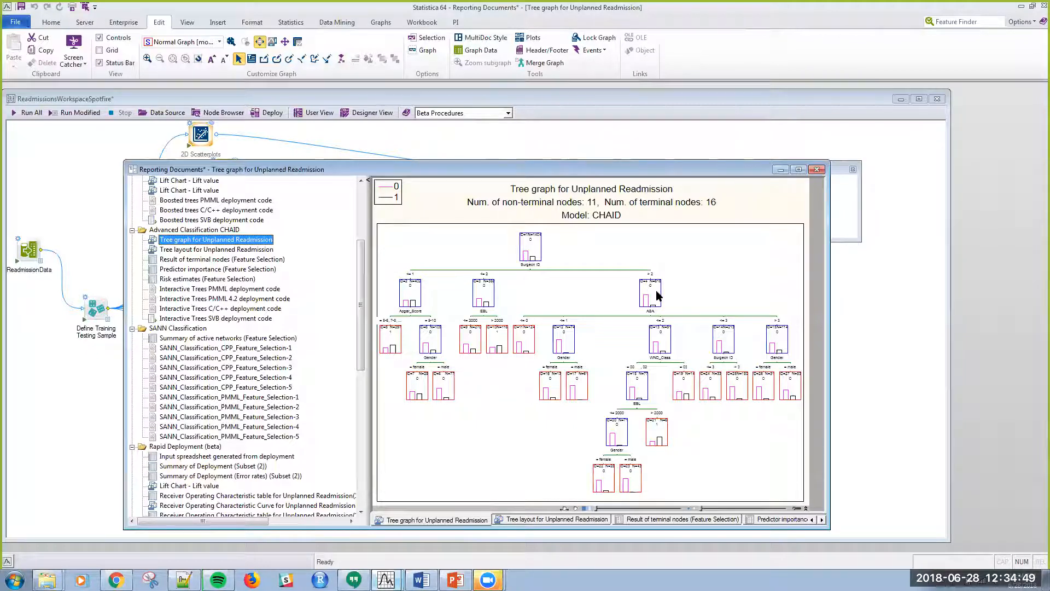
{"action": "mouse_move", "coordinate": [635, 321]}
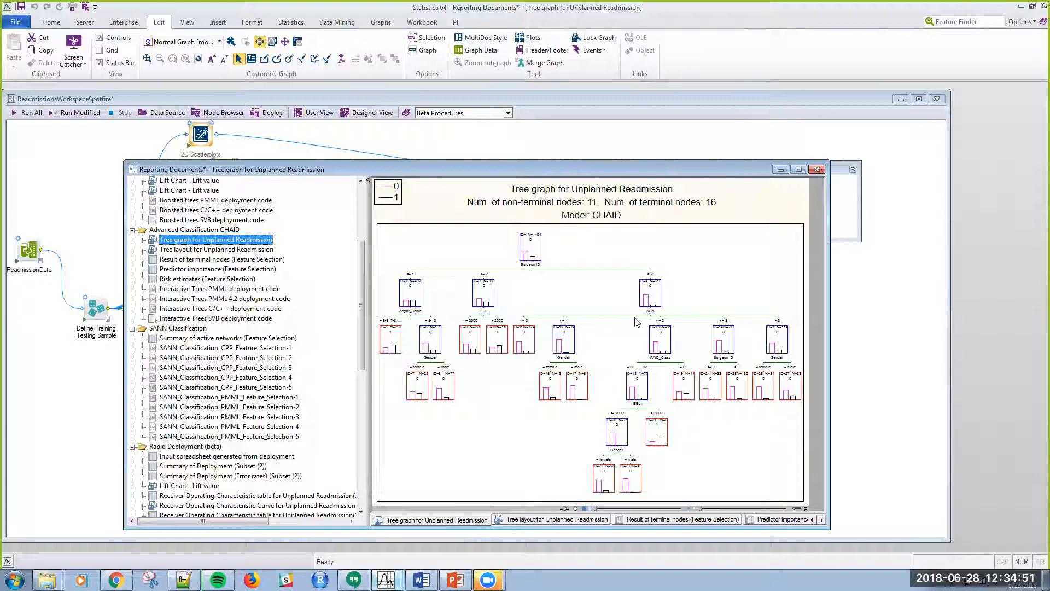
{"action": "mouse_move", "coordinate": [703, 367]}
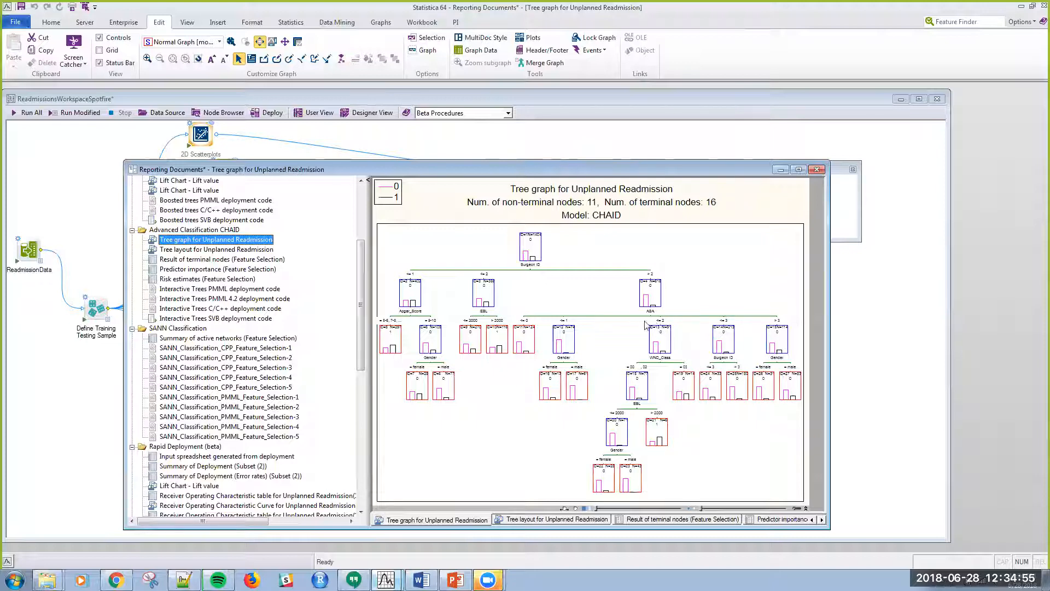
{"action": "mouse_move", "coordinate": [655, 461]}
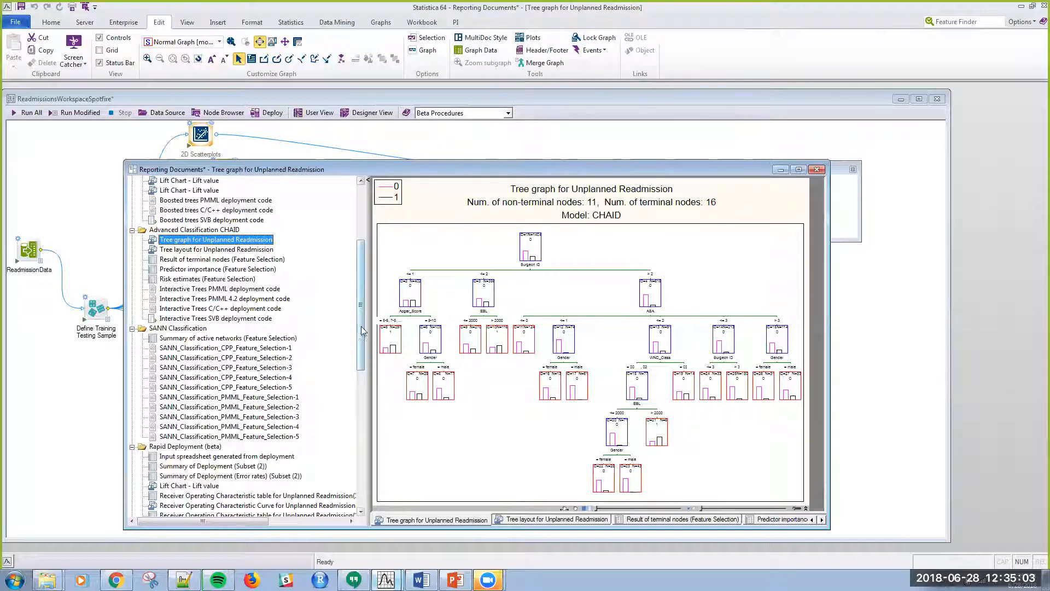
Scroll through the CHAID tree graph report for Unplanned Readmission
{"action": "scroll", "scroll_direction": "down", "scroll_amount": 3}
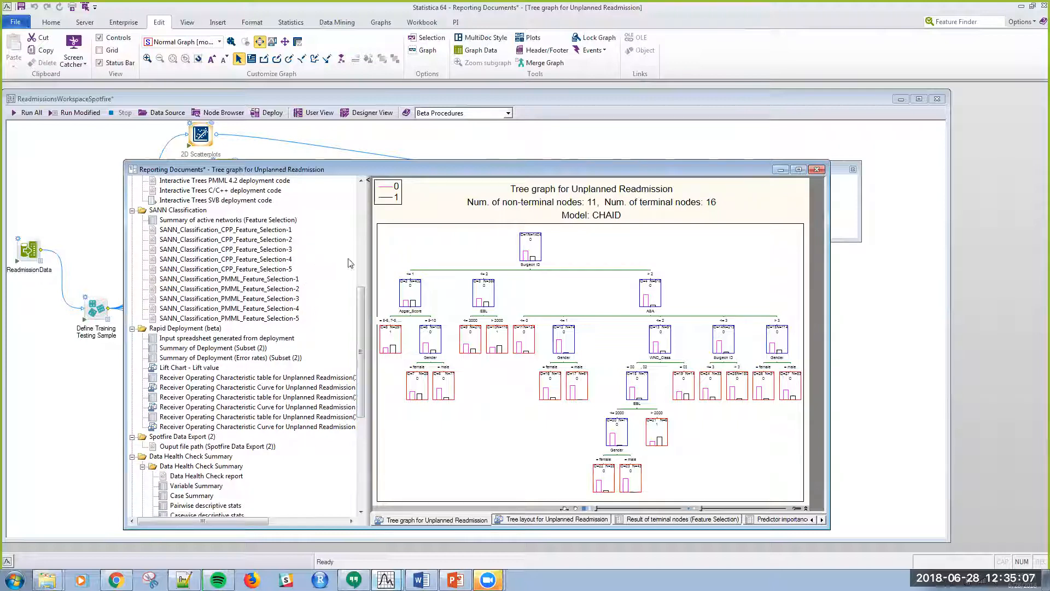
{"action": "scroll", "scroll_direction": "down", "scroll_amount": 3}
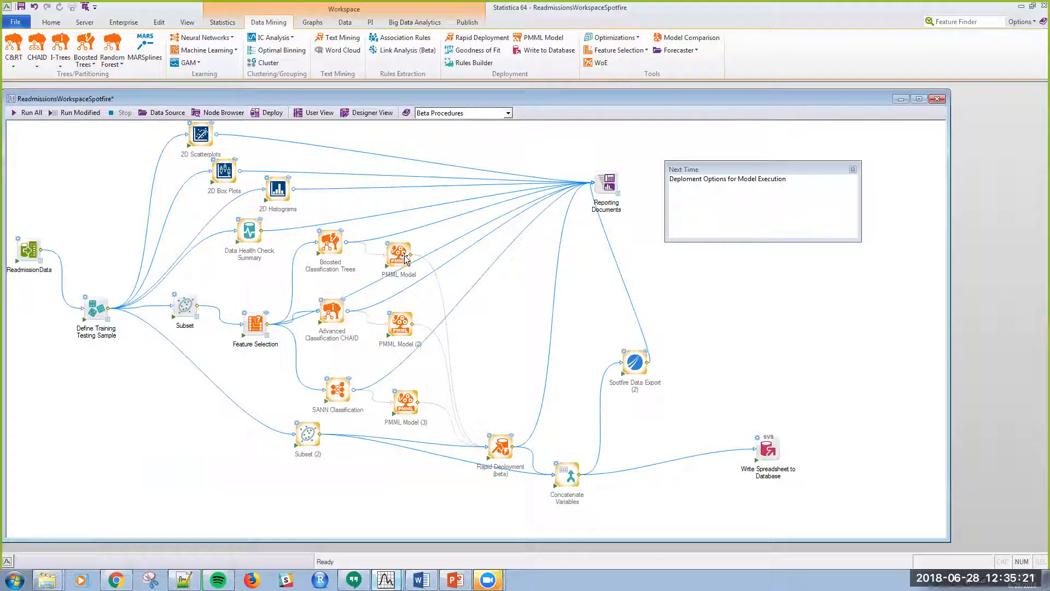
{"action": "mouse_move", "coordinate": [400, 257]}
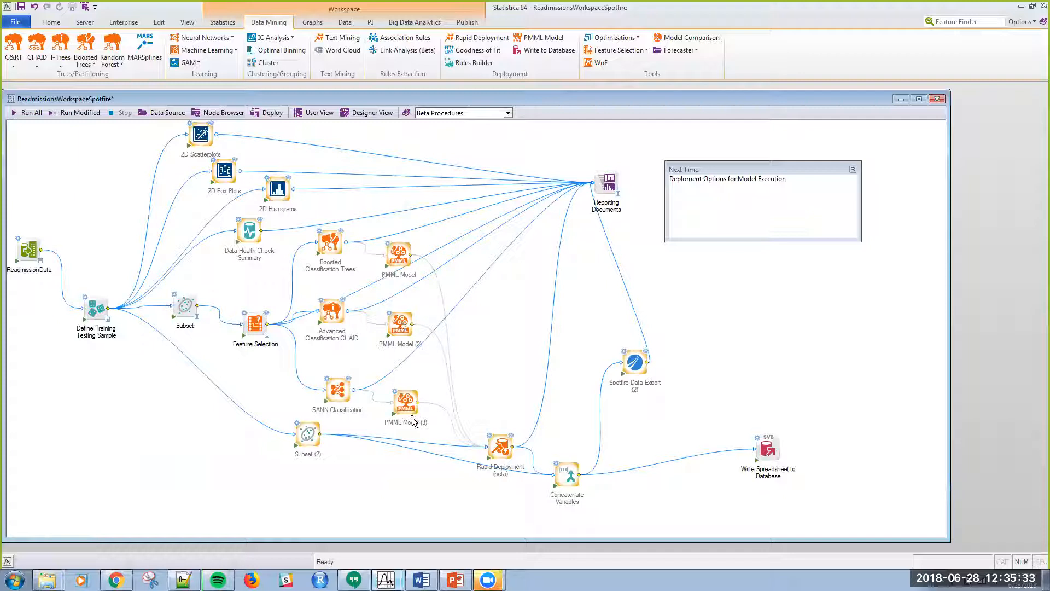
{"action": "mouse_move", "coordinate": [391, 438]}
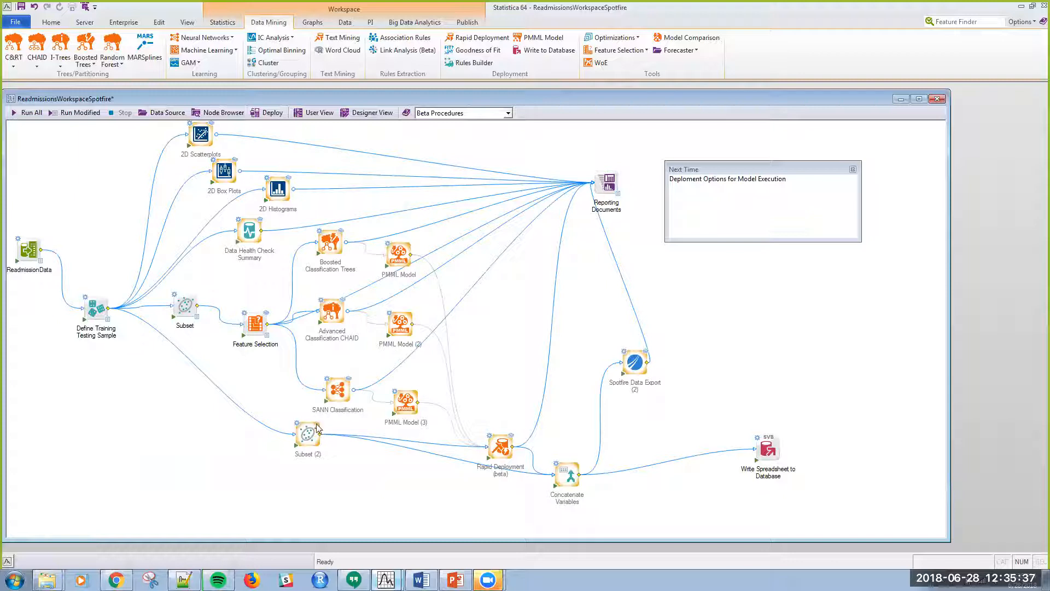
{"action": "mouse_move", "coordinate": [307, 433]}
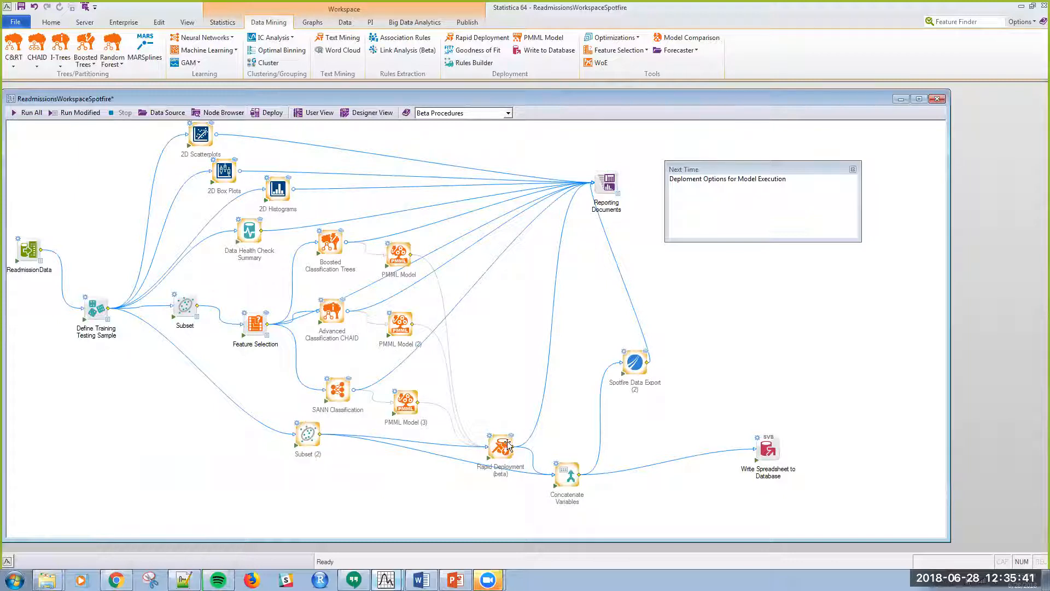
{"action": "mouse_move", "coordinate": [307, 432]}
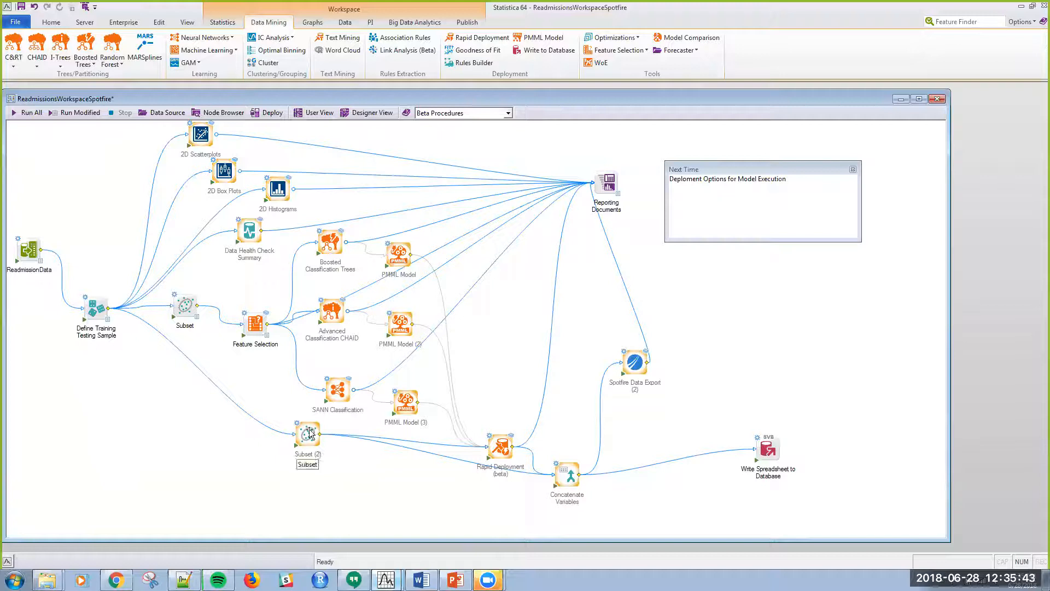
{"action": "mouse_move", "coordinate": [408, 419]}
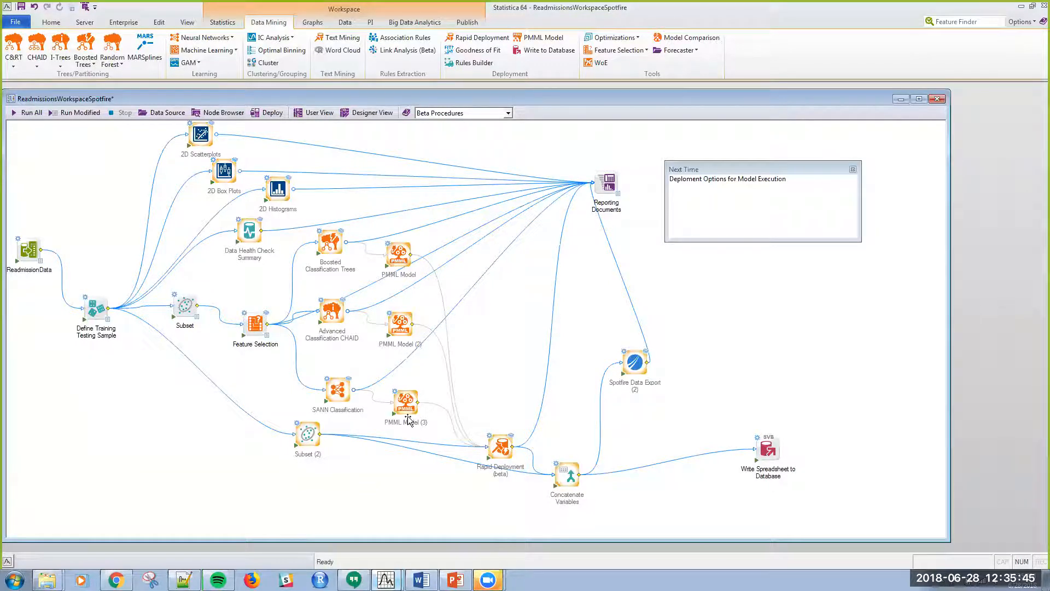
{"action": "mouse_move", "coordinate": [439, 250]}
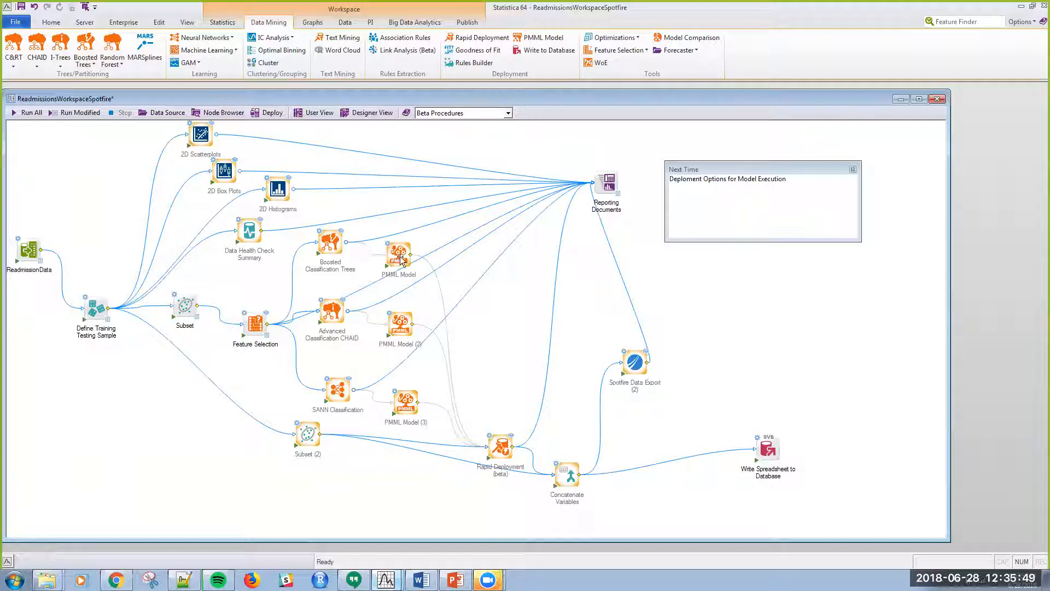
{"action": "mouse_move", "coordinate": [408, 269]}
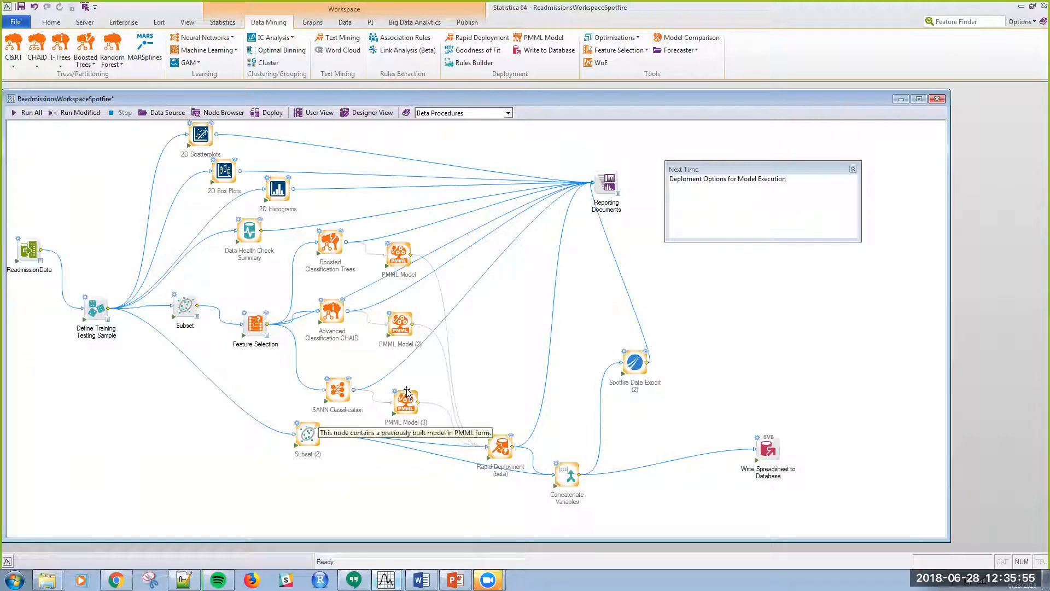
{"action": "mouse_move", "coordinate": [411, 374]}
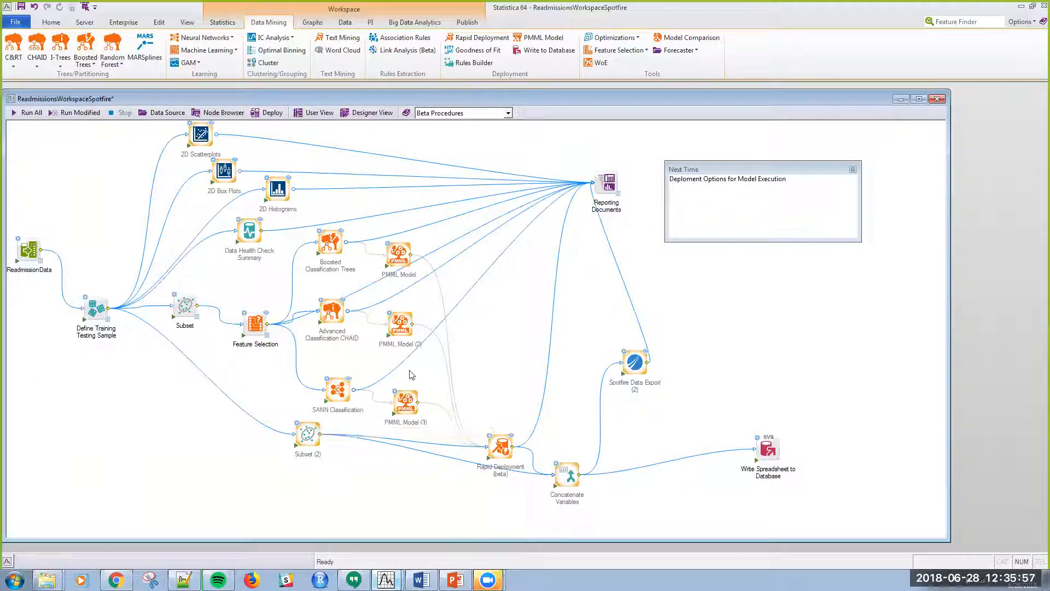
{"action": "mouse_move", "coordinate": [265, 307]}
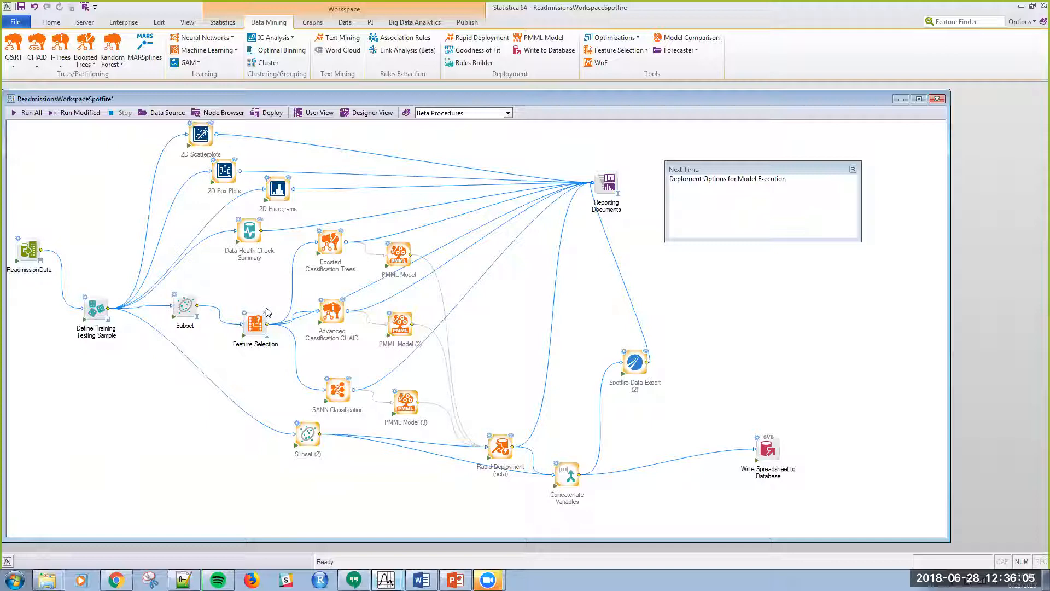
{"action": "mouse_move", "coordinate": [307, 441]}
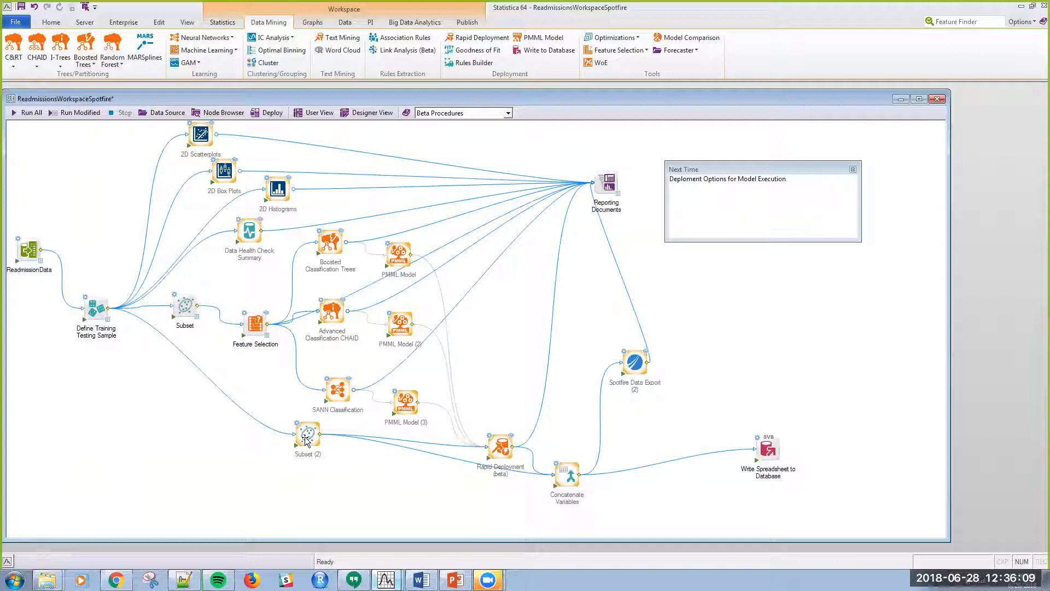
{"action": "mouse_move", "coordinate": [504, 433]}
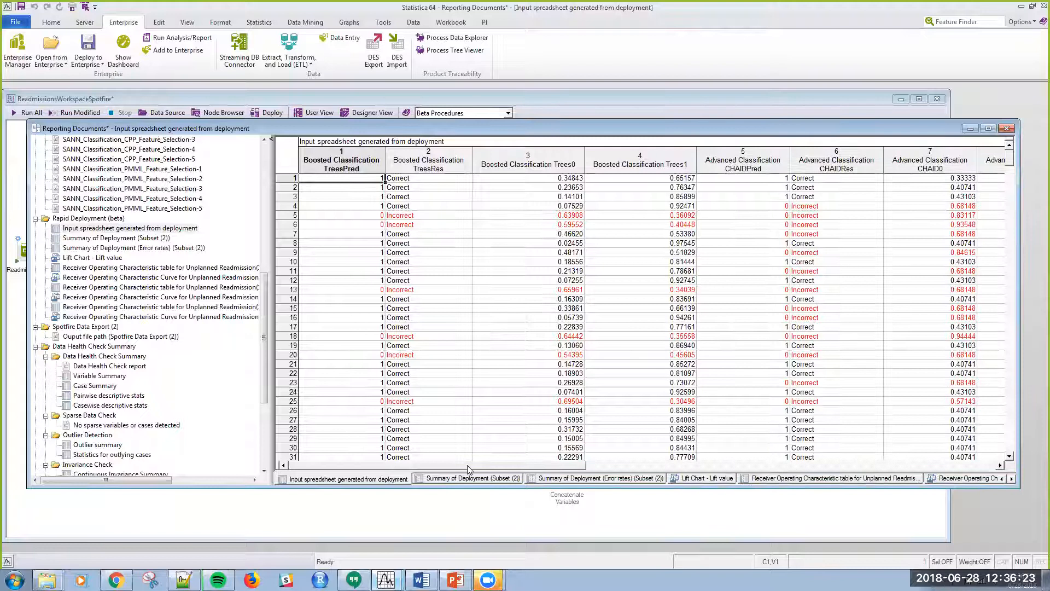
Scroll across the boosted trees and SANN prediction columns and select Voted prediction
{"action": "scroll", "scroll_direction": "right", "scroll_amount": 3}
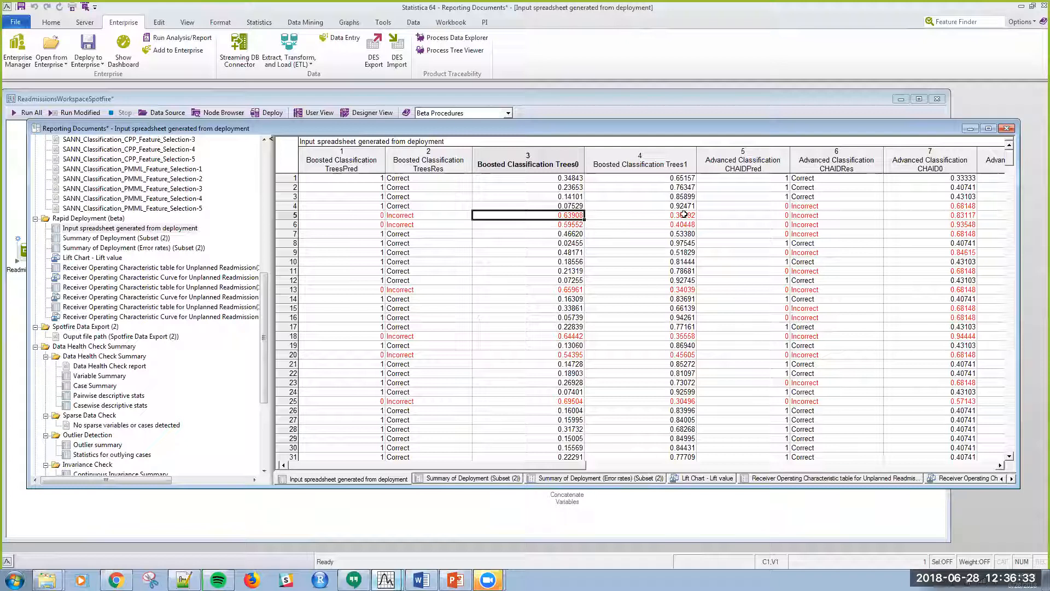
{"action": "left_click", "coordinate": [681, 215]}
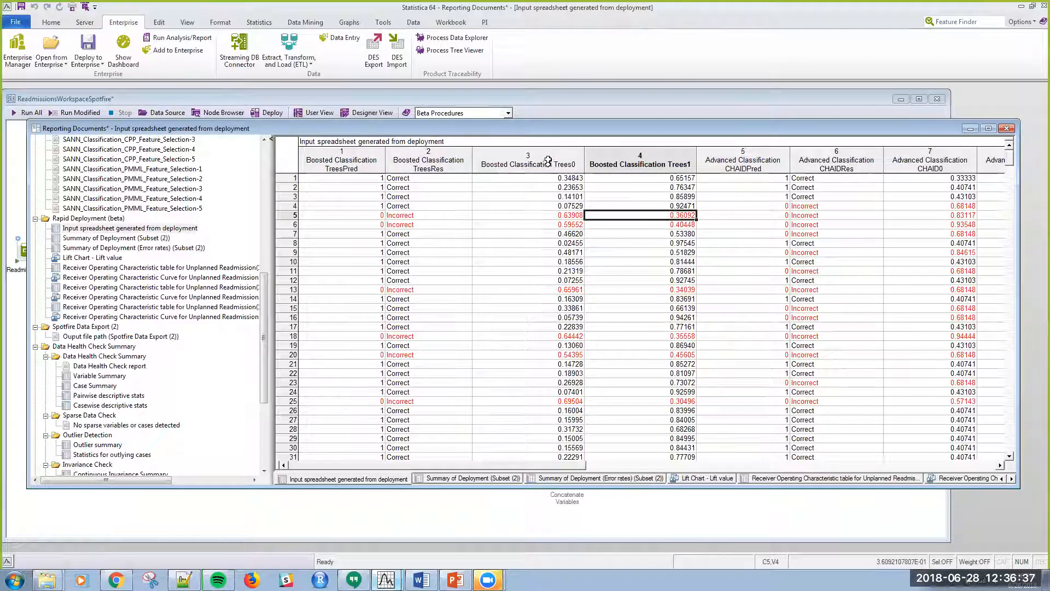
{"action": "mouse_move", "coordinate": [549, 219]}
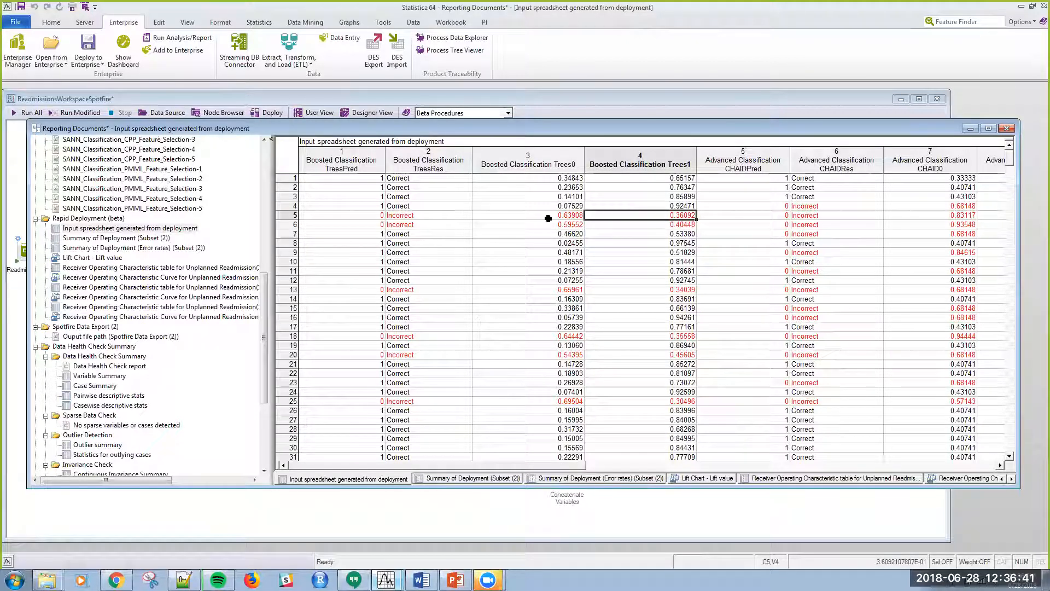
{"action": "mouse_move", "coordinate": [356, 232]}
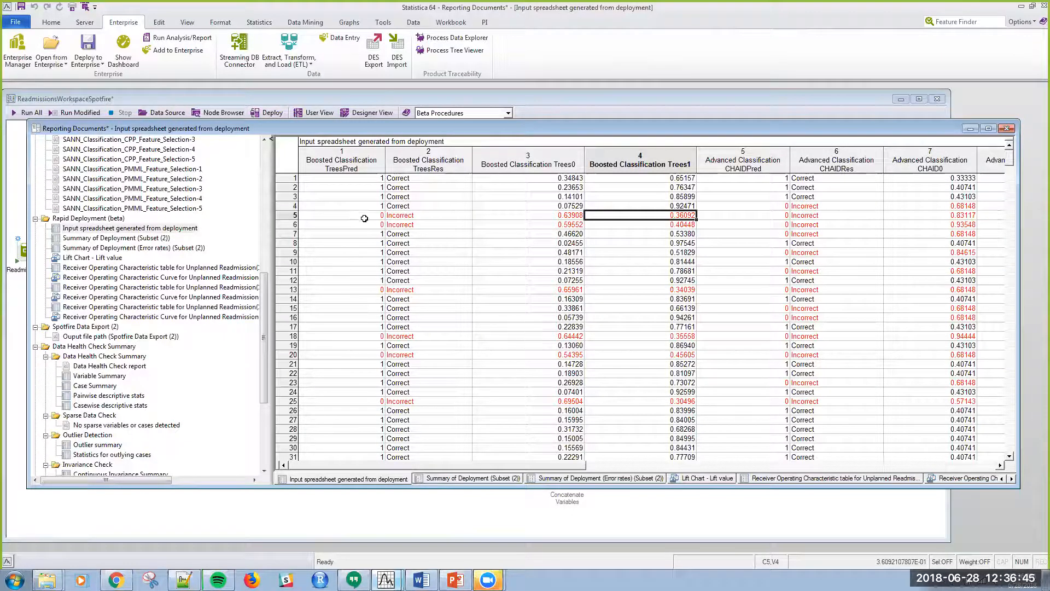
{"action": "mouse_move", "coordinate": [518, 229]}
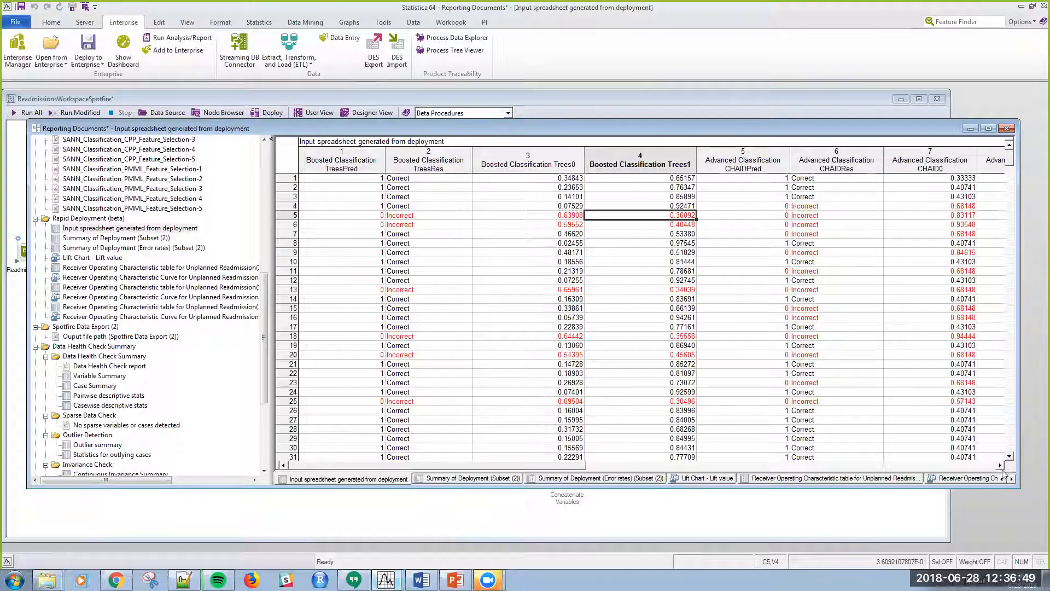
{"action": "scroll", "scroll_direction": "right", "scroll_amount": 3}
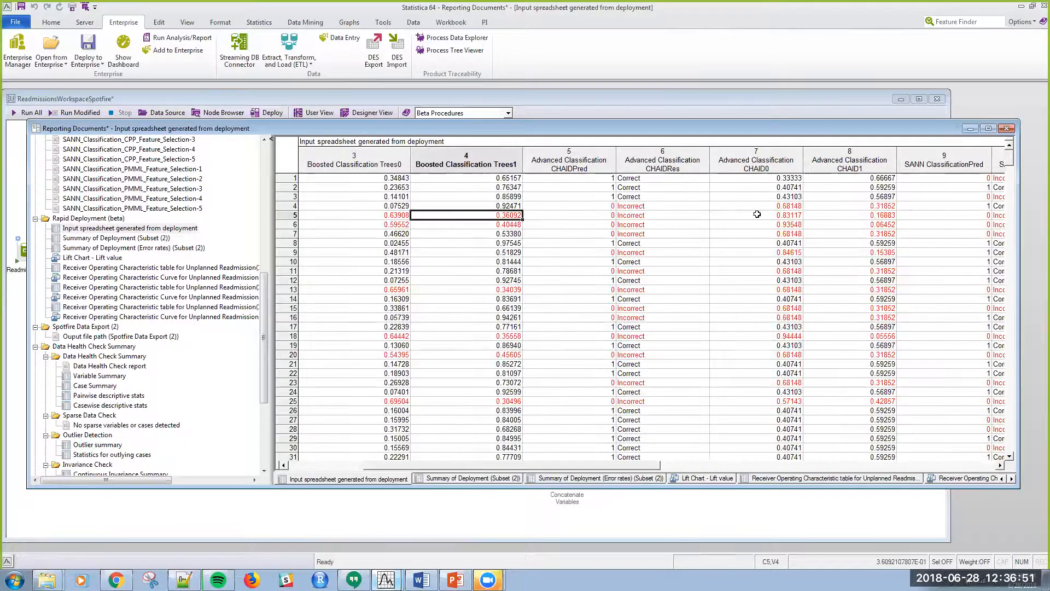
{"action": "mouse_move", "coordinate": [975, 292]}
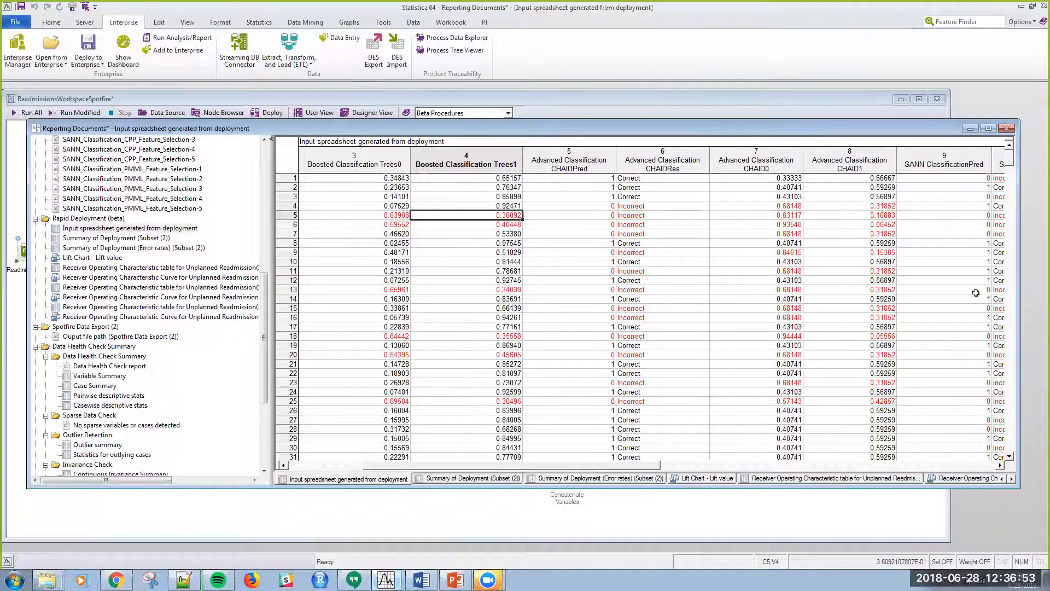
{"action": "scroll", "scroll_direction": "right", "scroll_amount": 3}
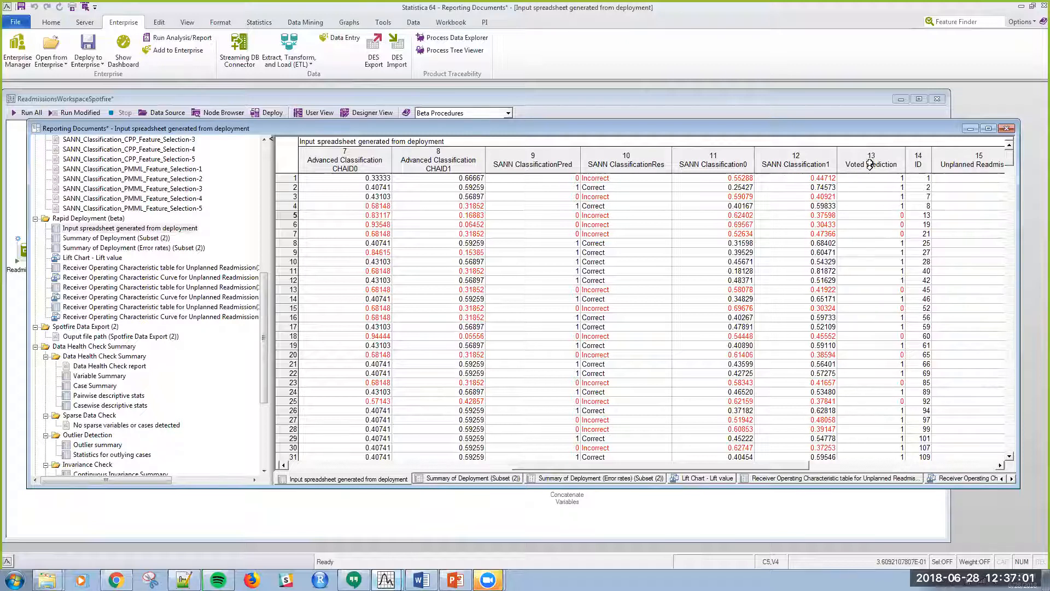
{"action": "left_click", "coordinate": [871, 164]}
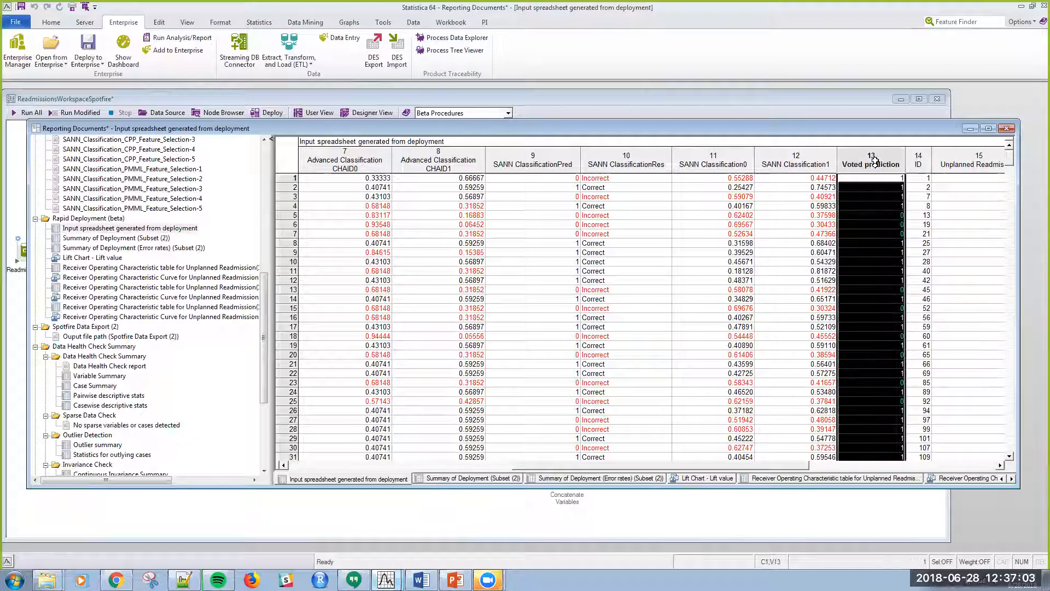
{"action": "mouse_move", "coordinate": [837, 299]}
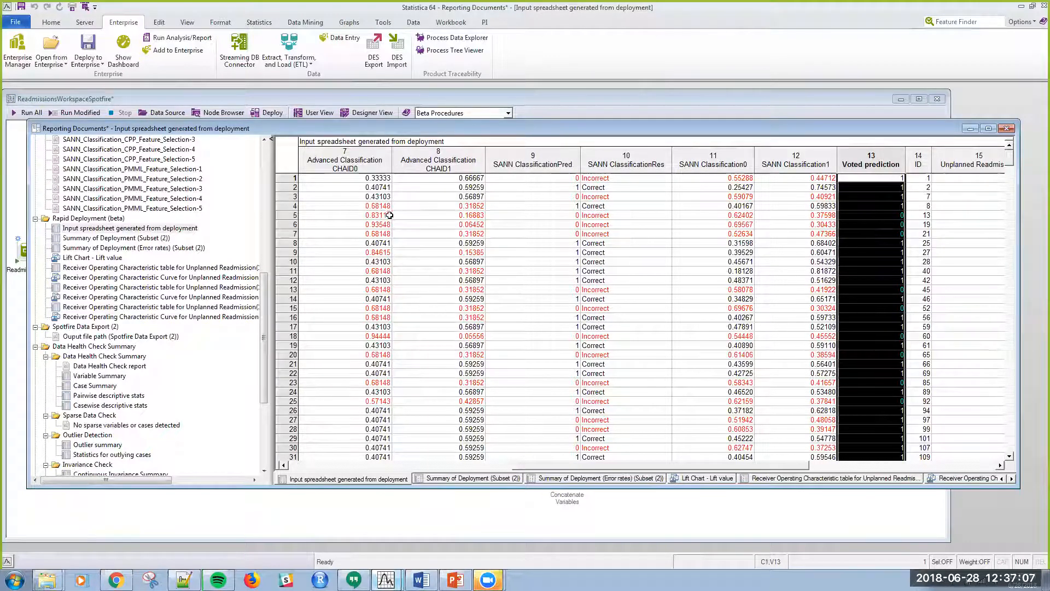
{"action": "mouse_move", "coordinate": [453, 197]}
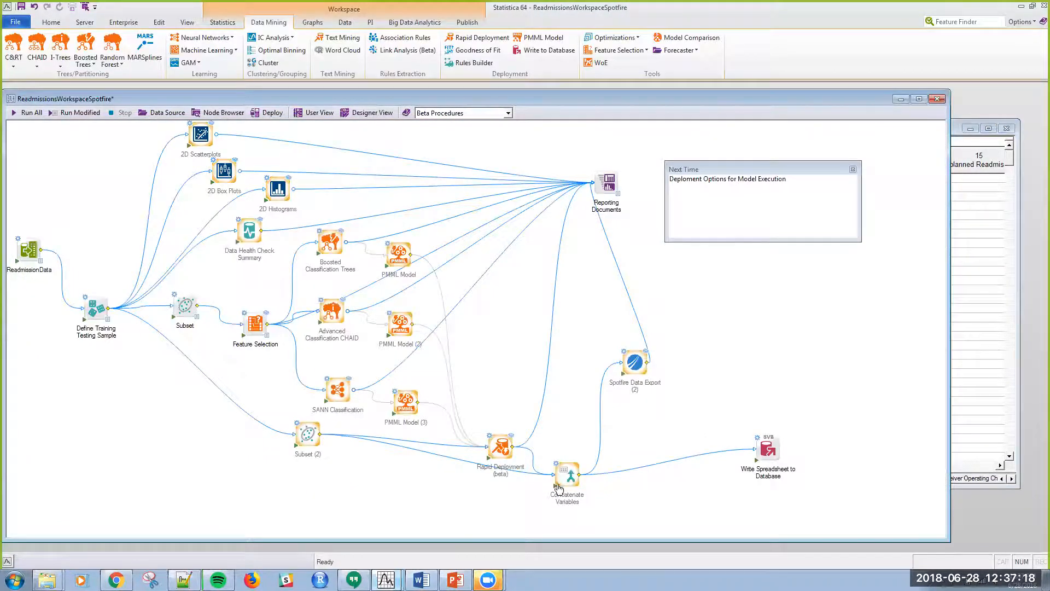
{"action": "mouse_move", "coordinate": [558, 490]}
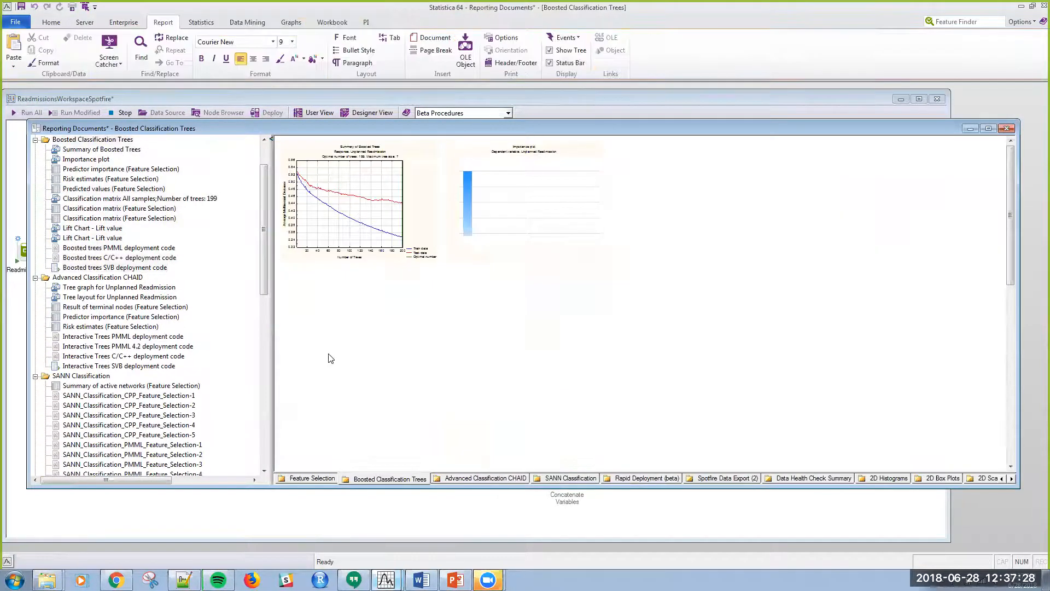
Step through the CHAID and SANN reports to the Rapid Deployment lift and ROC charts
{"action": "left_click", "coordinate": [296, 22]}
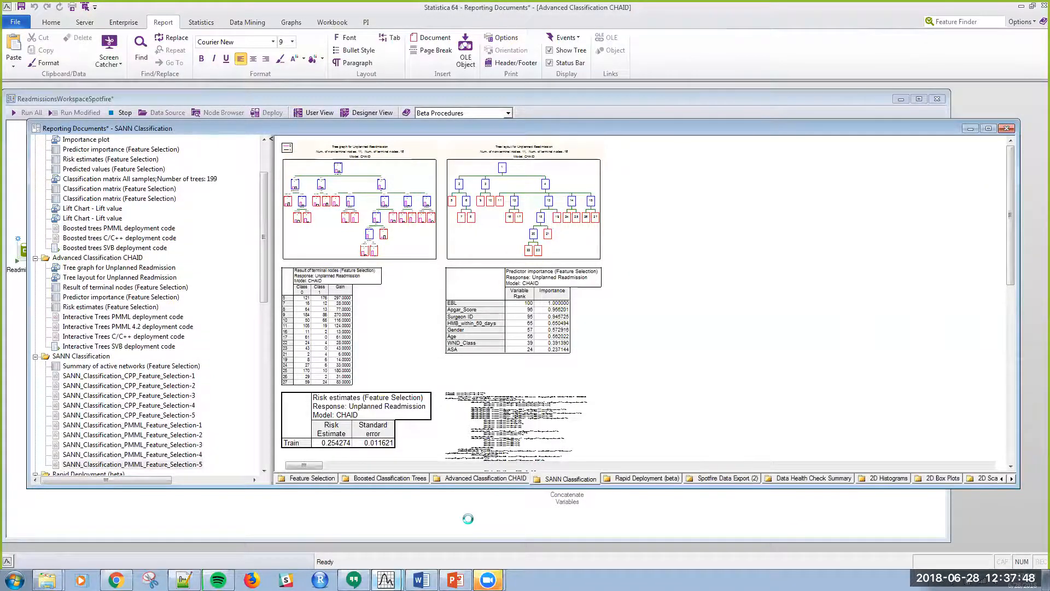
{"action": "left_click", "coordinate": [639, 477]}
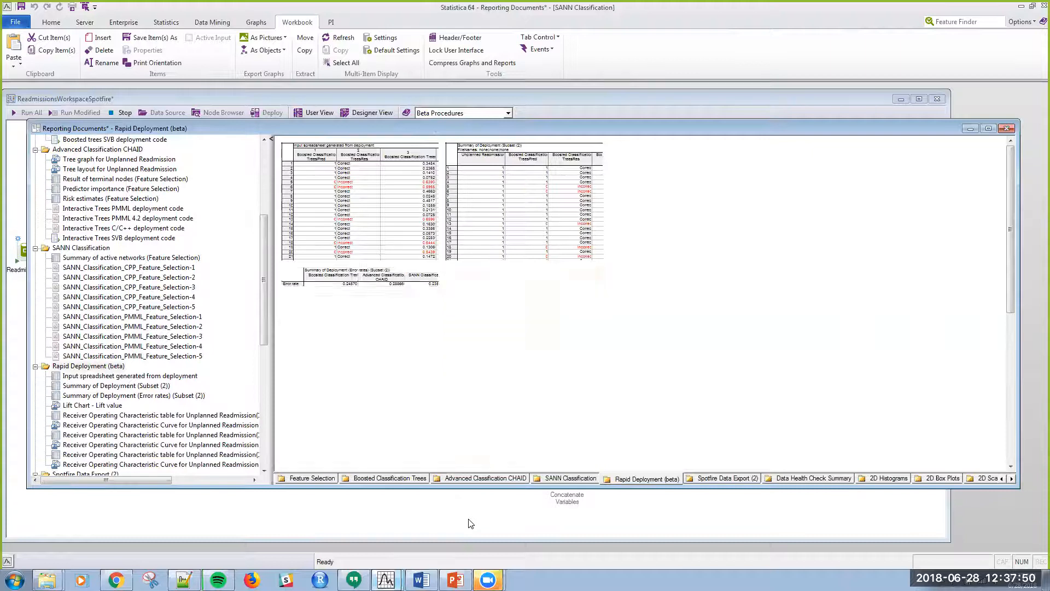
{"action": "left_click", "coordinate": [642, 478]}
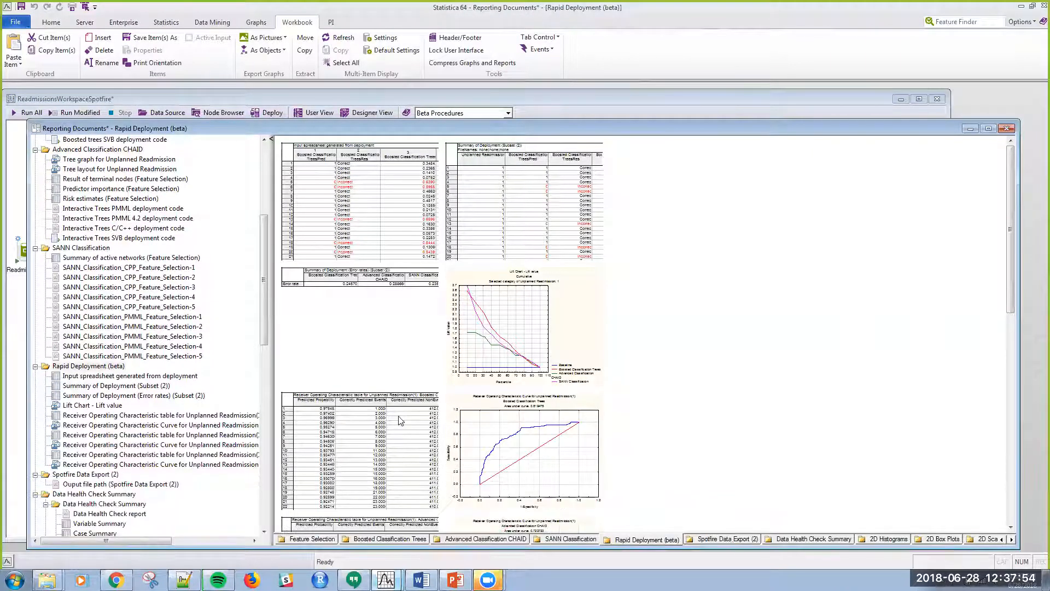
{"action": "mouse_move", "coordinate": [492, 450]}
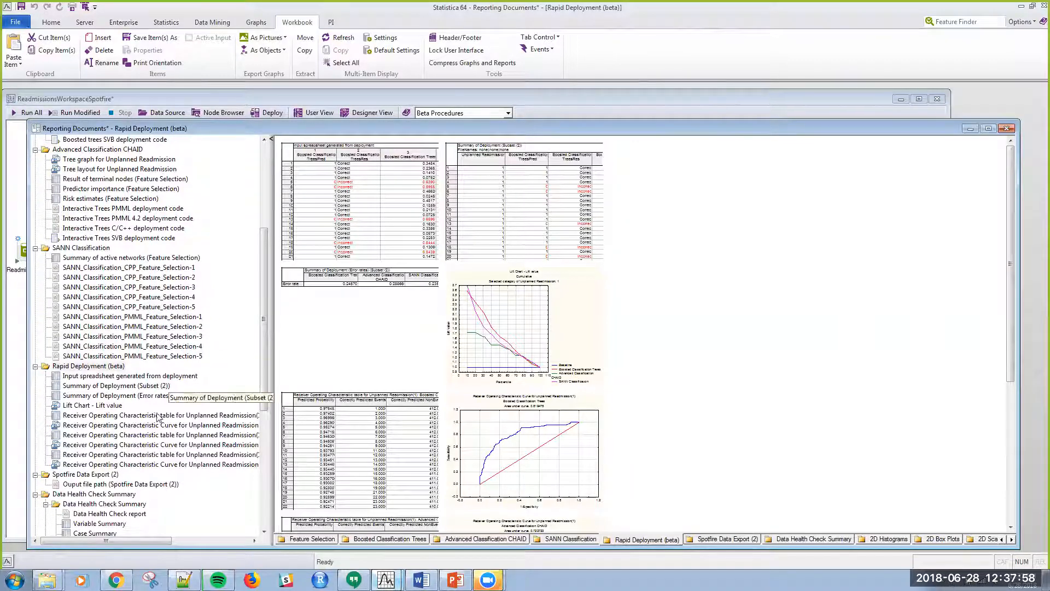
{"action": "left_click", "coordinate": [91, 405]}
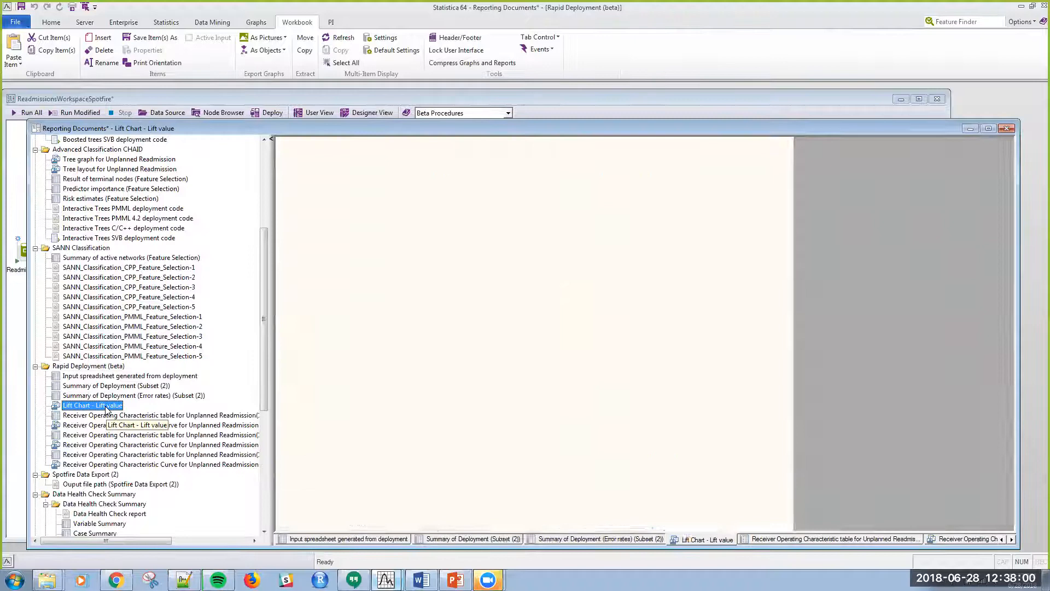
{"action": "double_click", "coordinate": [91, 405]}
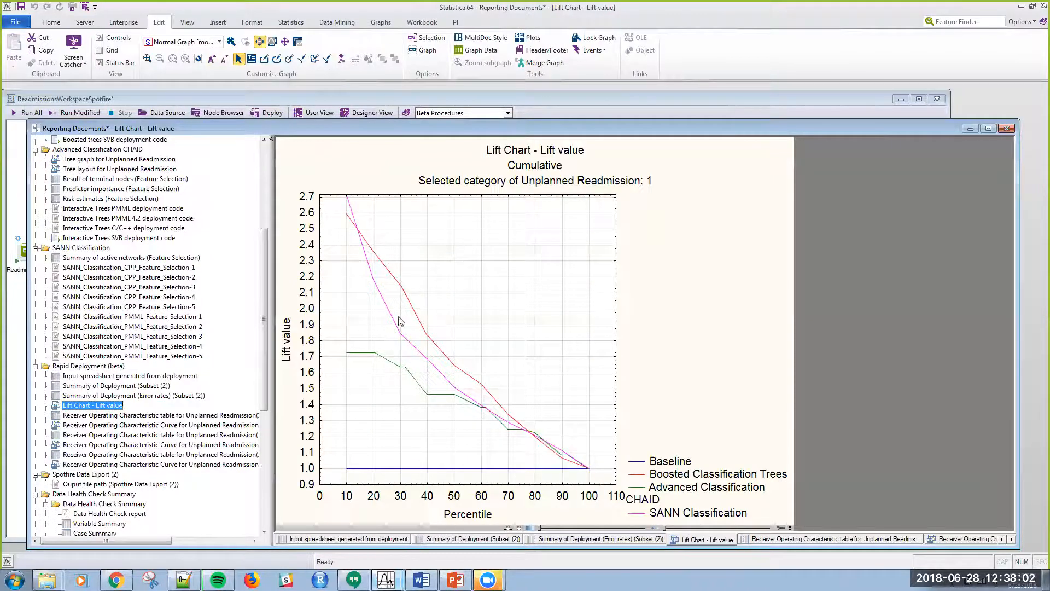
{"action": "left_click", "coordinate": [161, 424]}
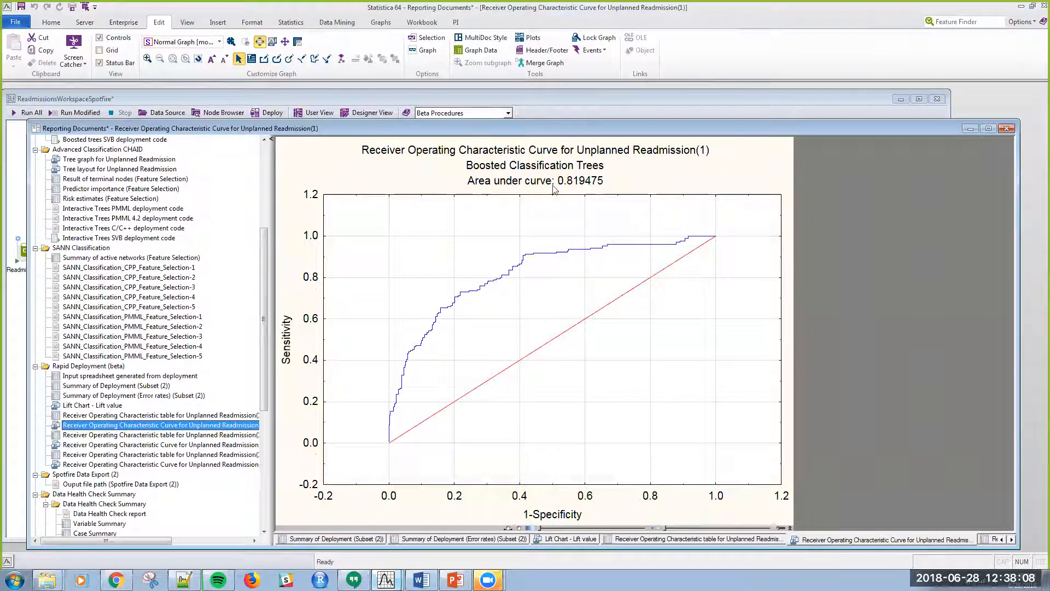
{"action": "mouse_move", "coordinate": [197, 454]}
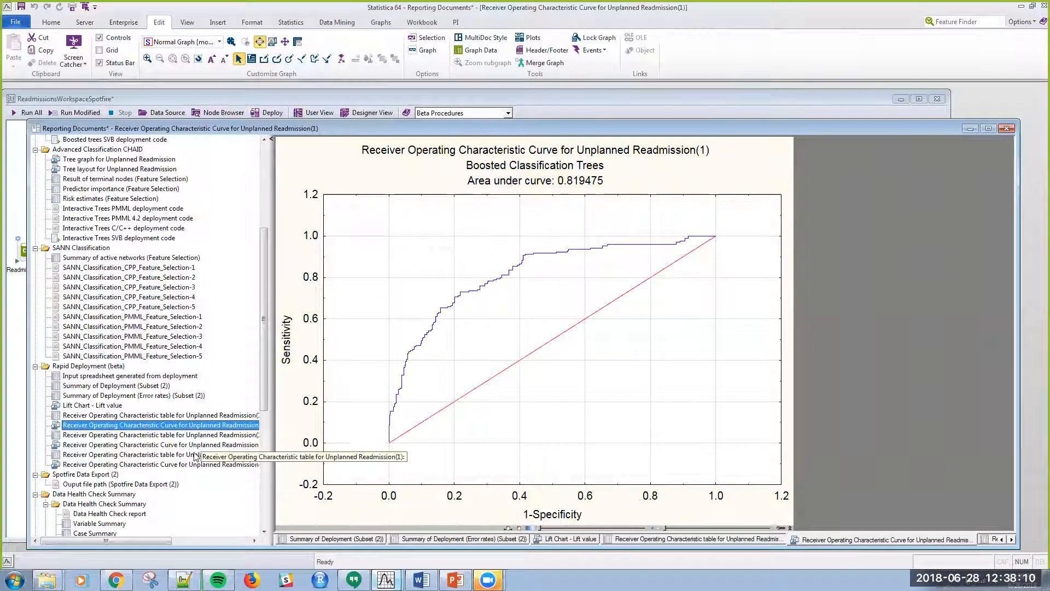
{"action": "left_click", "coordinate": [159, 444]}
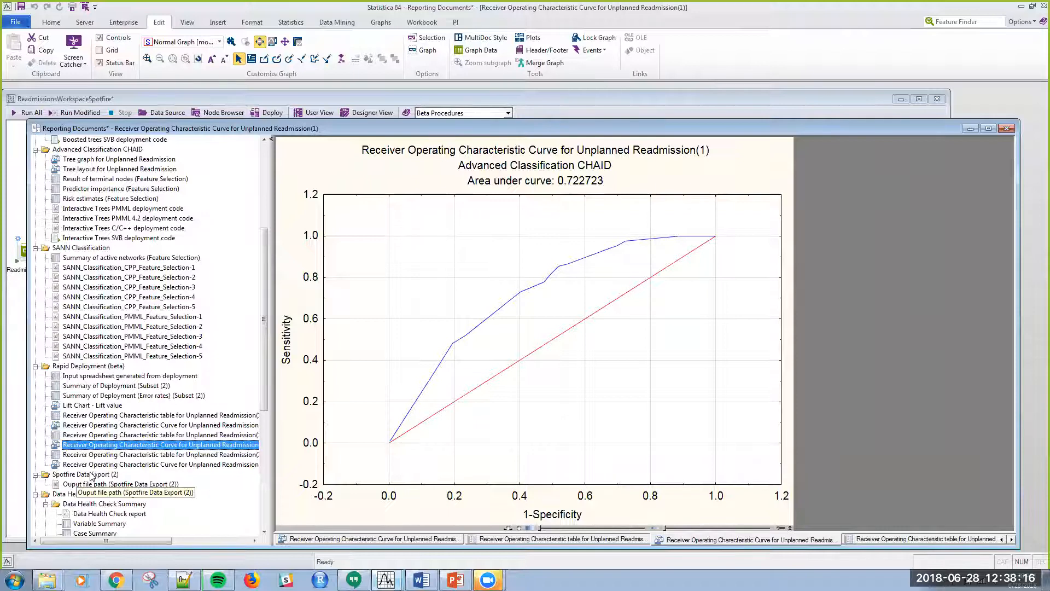
{"action": "left_click", "coordinate": [159, 465]}
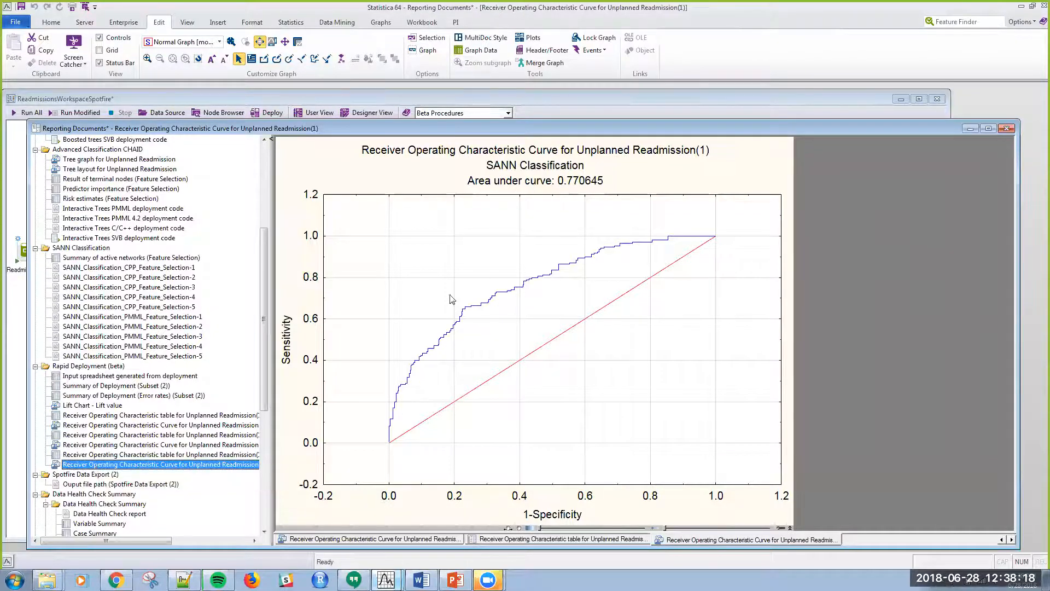
{"action": "mouse_move", "coordinate": [101, 435]}
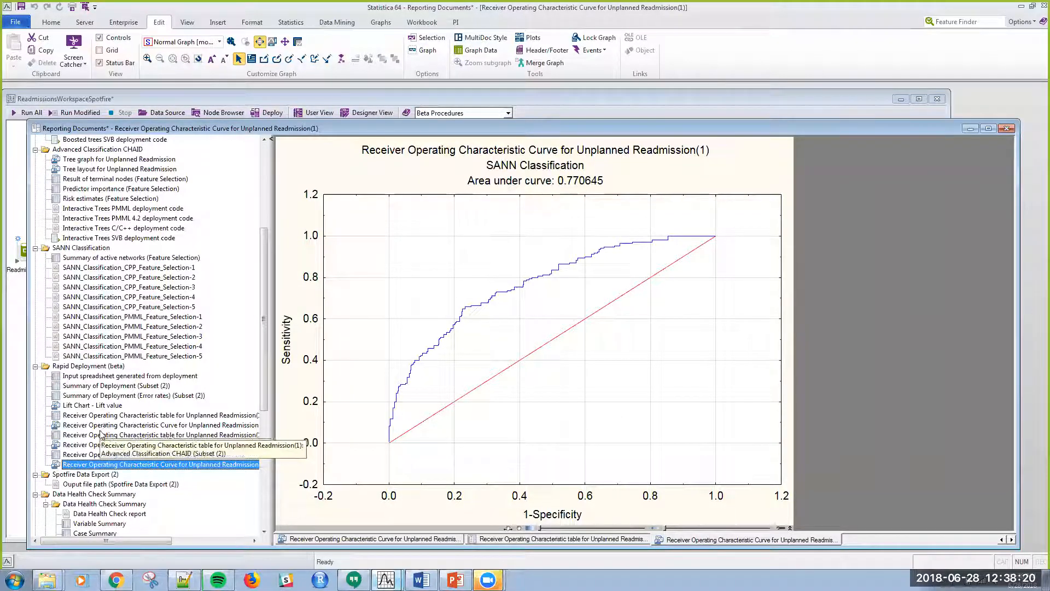
{"action": "left_click", "coordinate": [159, 424]}
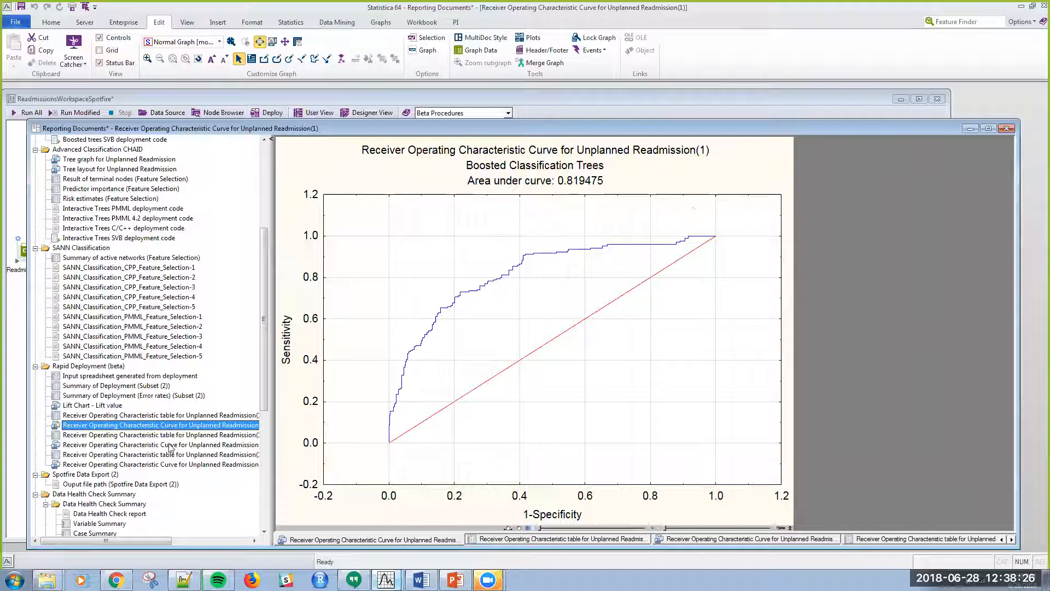
{"action": "scroll", "scroll_direction": "down", "scroll_amount": 3}
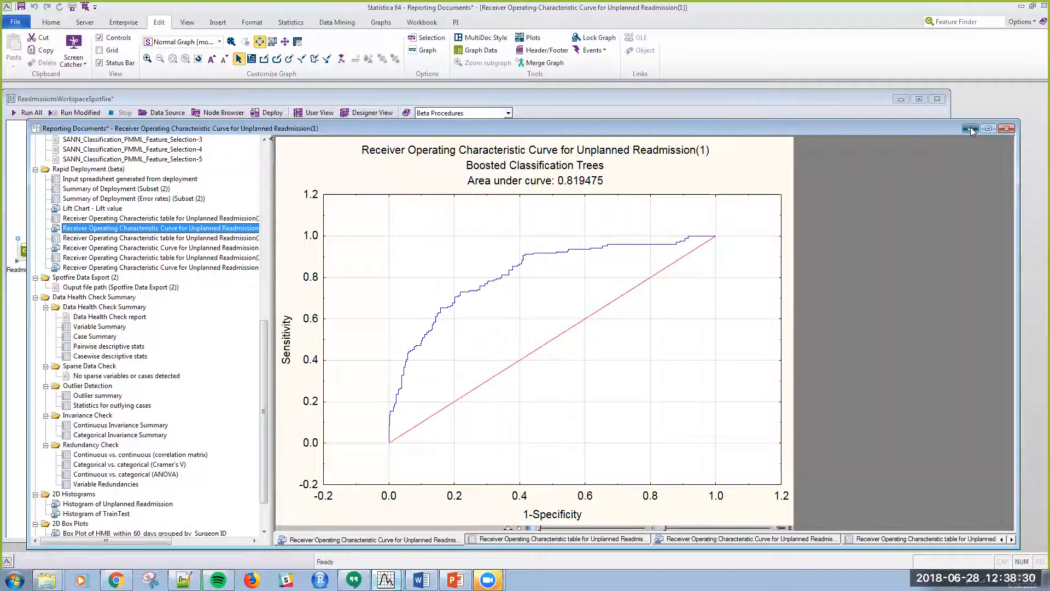
{"action": "left_click", "coordinate": [1006, 128]}
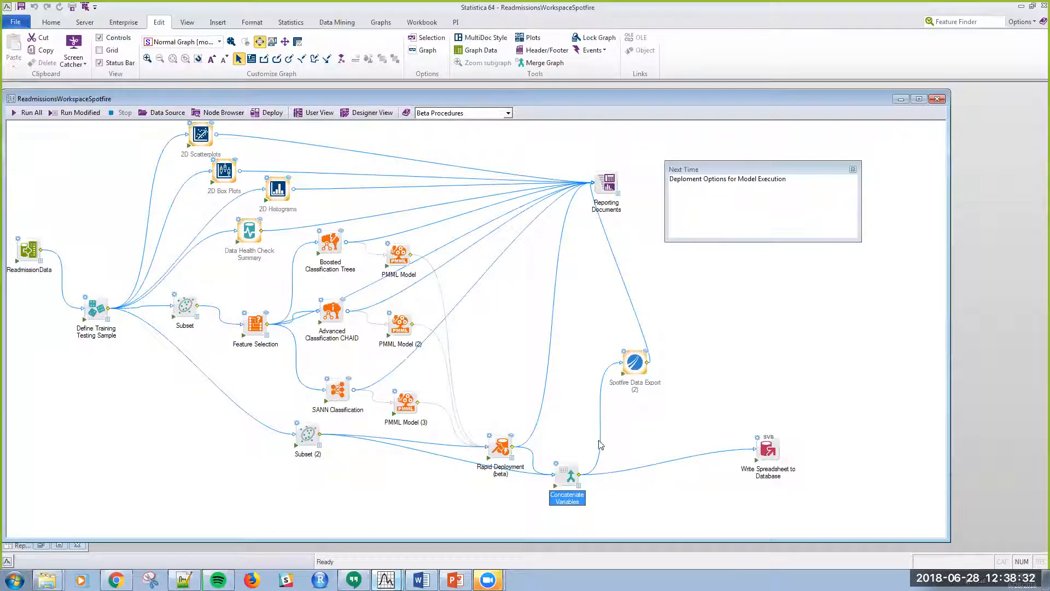
{"action": "mouse_move", "coordinate": [484, 475]}
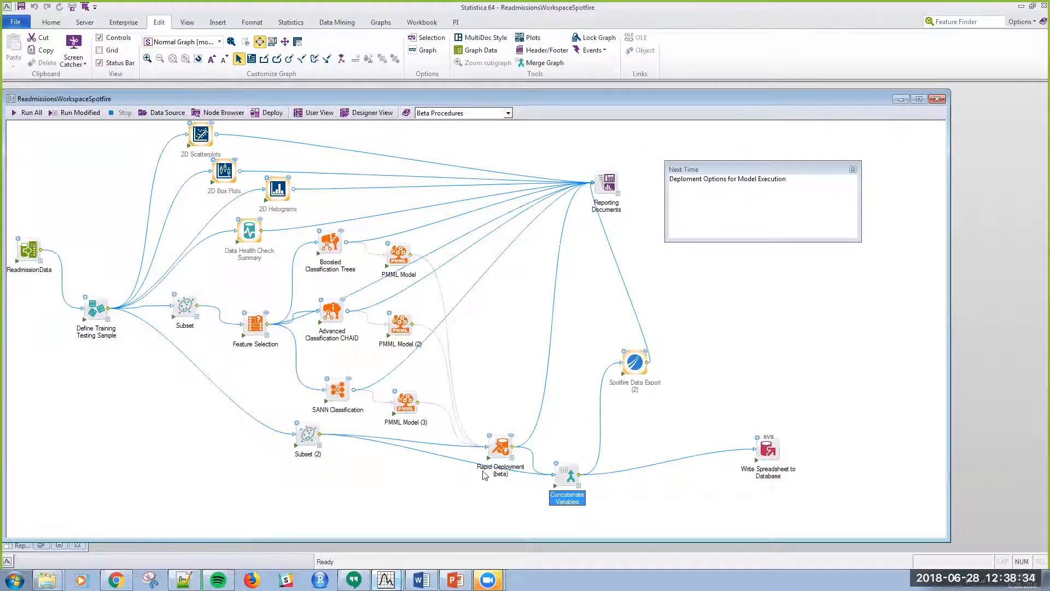
{"action": "left_click", "coordinate": [269, 21]}
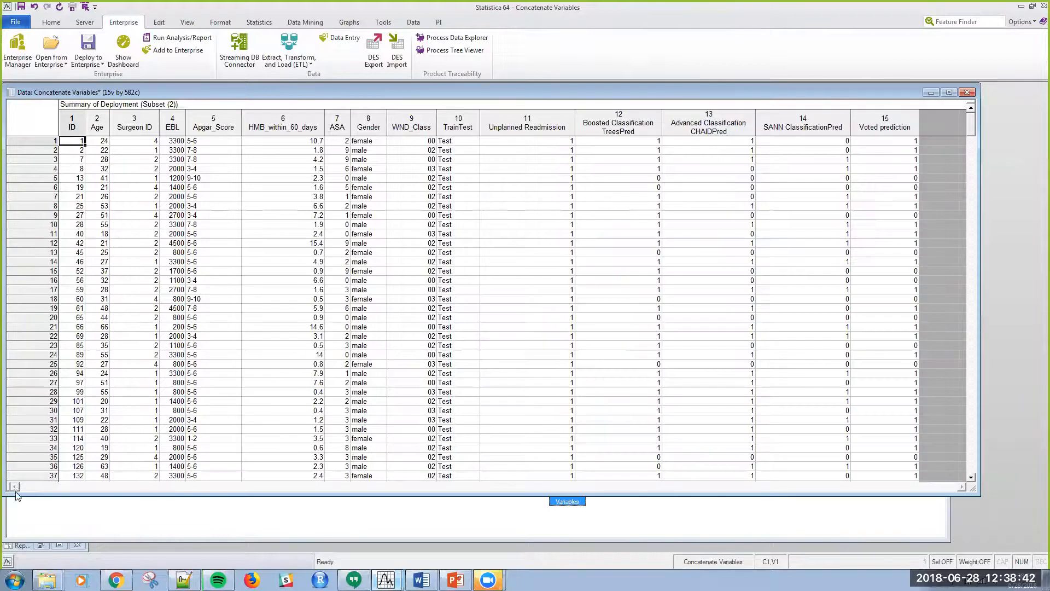
{"action": "left_click", "coordinate": [134, 373]}
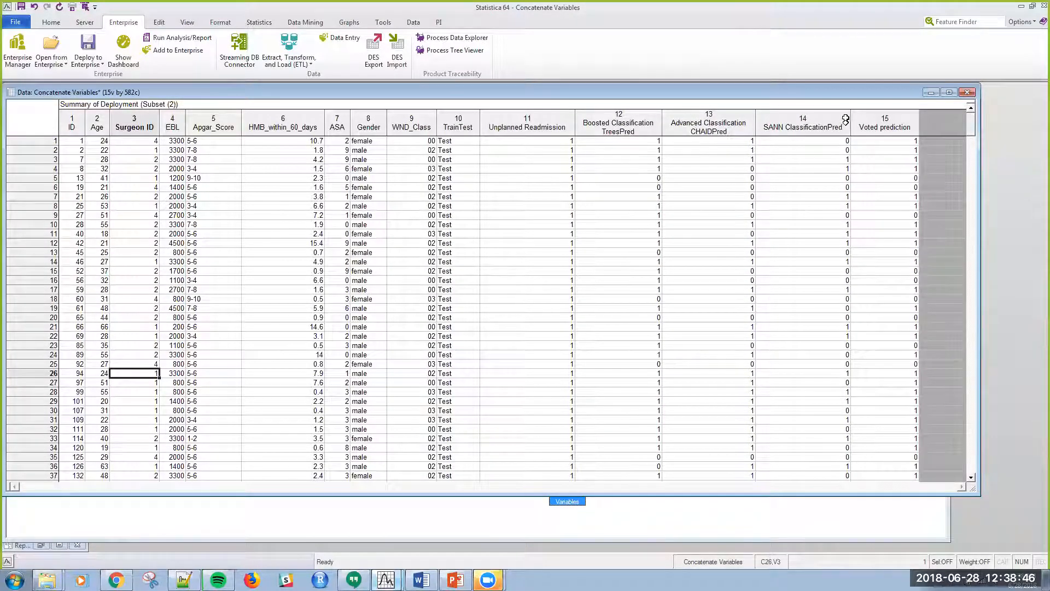
{"action": "left_click", "coordinate": [528, 123]}
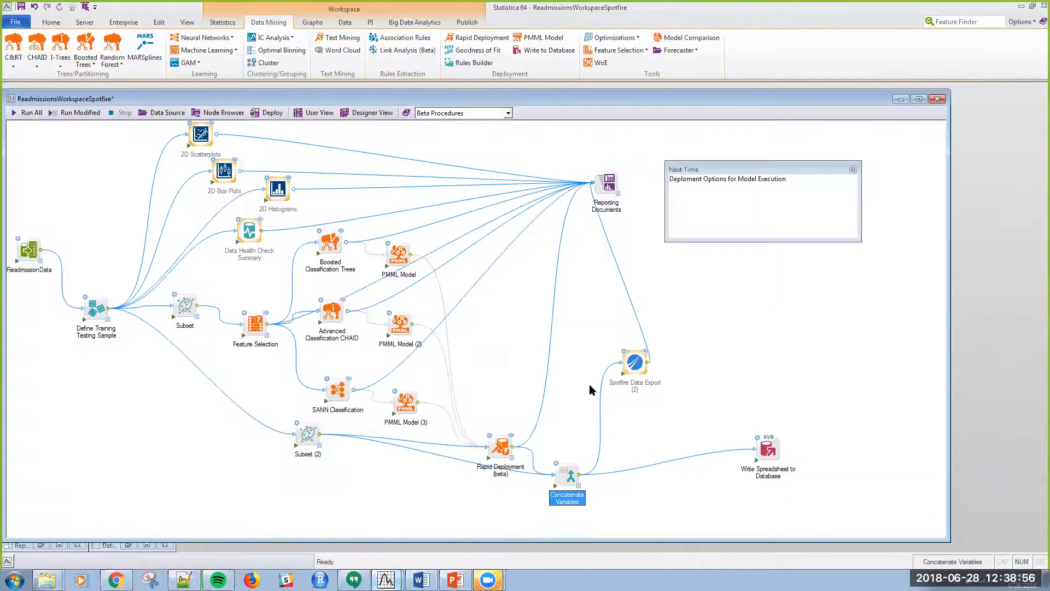
{"action": "mouse_move", "coordinate": [610, 471]}
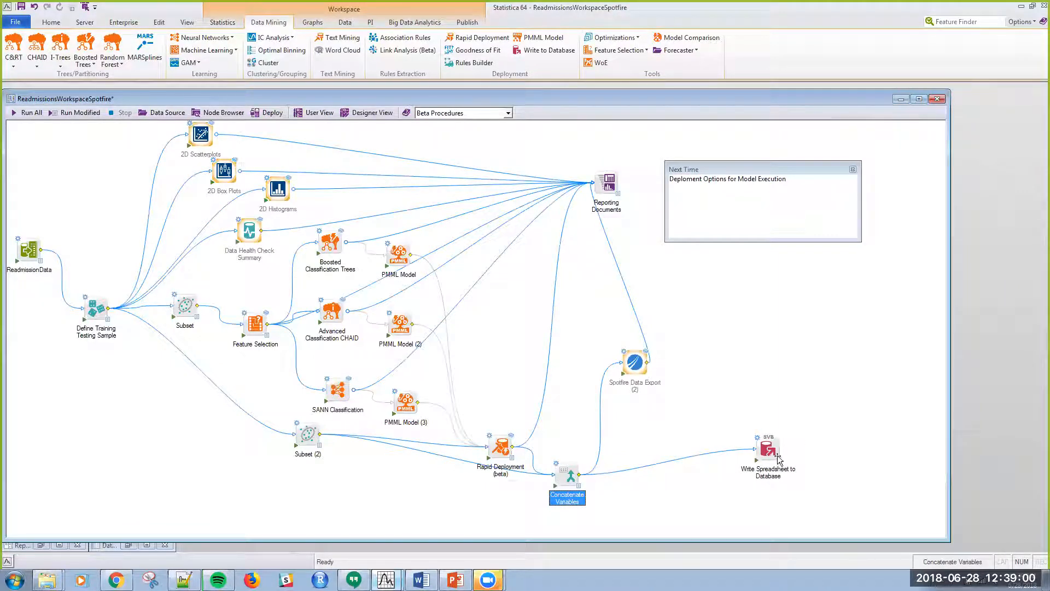
{"action": "mouse_move", "coordinate": [783, 460]}
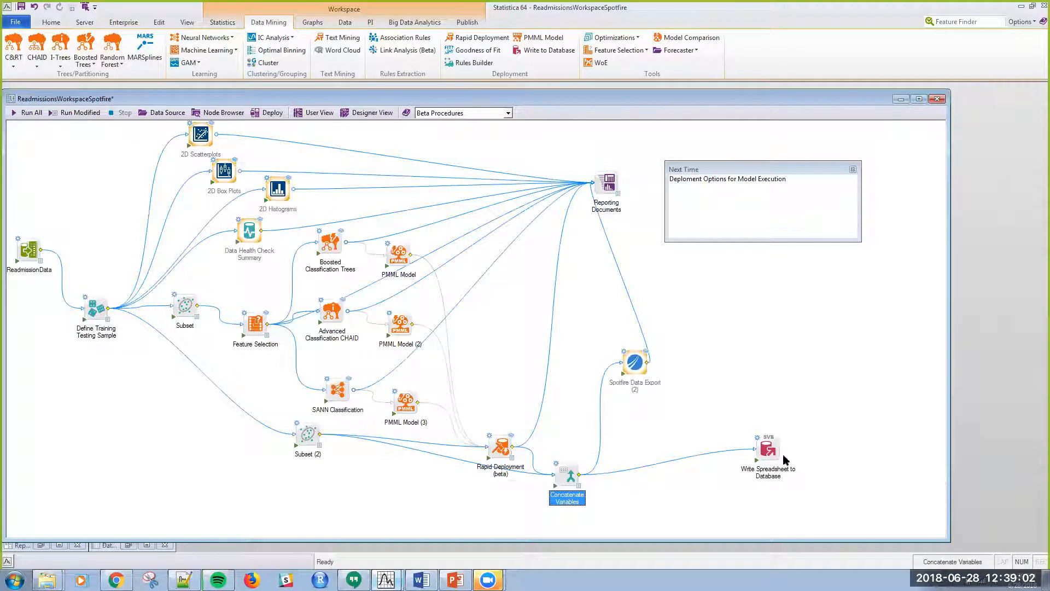
{"action": "mouse_move", "coordinate": [768, 459]}
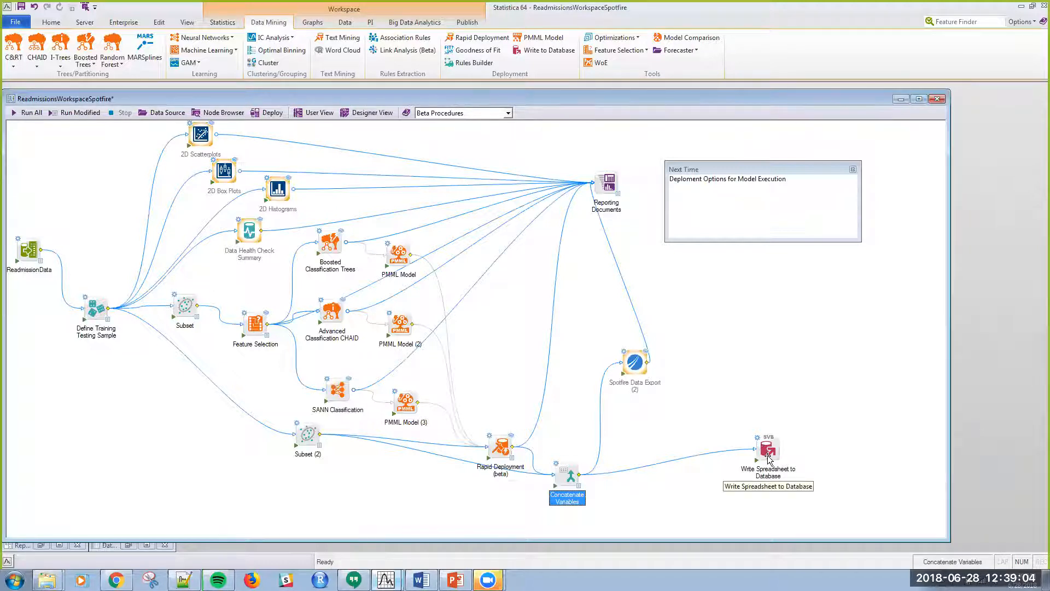
{"action": "mouse_move", "coordinate": [561, 484]}
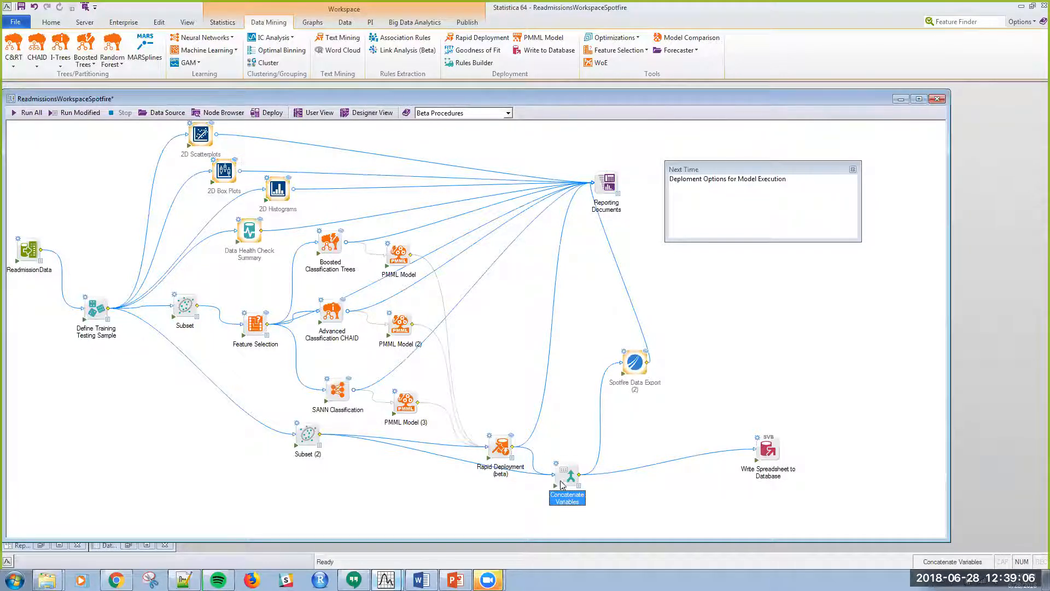
{"action": "mouse_move", "coordinate": [653, 354]}
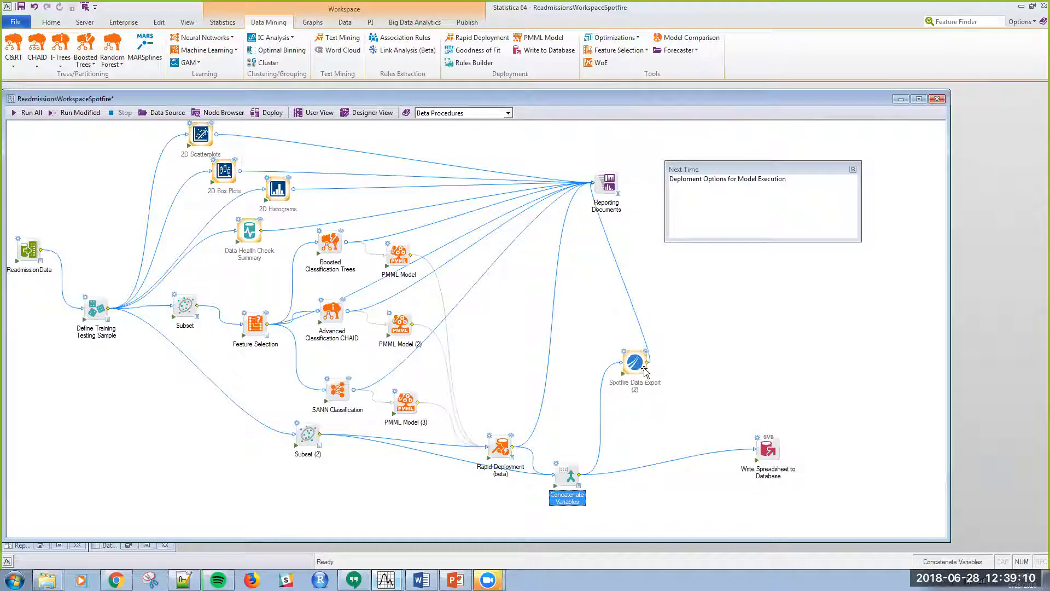
{"action": "mouse_move", "coordinate": [655, 361]}
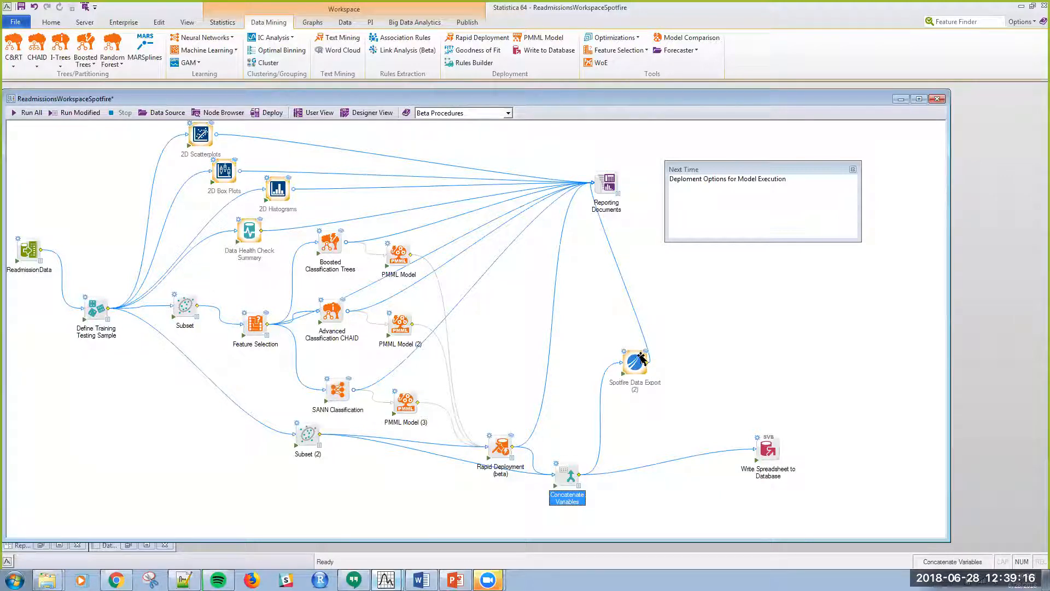
{"action": "mouse_move", "coordinate": [479, 477]}
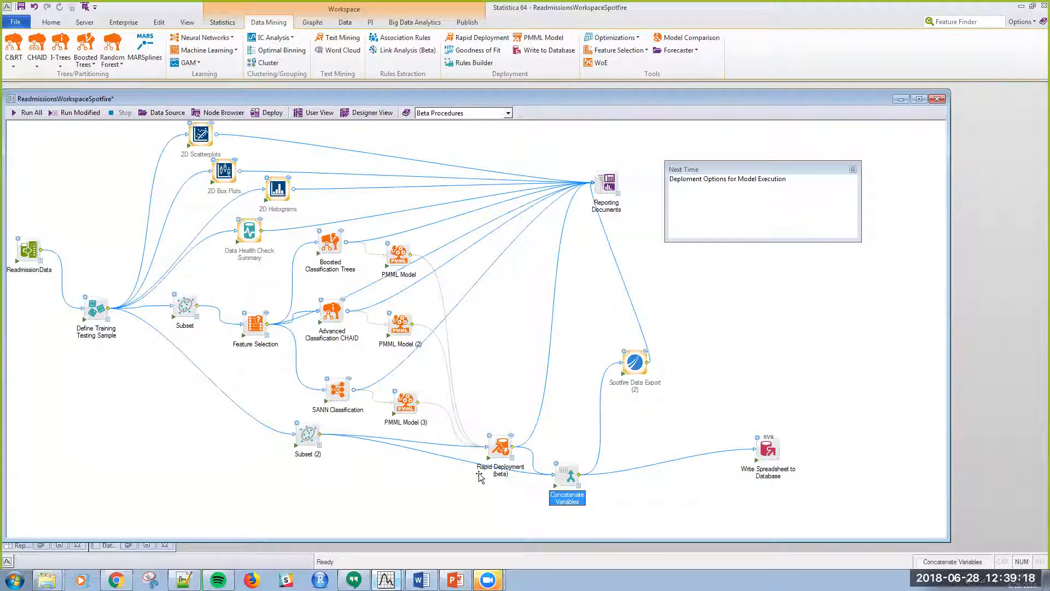
{"action": "mouse_move", "coordinate": [633, 361]}
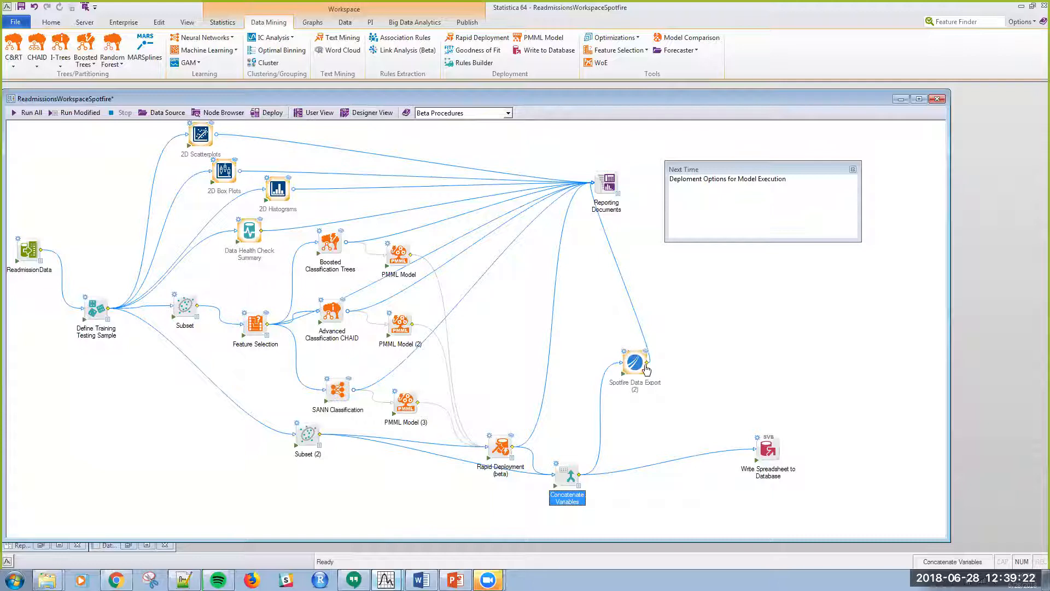
{"action": "mouse_move", "coordinate": [641, 361]}
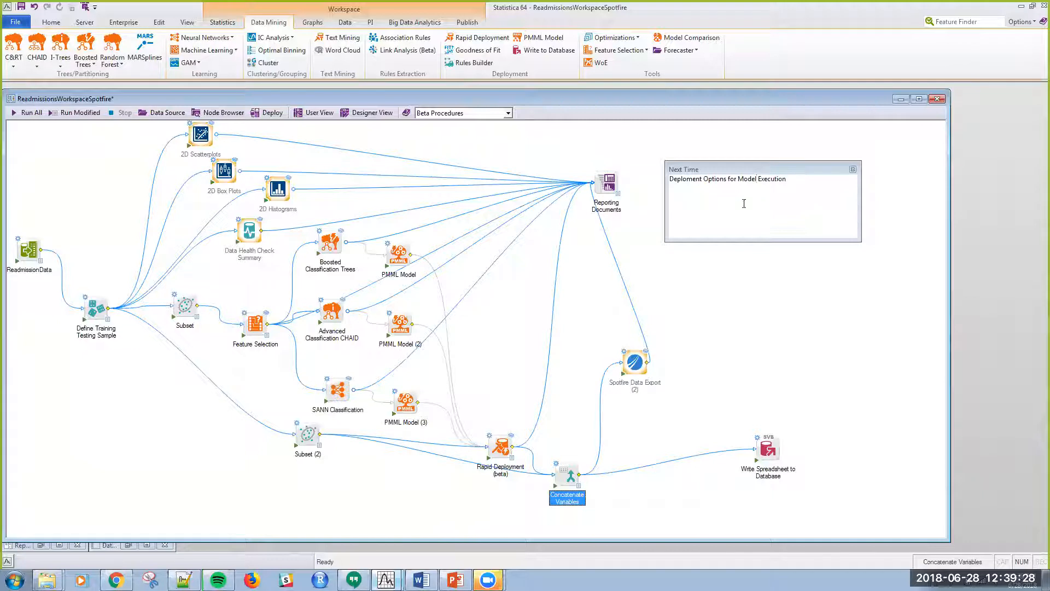
{"action": "mouse_move", "coordinate": [686, 190]}
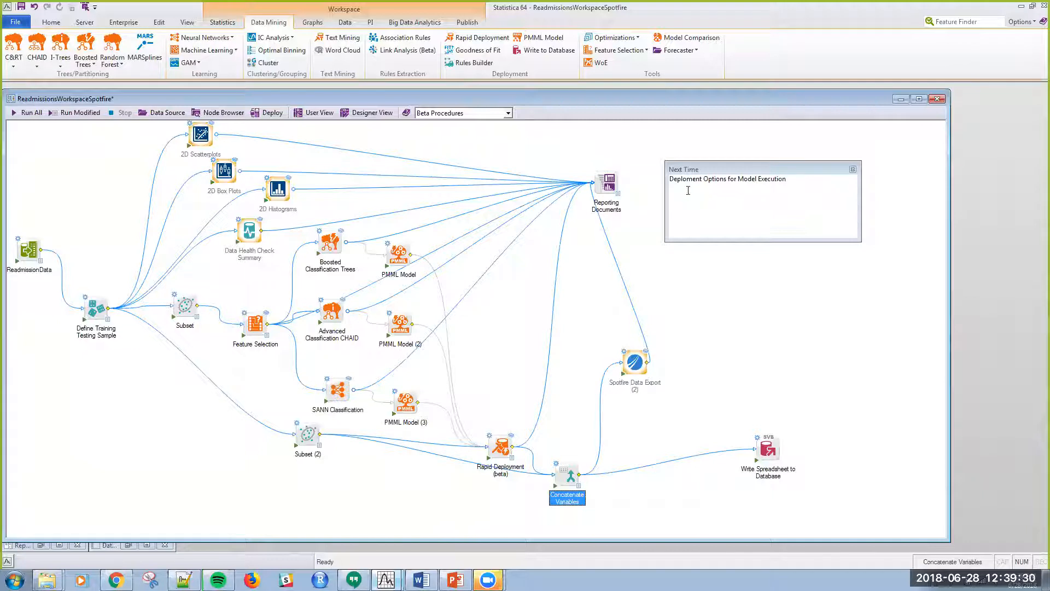
{"action": "mouse_move", "coordinate": [319, 533]}
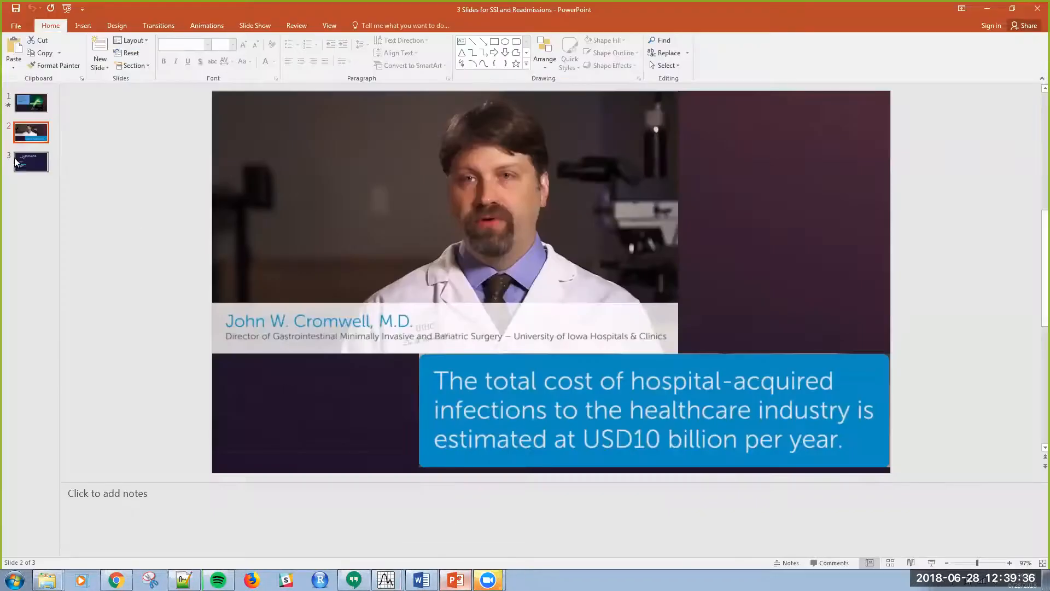
Show slide 3, the Questions & Contact thank-you slide
{"action": "left_click", "coordinate": [30, 161]}
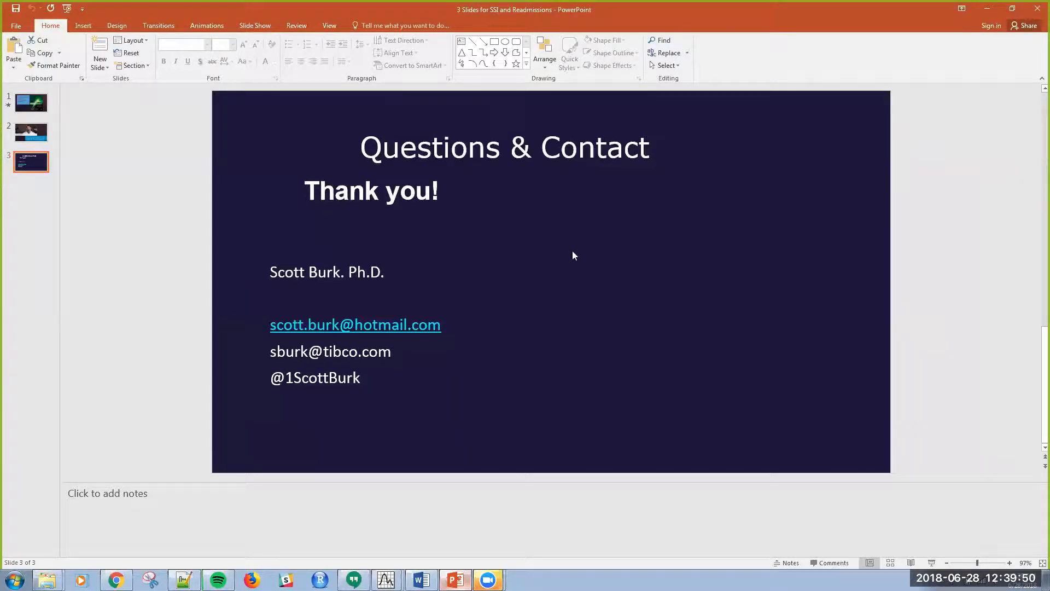
{"action": "mouse_move", "coordinate": [773, 43]}
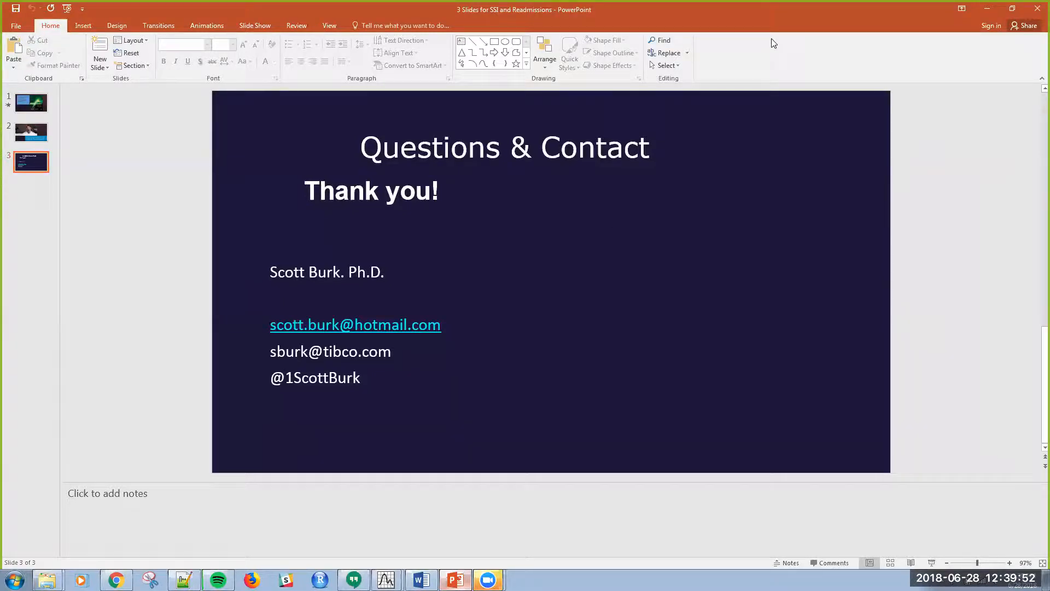